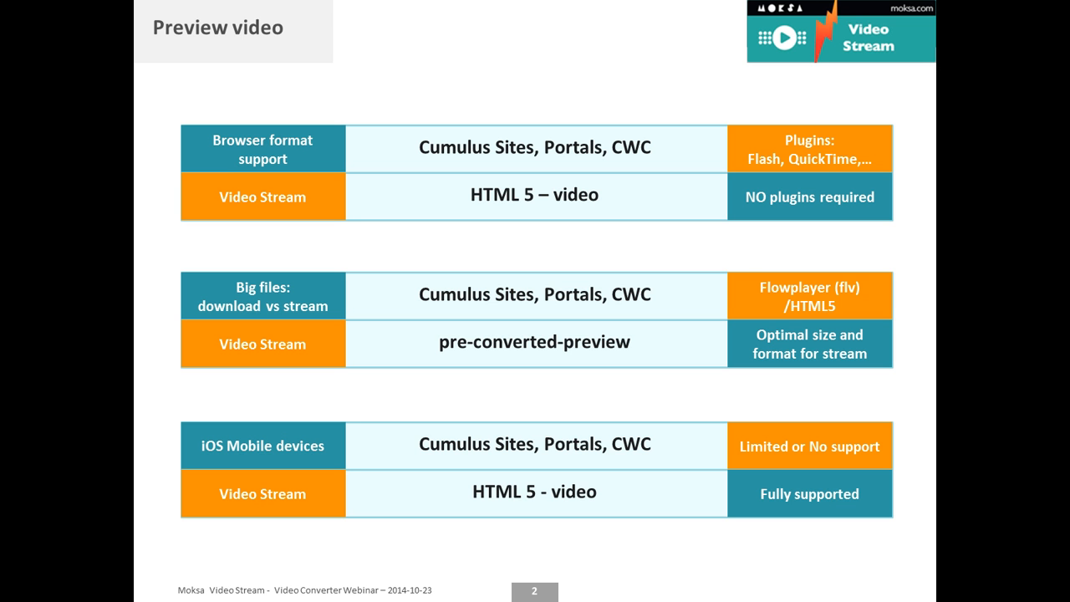
Step: Advance to the 'Live' slide and end the slideshow back to PowerPoint's editing view
{"action": "key", "text": "Right"}
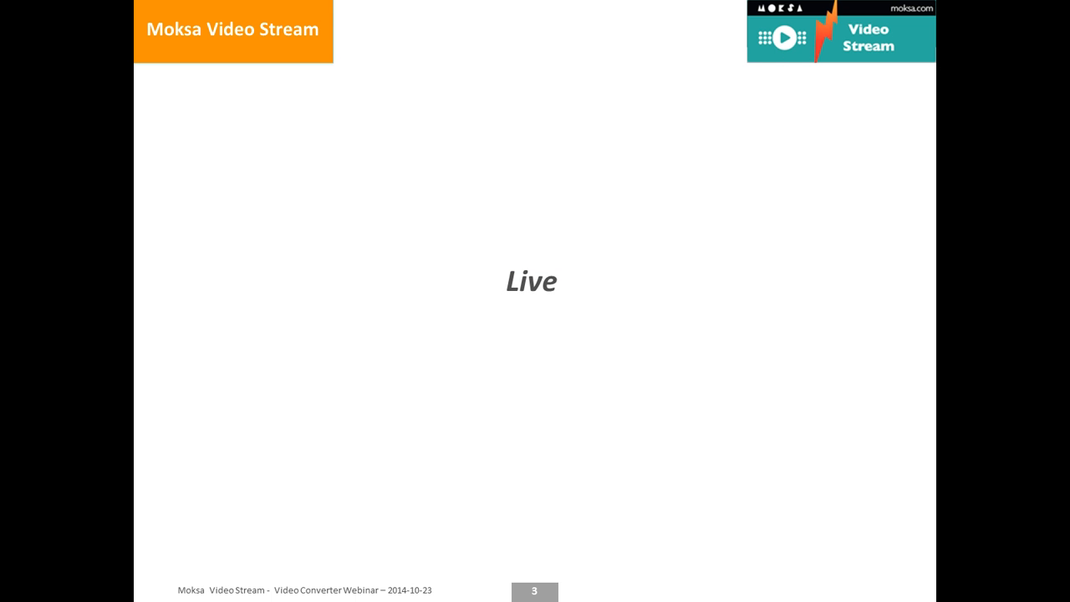
{"action": "key", "text": "Escape"}
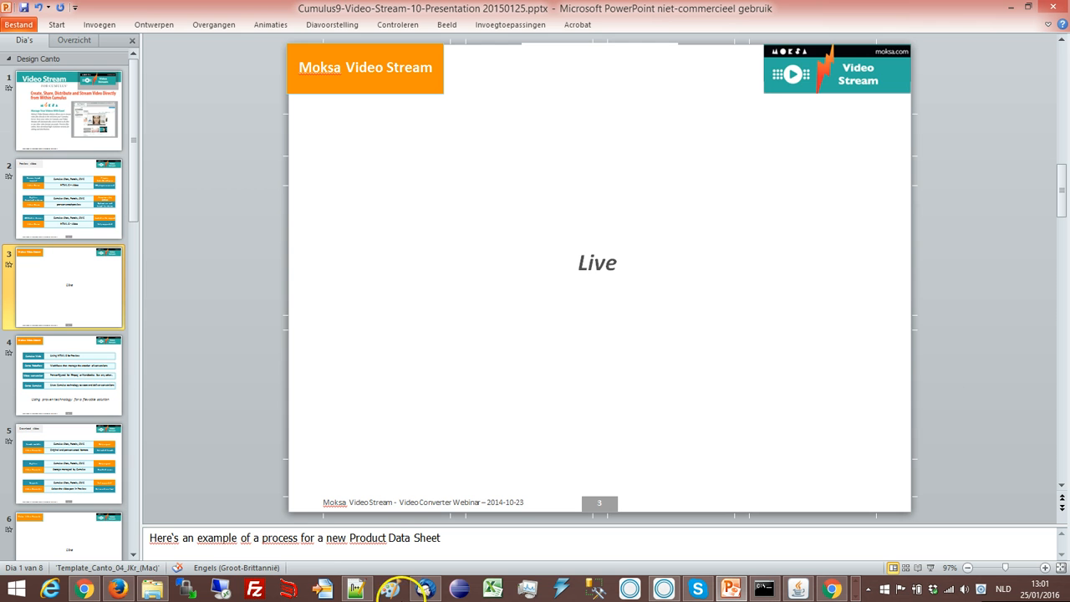
Step: Sign in on the cwcbox login page and open the Video catalog content library
{"action": "left_click", "coordinate": [832, 588]}
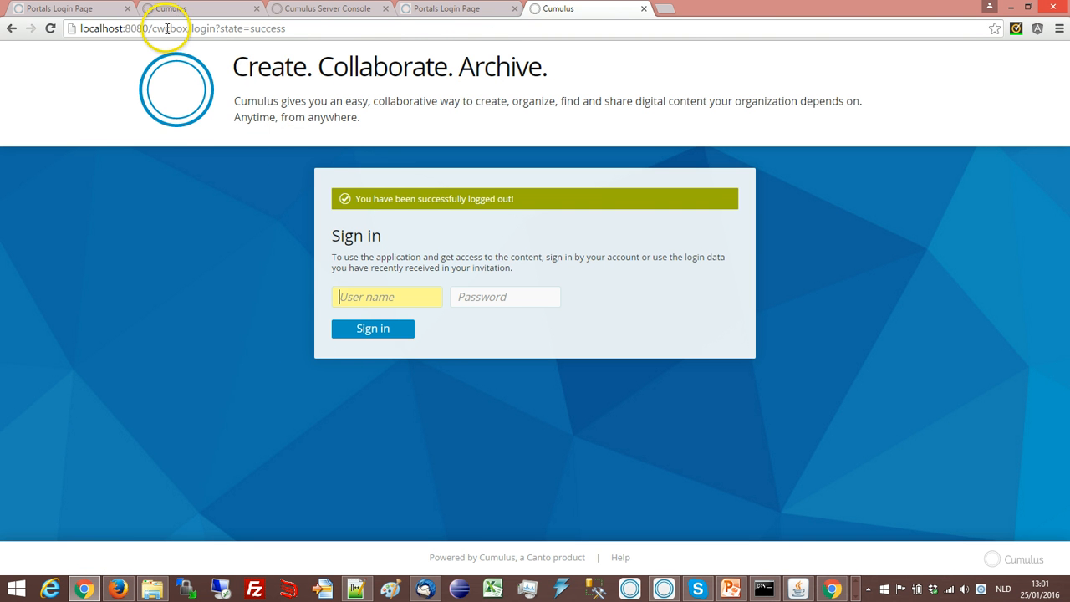
{"action": "mouse_move", "coordinate": [388, 297]}
{"action": "type", "text": "p"}
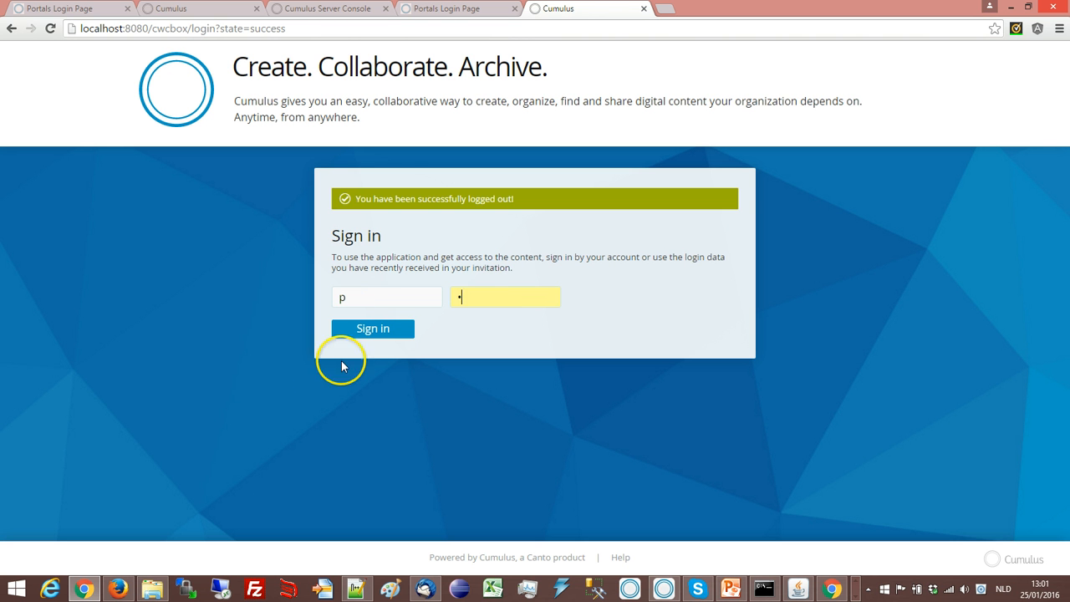
{"action": "left_click", "coordinate": [373, 327]}
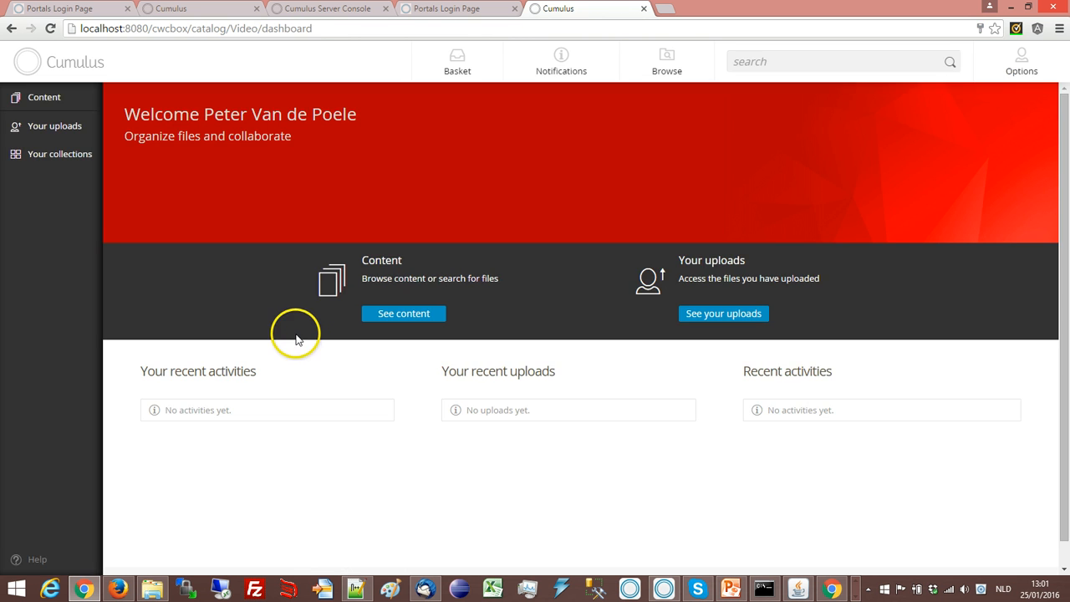
{"action": "left_click", "coordinate": [404, 312]}
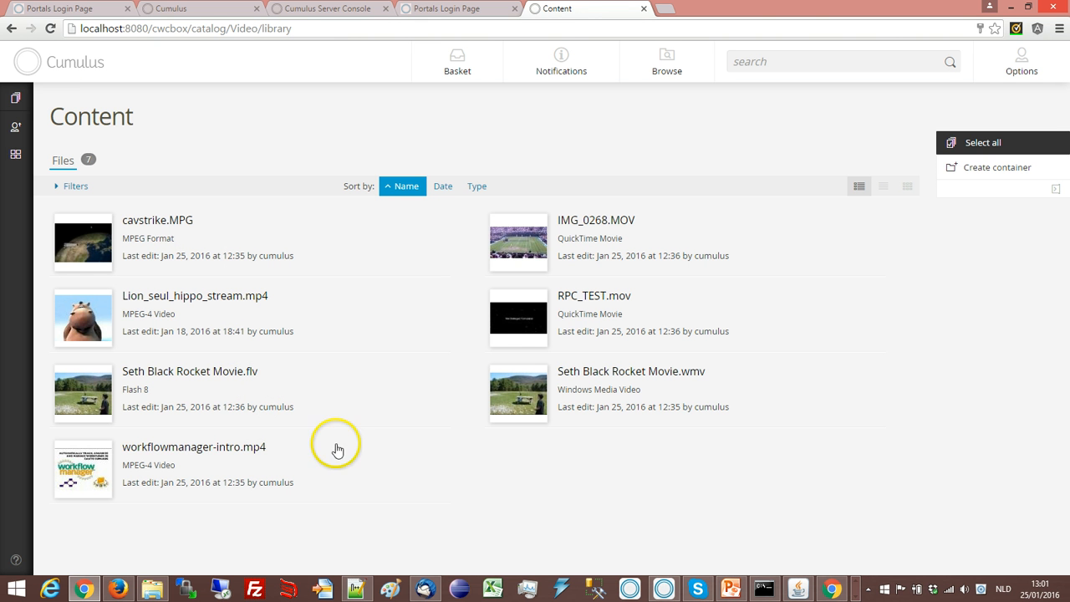
{"action": "mouse_move", "coordinate": [77, 244]}
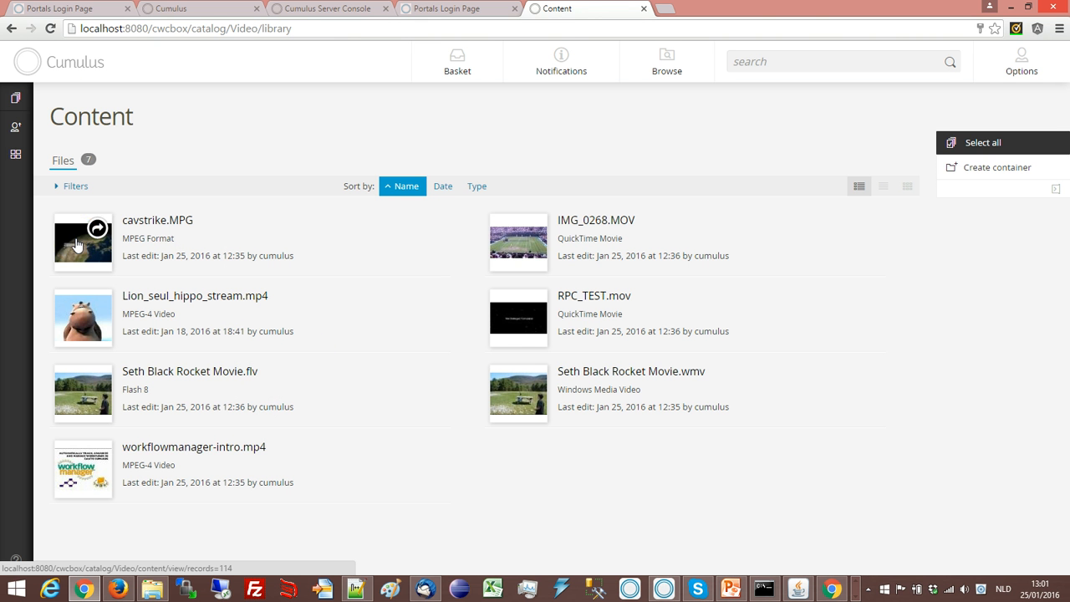
Step: Preview the cavstrike.MPG video from its details and return to the content library
{"action": "left_click", "coordinate": [103, 228]}
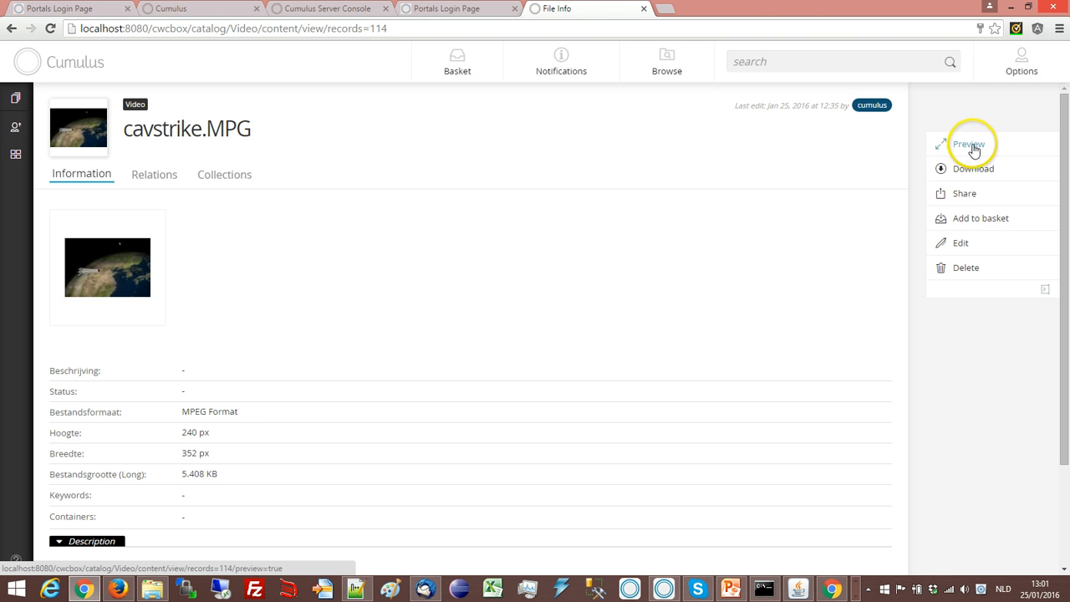
{"action": "left_click", "coordinate": [970, 144]}
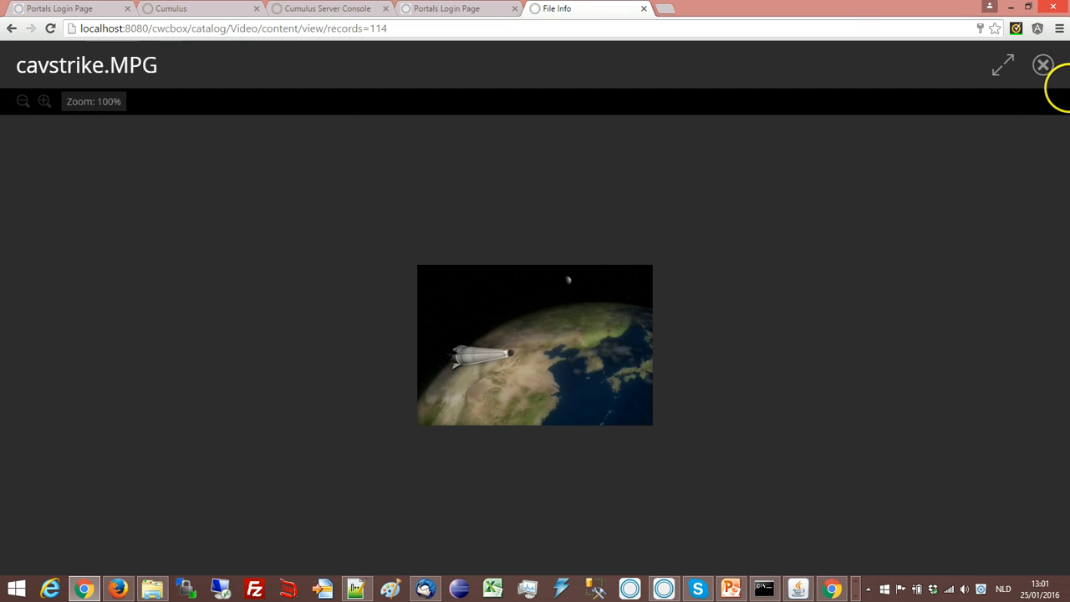
{"action": "left_click", "coordinate": [1043, 64]}
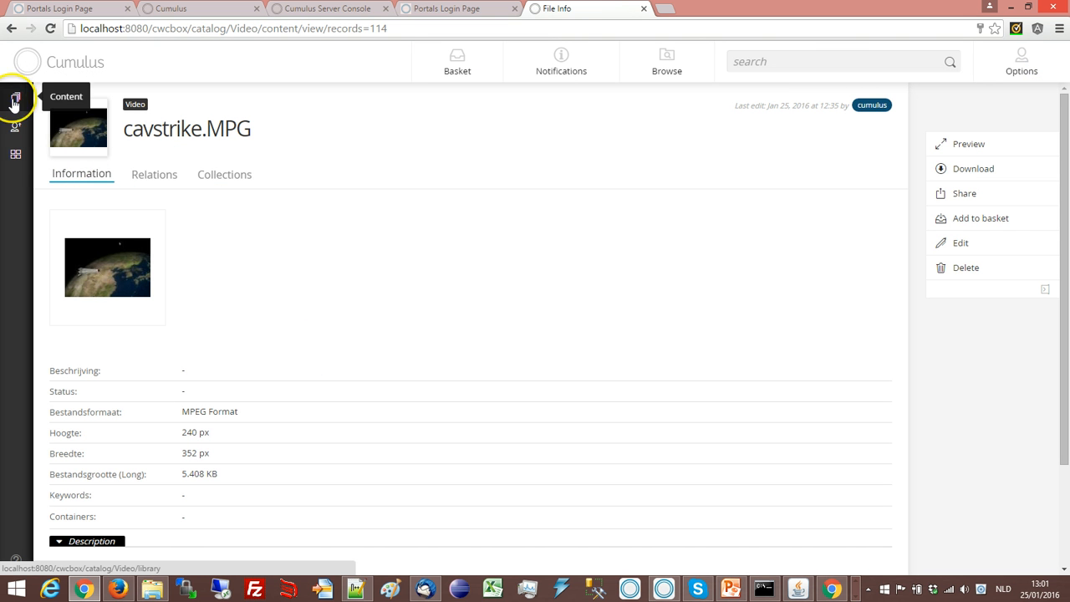
{"action": "left_click", "coordinate": [15, 100]}
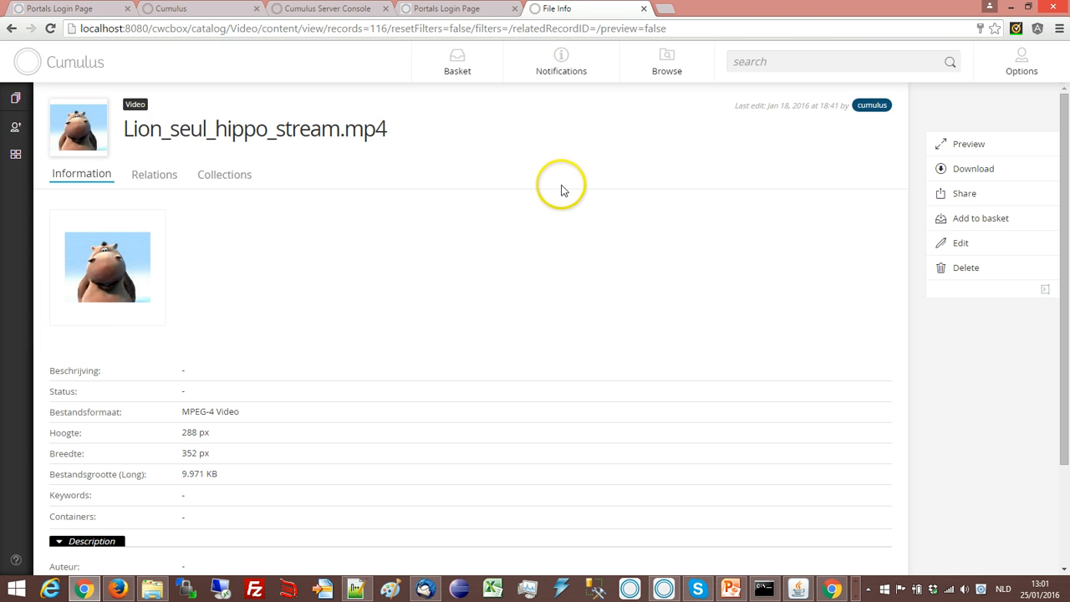
Step: Play the Lion_seul_hippo_stream.mp4 preview, close it and return to the library
{"action": "left_click", "coordinate": [968, 144]}
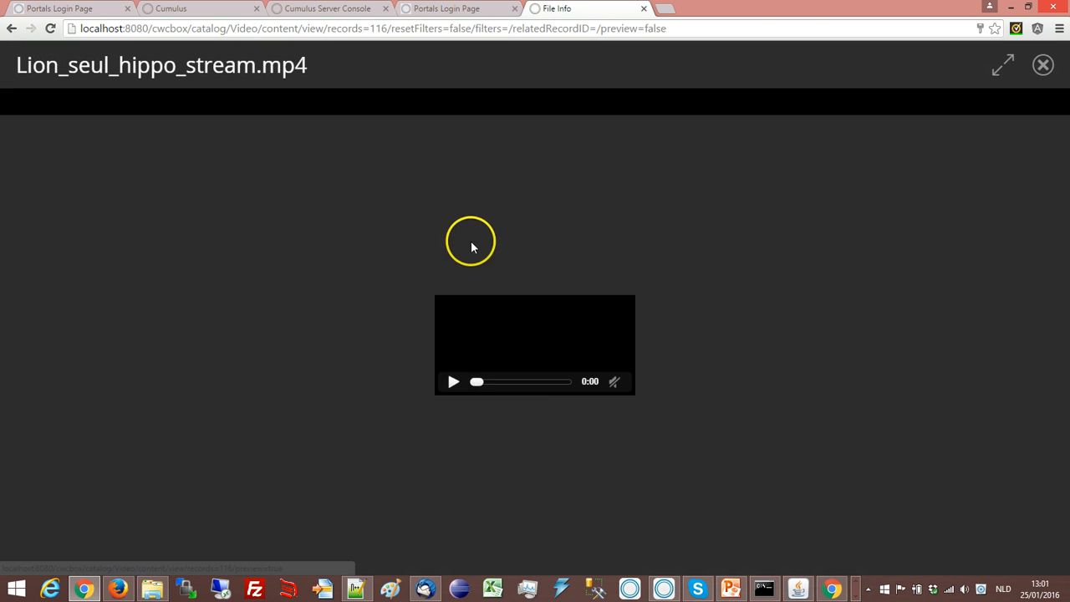
{"action": "left_click", "coordinate": [453, 381]}
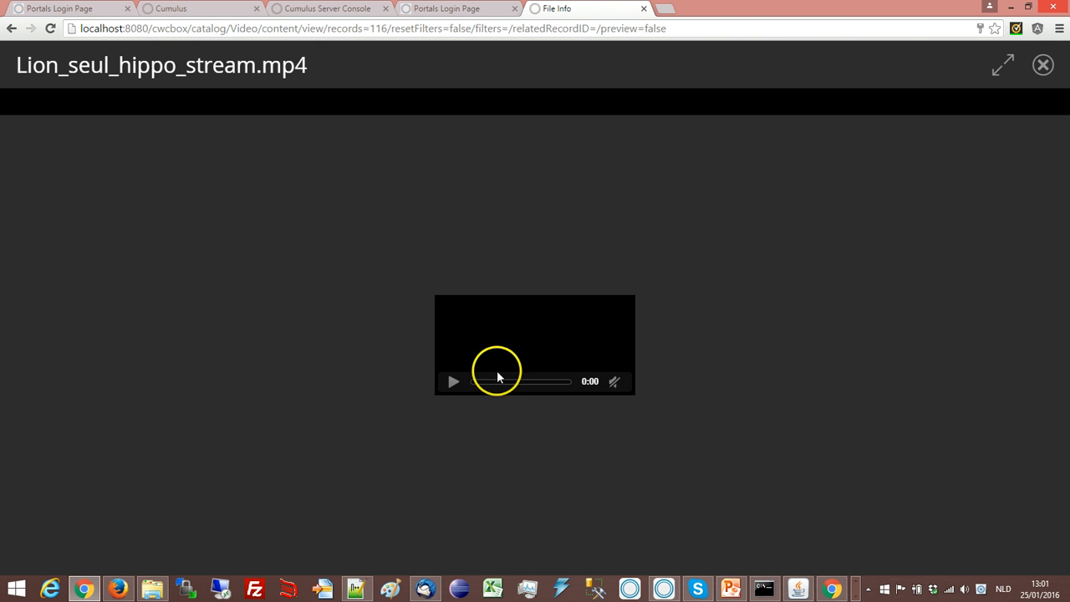
{"action": "left_click", "coordinate": [1043, 63]}
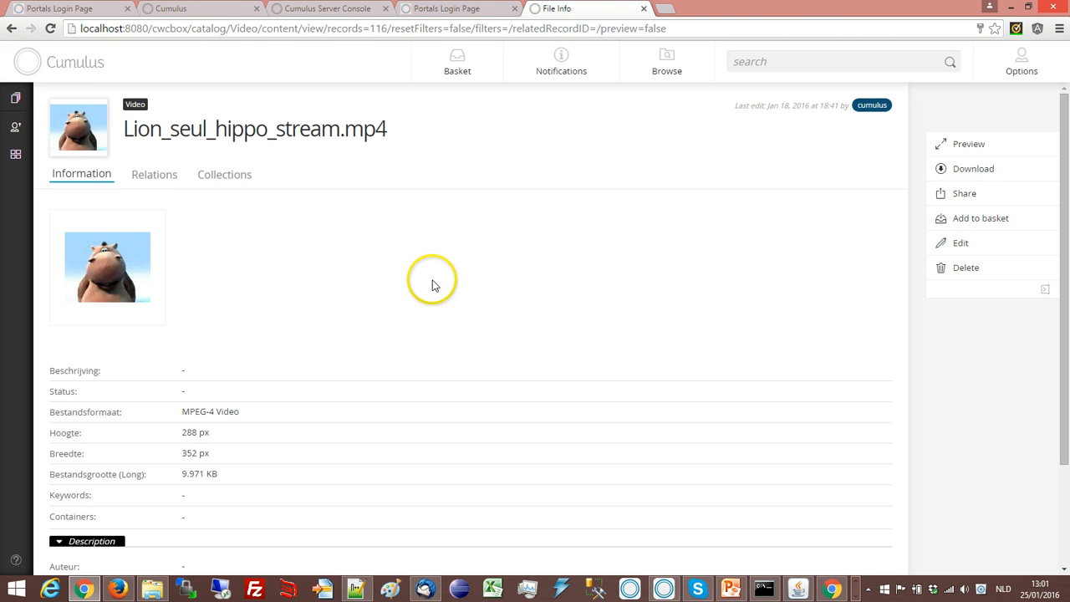
{"action": "left_click", "coordinate": [10, 26]}
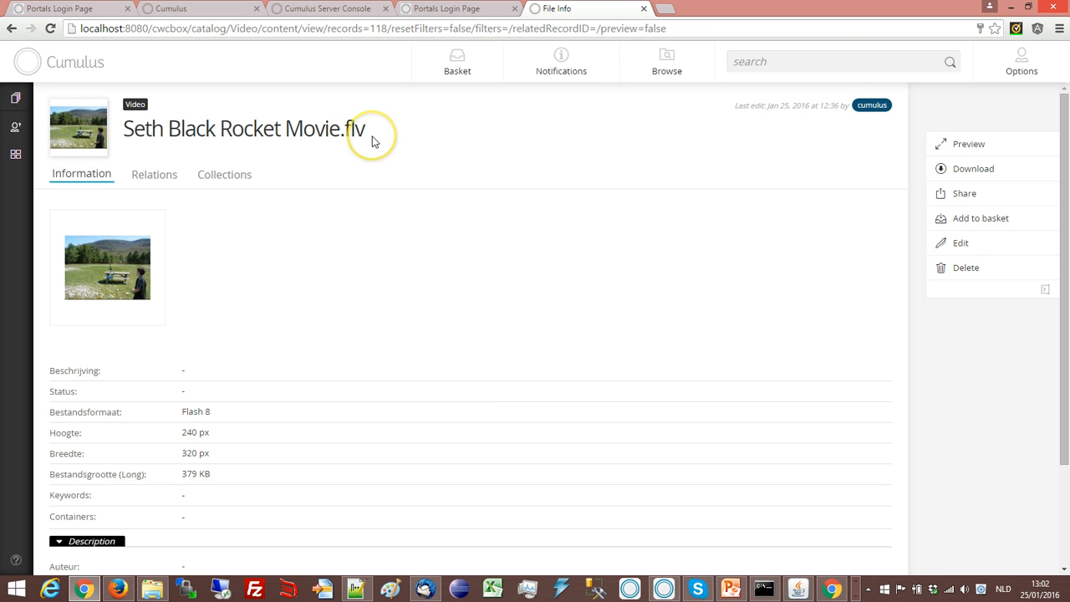
{"action": "mouse_move", "coordinate": [458, 132]}
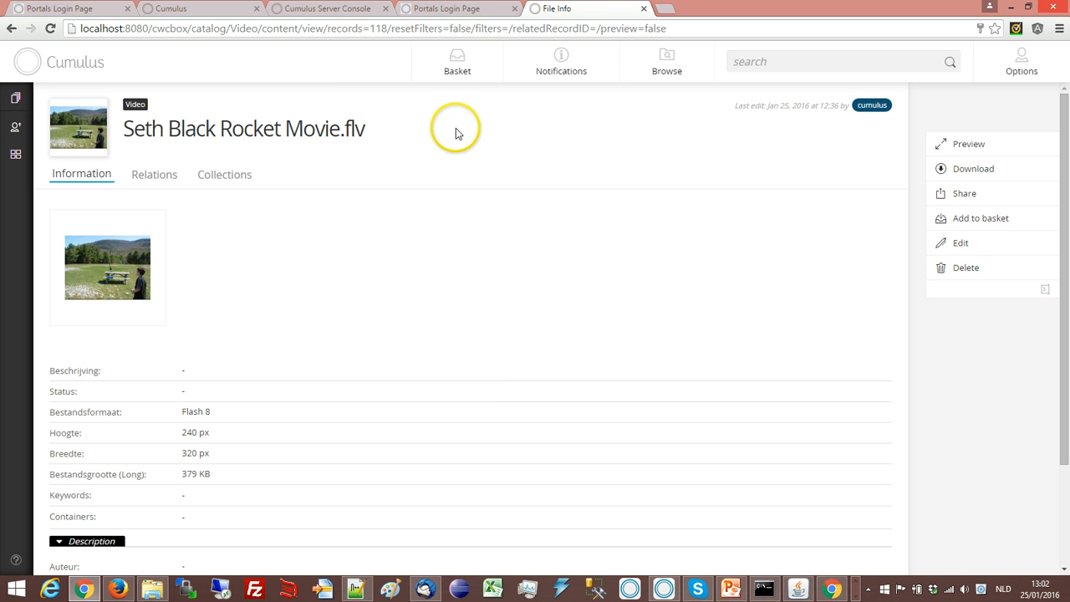
{"action": "mouse_move", "coordinate": [844, 179]}
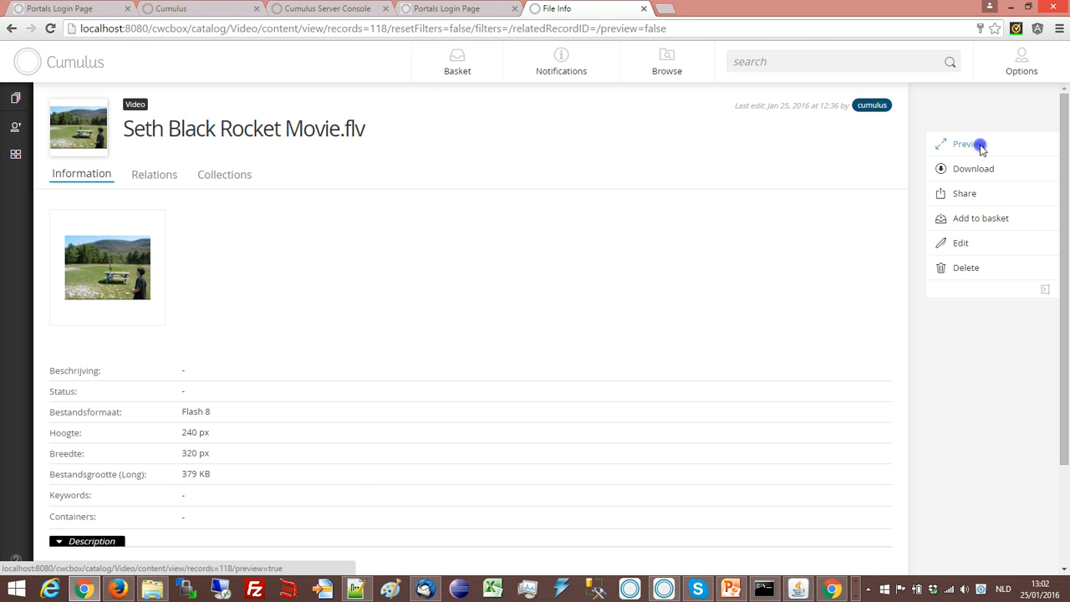
Step: Preview Seth Black Rocket Movie.flv, close it and bring up the account options
{"action": "left_click", "coordinate": [966, 144]}
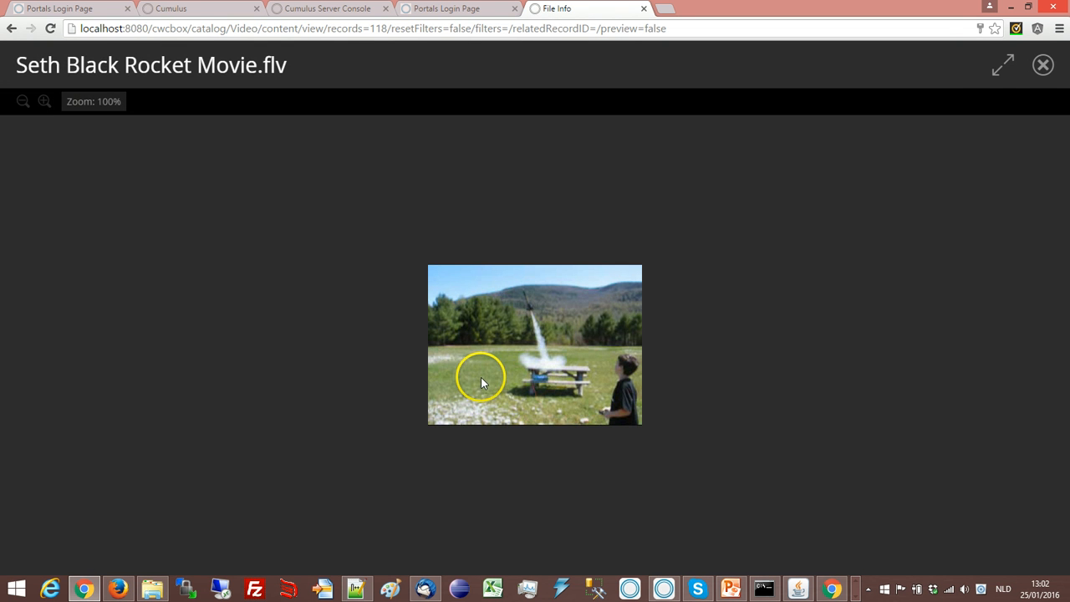
{"action": "left_click", "coordinate": [1043, 63]}
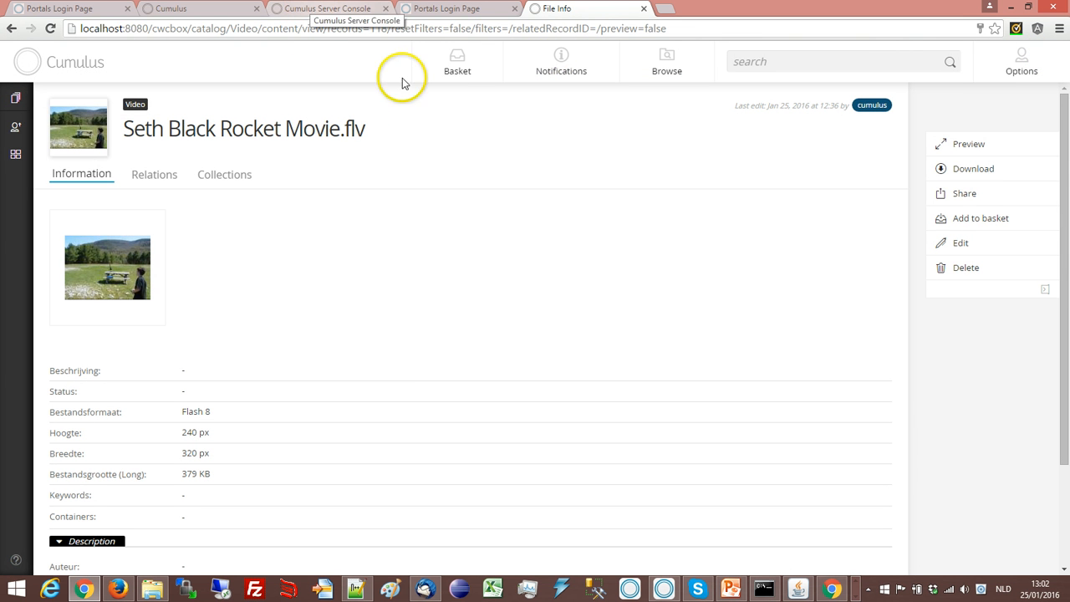
{"action": "left_click", "coordinate": [1021, 62]}
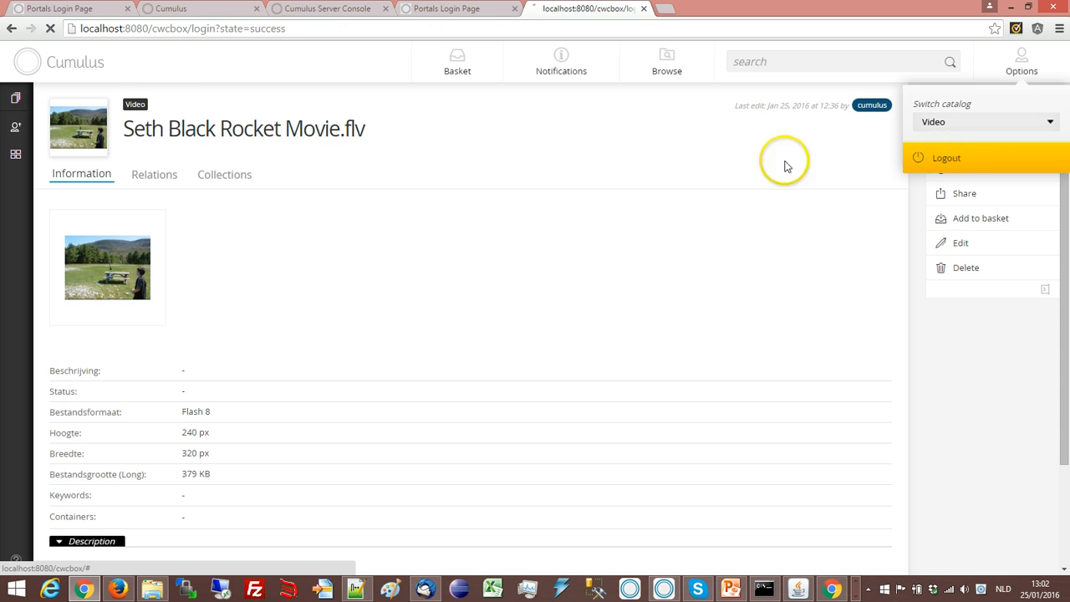
Step: Log out, sign in on the cwc login page and open the Video catalog dashboard
{"action": "left_click", "coordinate": [946, 157]}
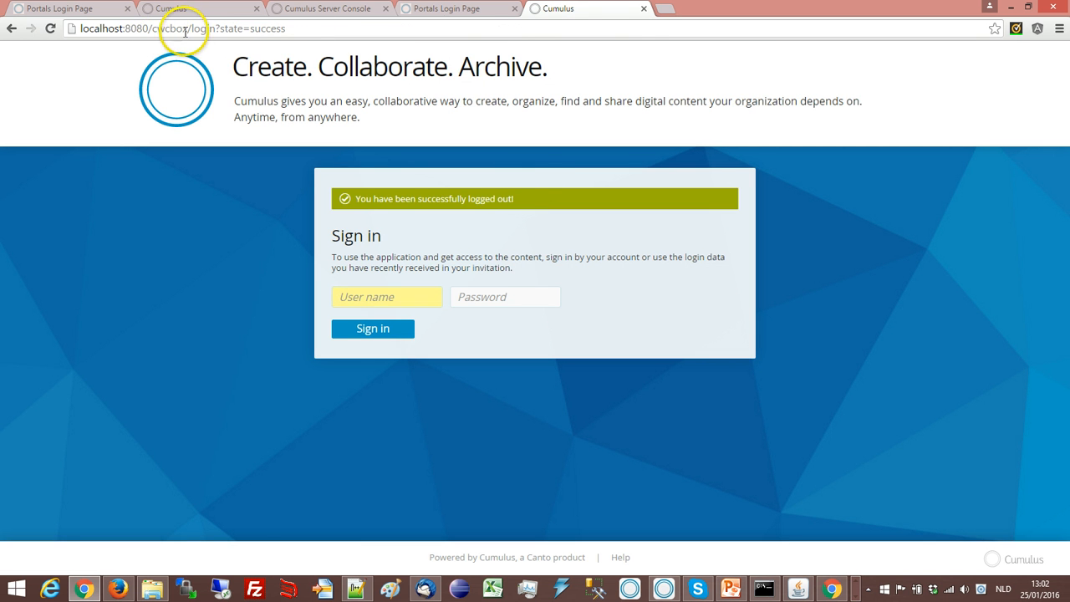
{"action": "mouse_move", "coordinate": [194, 10]}
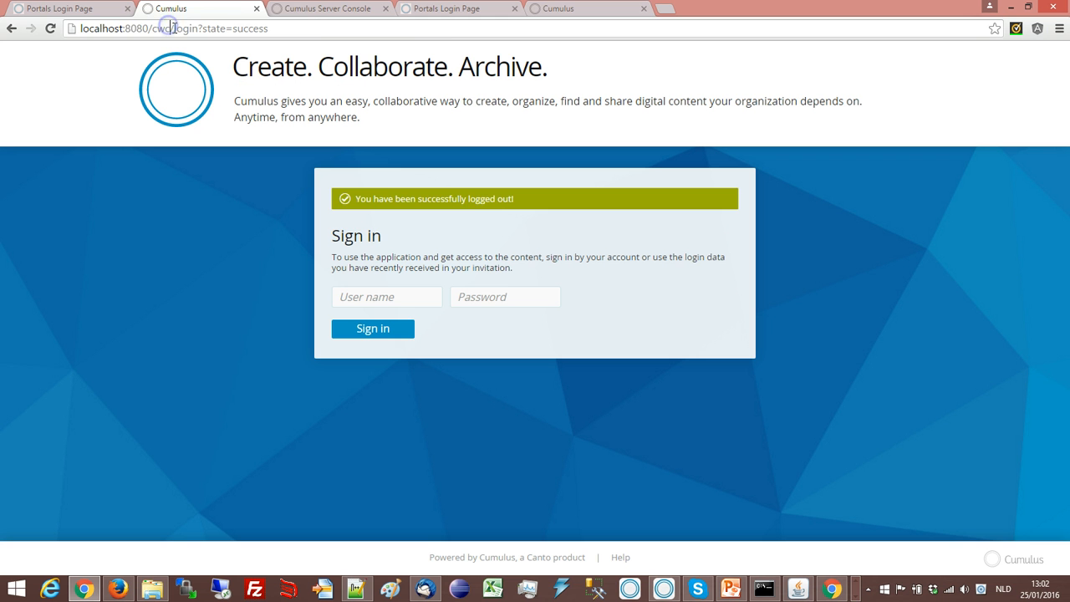
{"action": "left_click", "coordinate": [386, 297]}
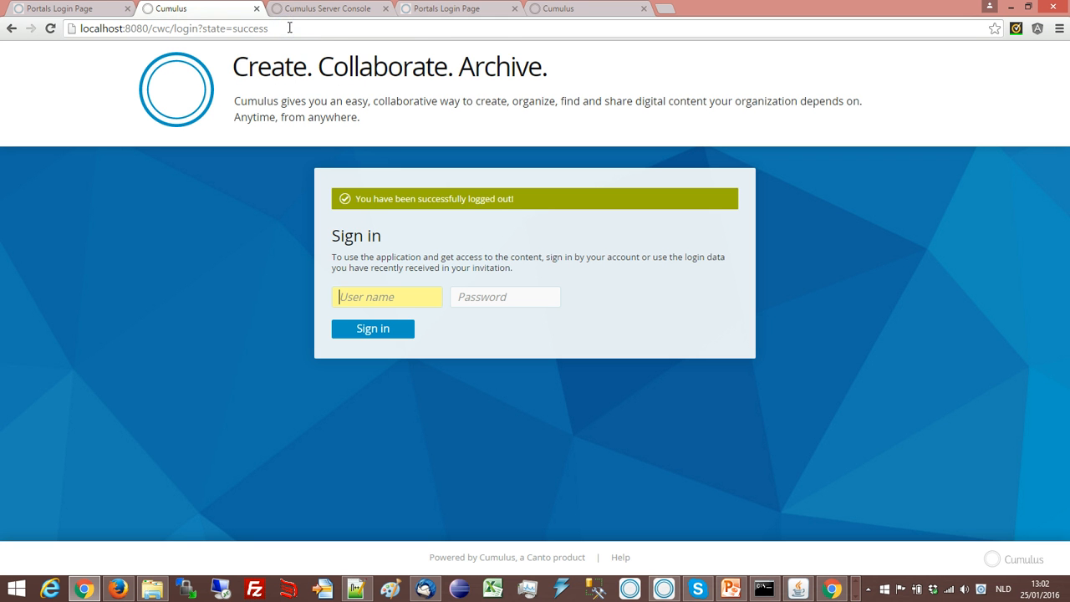
{"action": "mouse_move", "coordinate": [398, 250]}
{"action": "type", "text": "p"}
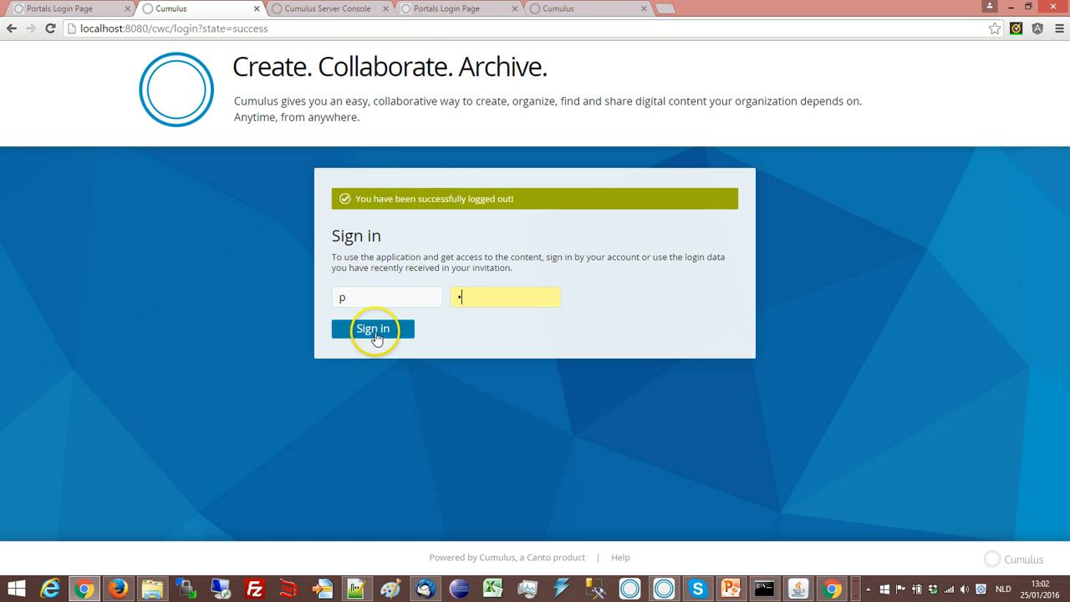
{"action": "left_click", "coordinate": [372, 327]}
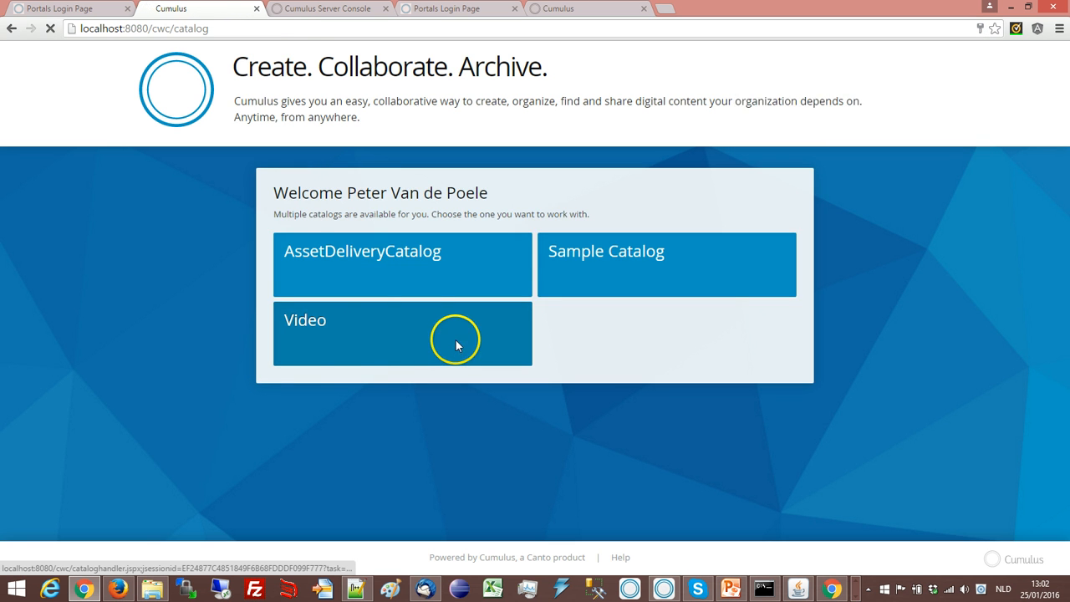
{"action": "left_click", "coordinate": [401, 333]}
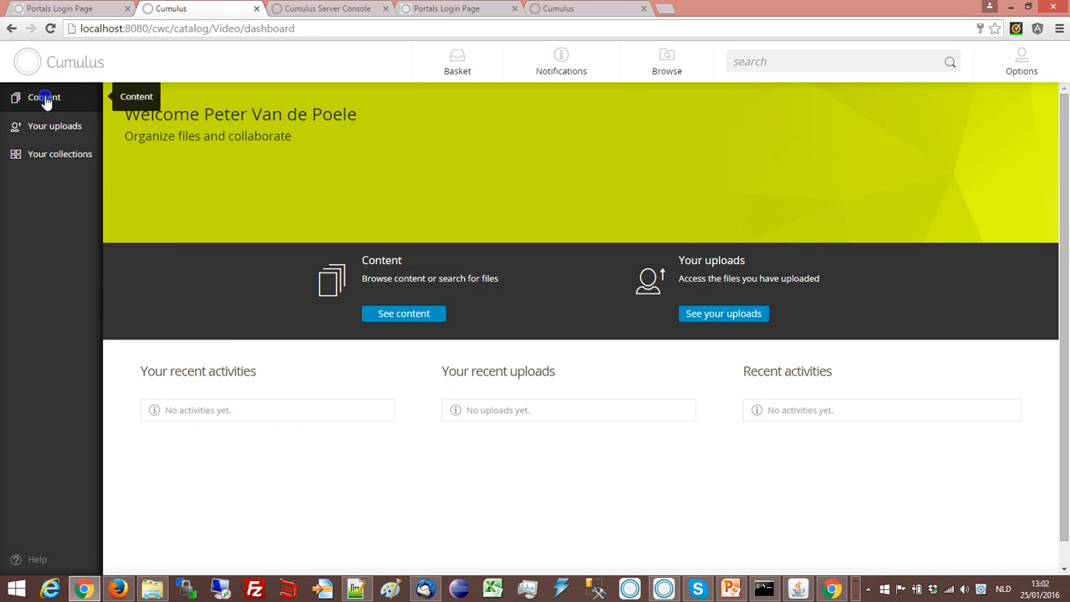
Step: Open the content library and preview cavstrike.MPG, then close the preview
{"action": "left_click", "coordinate": [43, 97]}
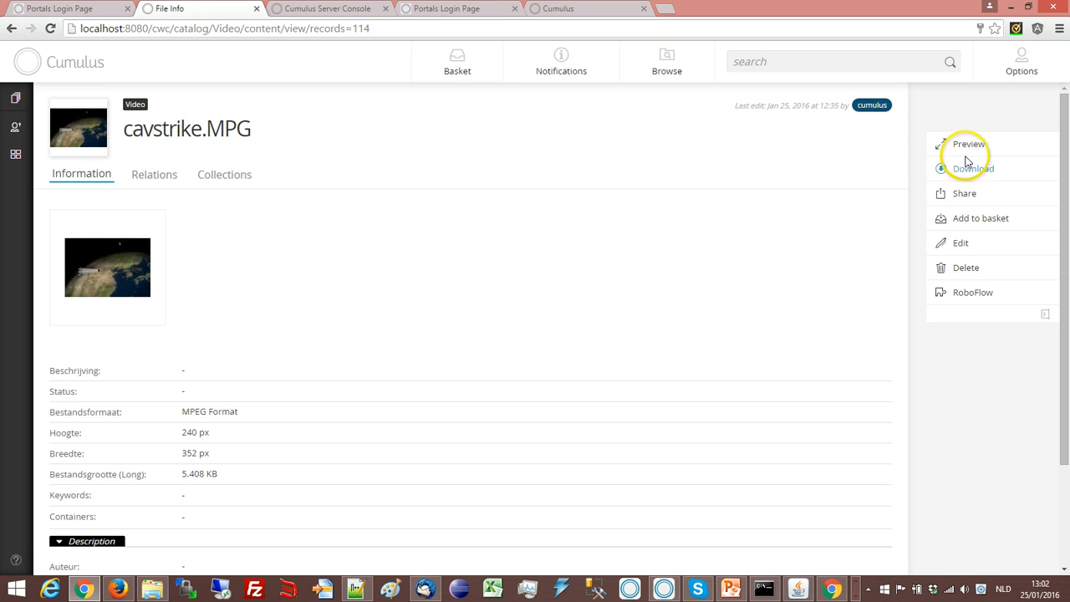
{"action": "left_click", "coordinate": [966, 144]}
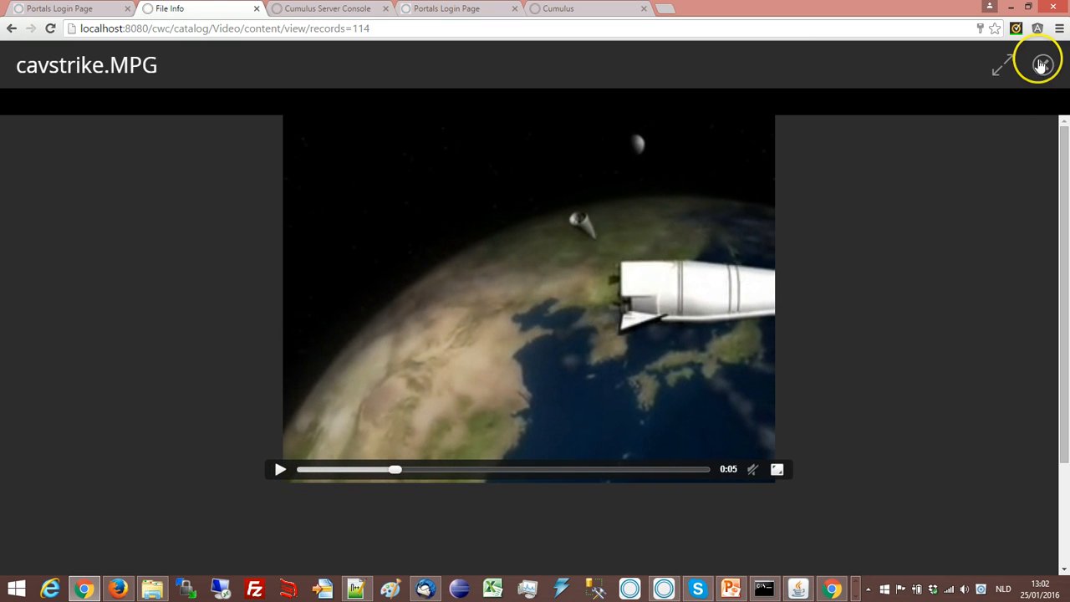
{"action": "left_click", "coordinate": [1039, 63]}
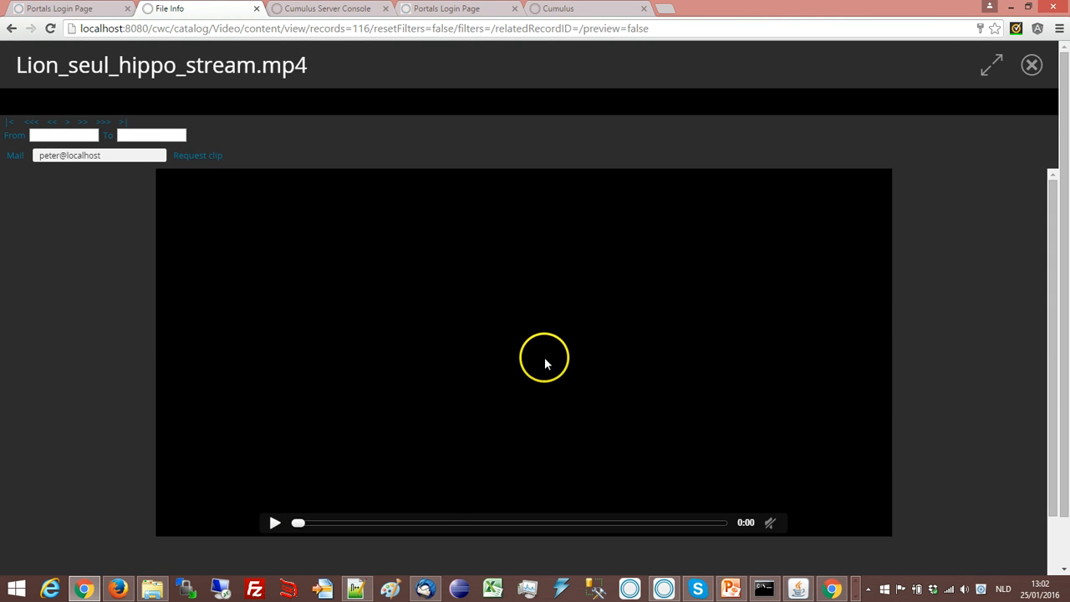
Step: Play and pause the Lion_seul_hippo_stream.mp4 preview, then close it
{"action": "left_click", "coordinate": [274, 521]}
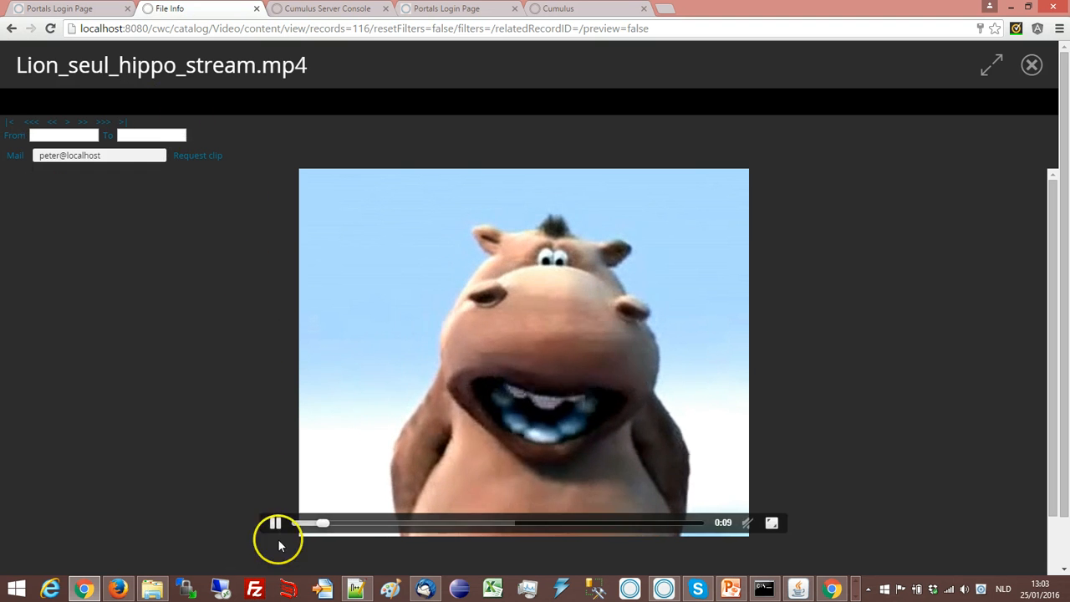
{"action": "left_click", "coordinate": [275, 521]}
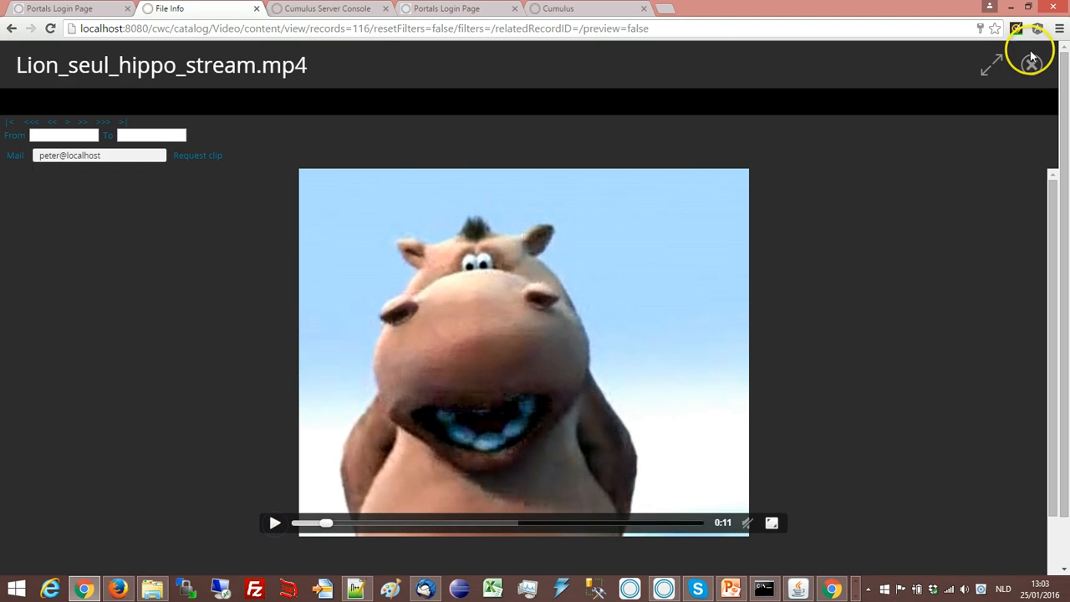
{"action": "left_click", "coordinate": [1029, 64]}
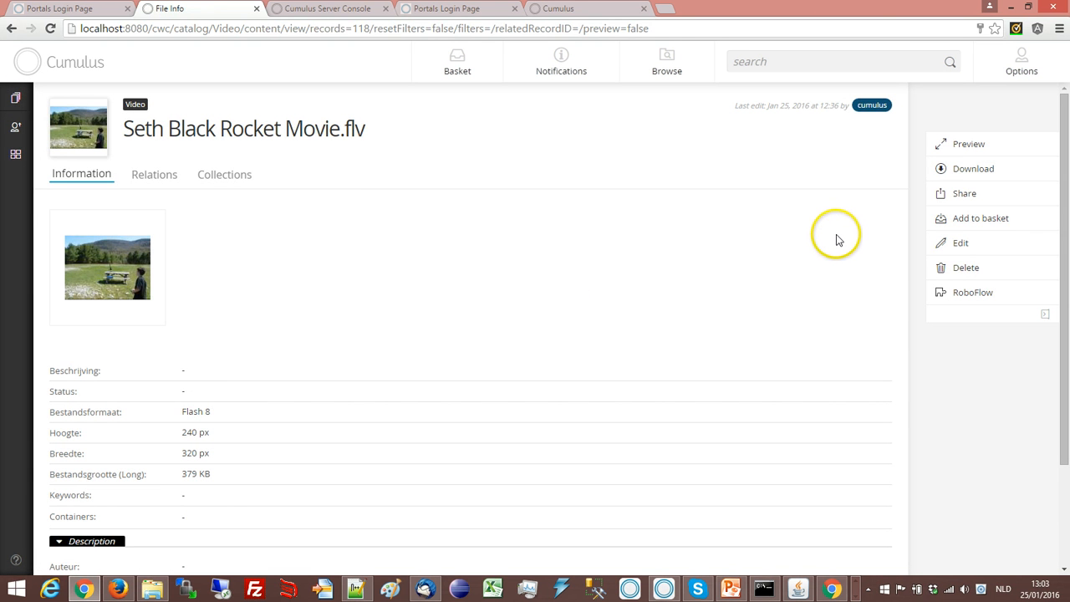
{"action": "mouse_move", "coordinate": [682, 266]}
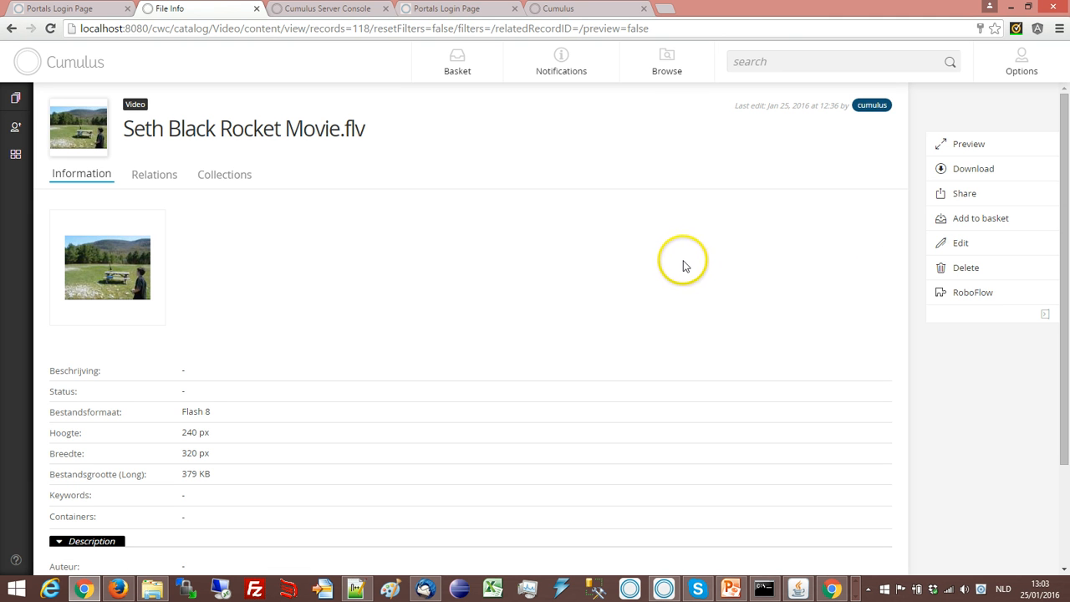
Step: Play the Seth Black Rocket Movie.flv preview and close it
{"action": "left_click", "coordinate": [968, 143]}
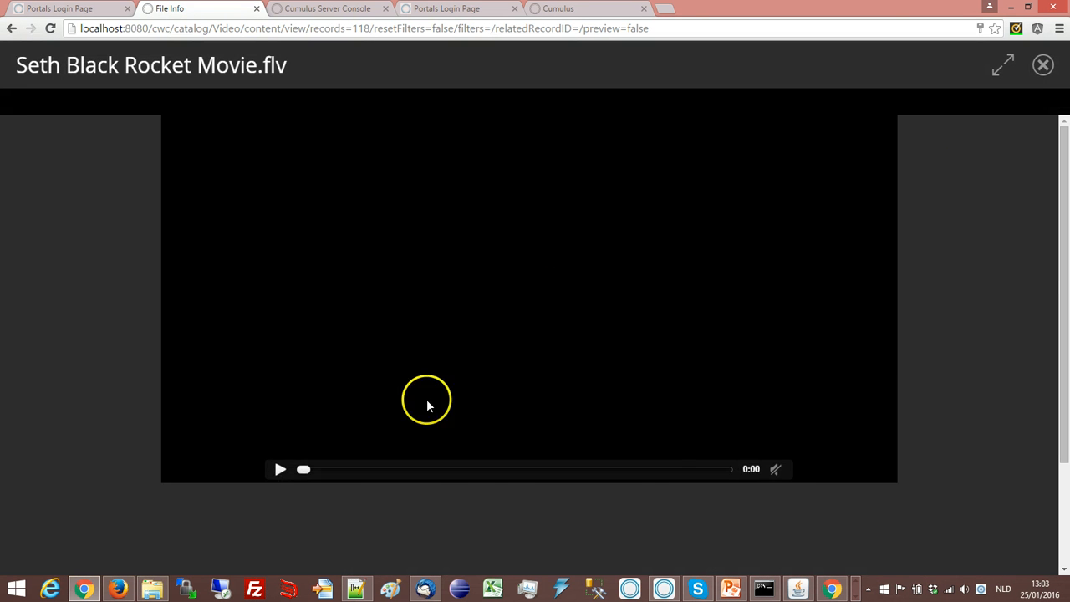
{"action": "left_click", "coordinate": [281, 468]}
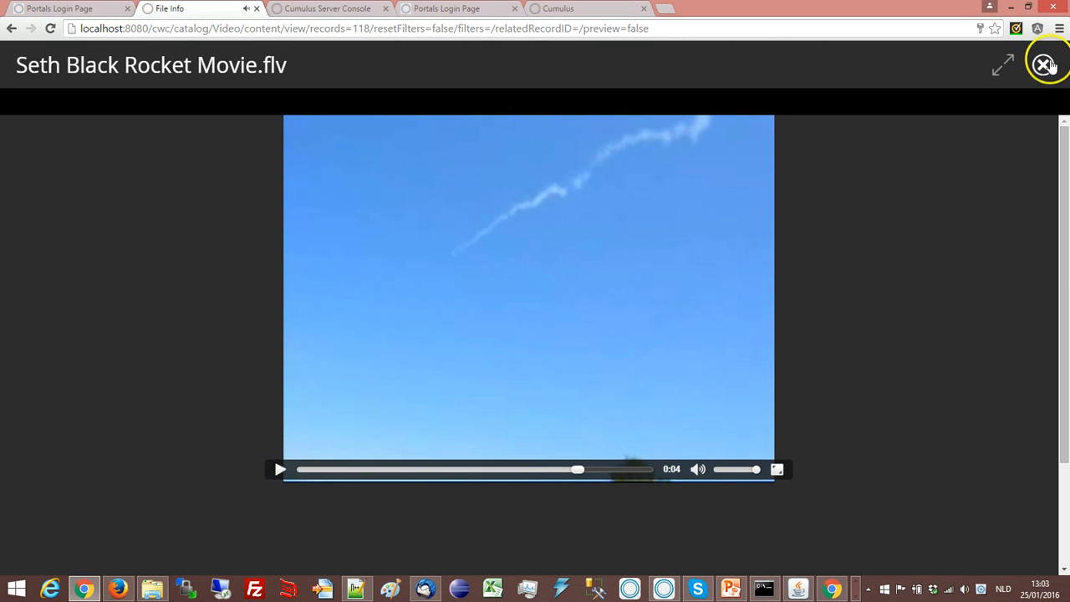
{"action": "left_click", "coordinate": [1043, 65]}
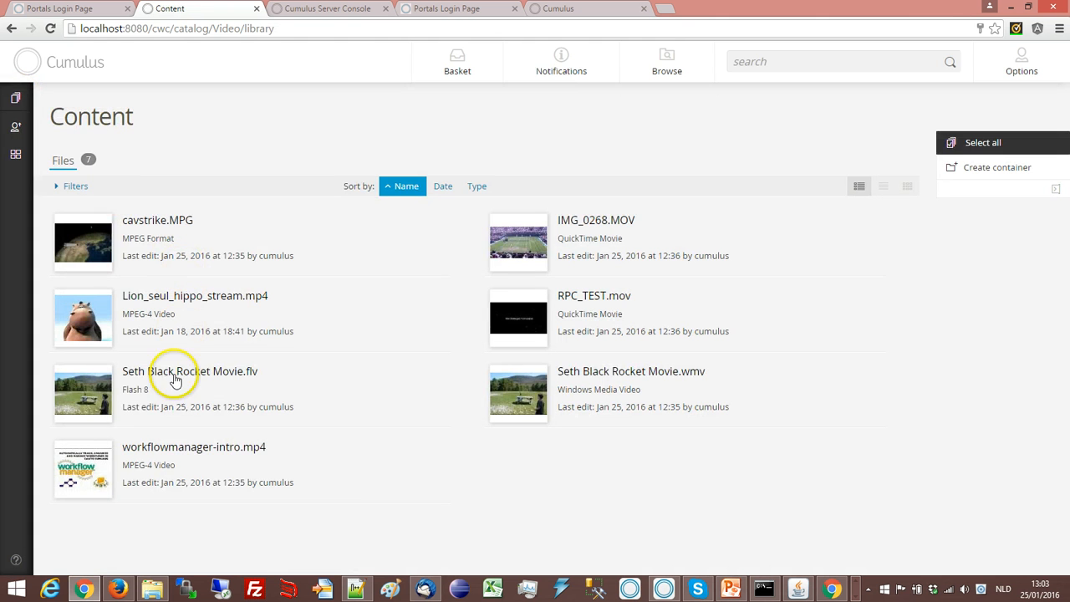
{"action": "mouse_move", "coordinate": [515, 301]}
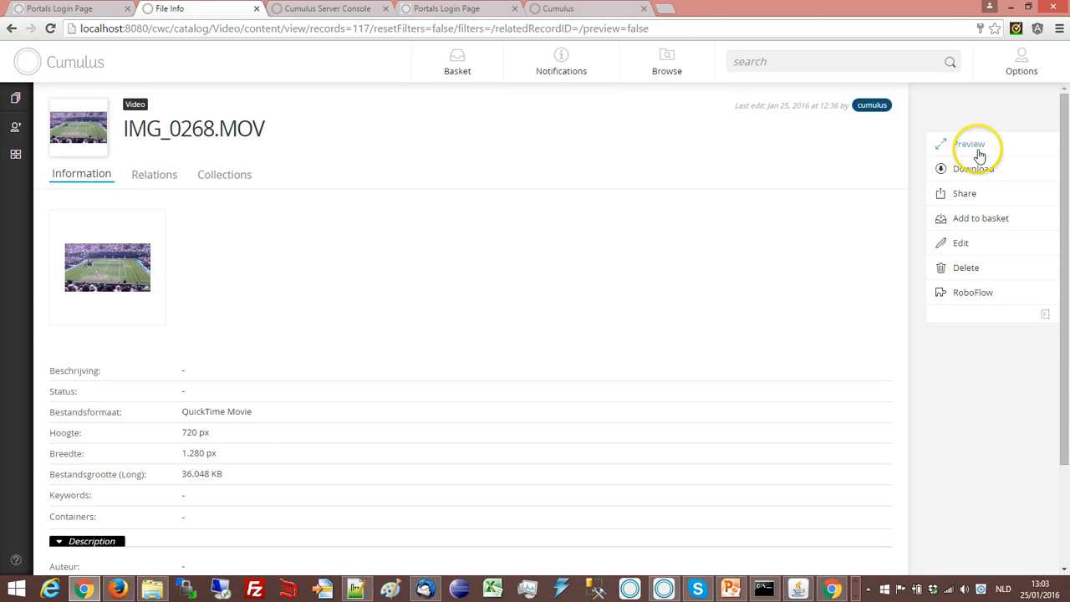
Step: Play and pause the IMG_0268.MOV tennis preview, close it and switch to the Portals login page
{"action": "left_click", "coordinate": [970, 143]}
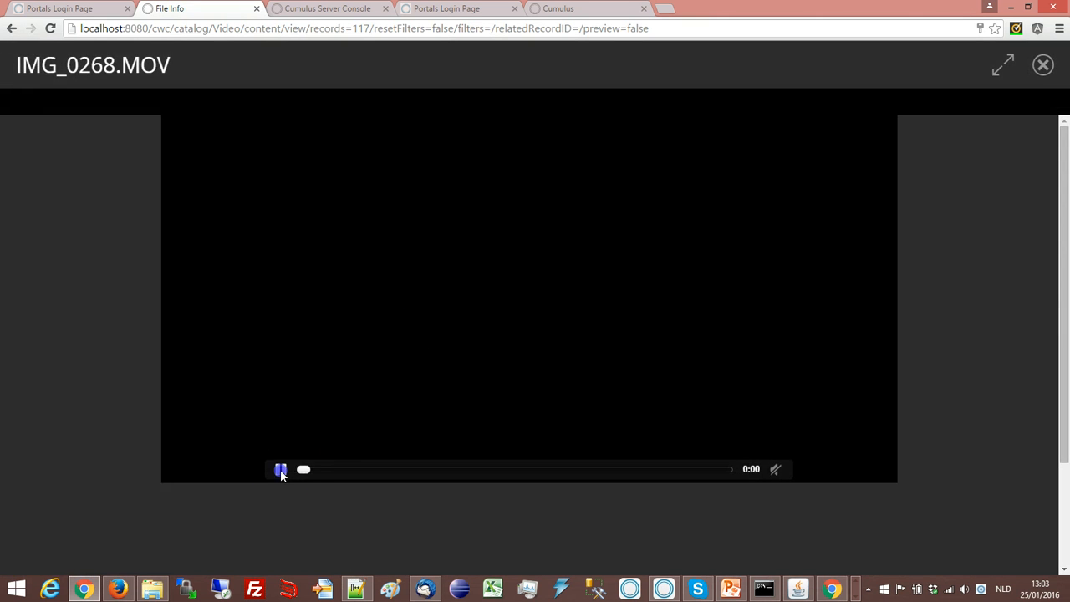
{"action": "left_click", "coordinate": [281, 468]}
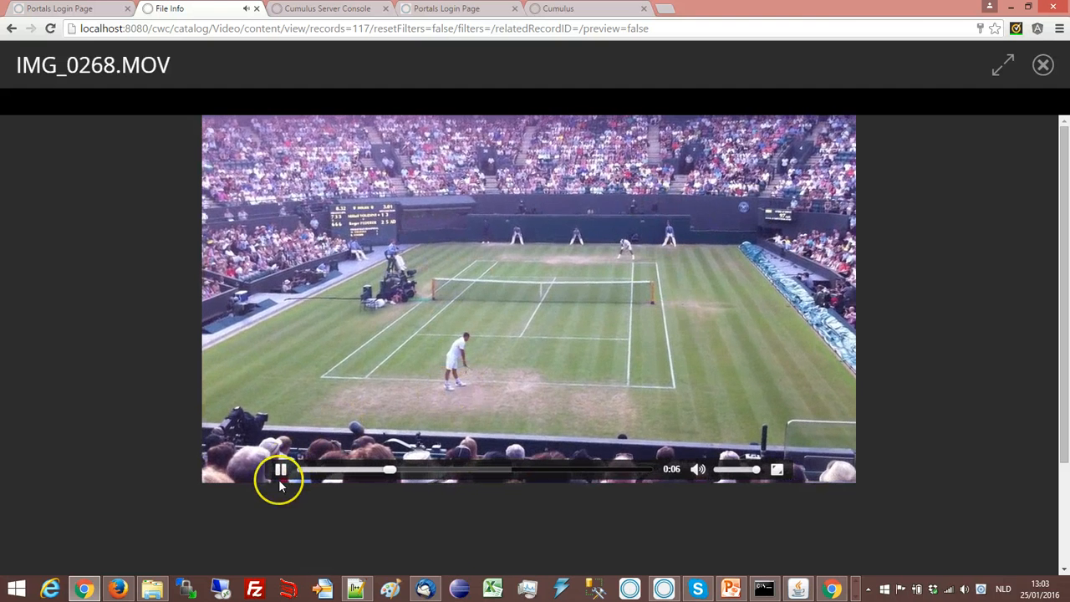
{"action": "left_click", "coordinate": [281, 468]}
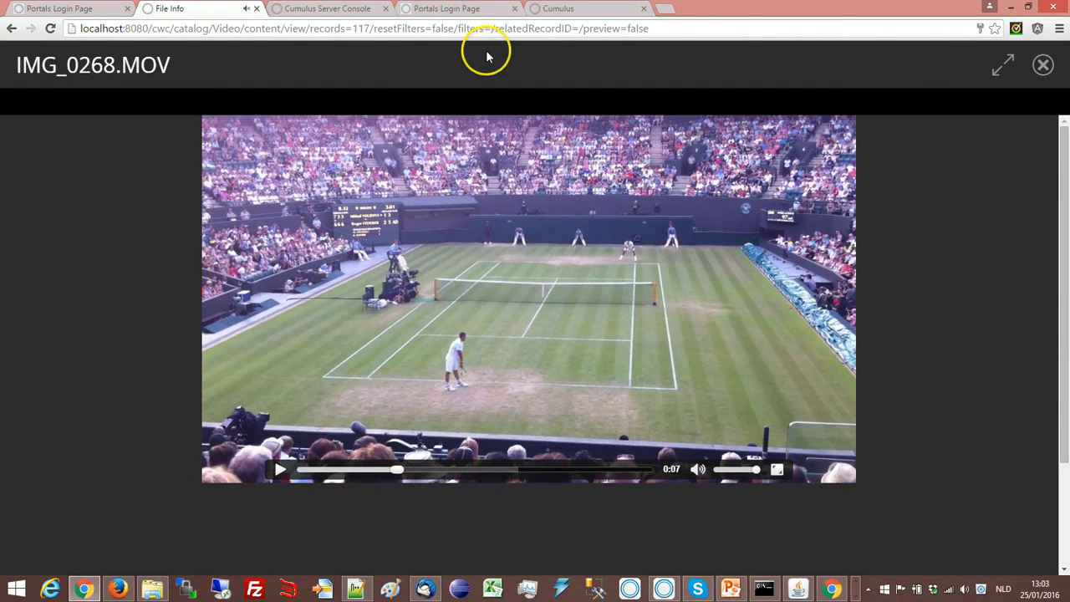
{"action": "mouse_move", "coordinate": [398, 99]}
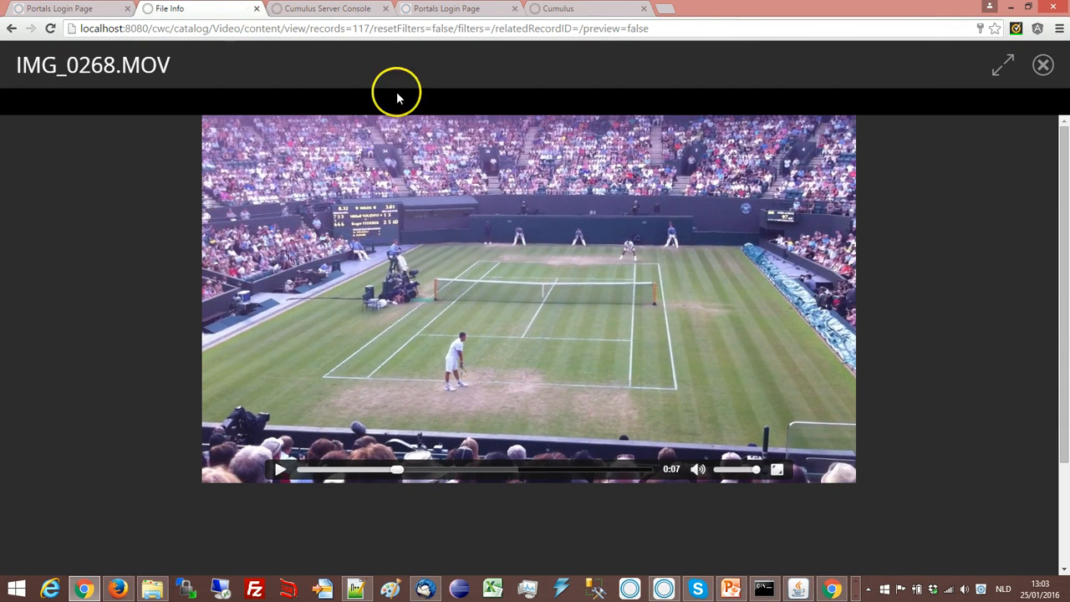
{"action": "left_click", "coordinate": [1043, 65]}
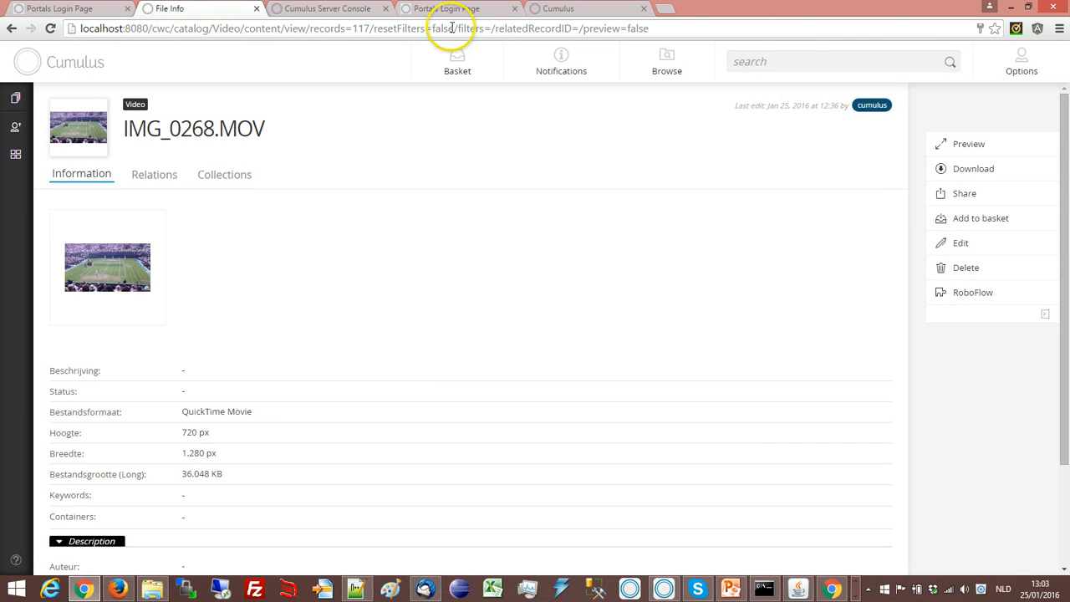
{"action": "left_click", "coordinate": [458, 8]}
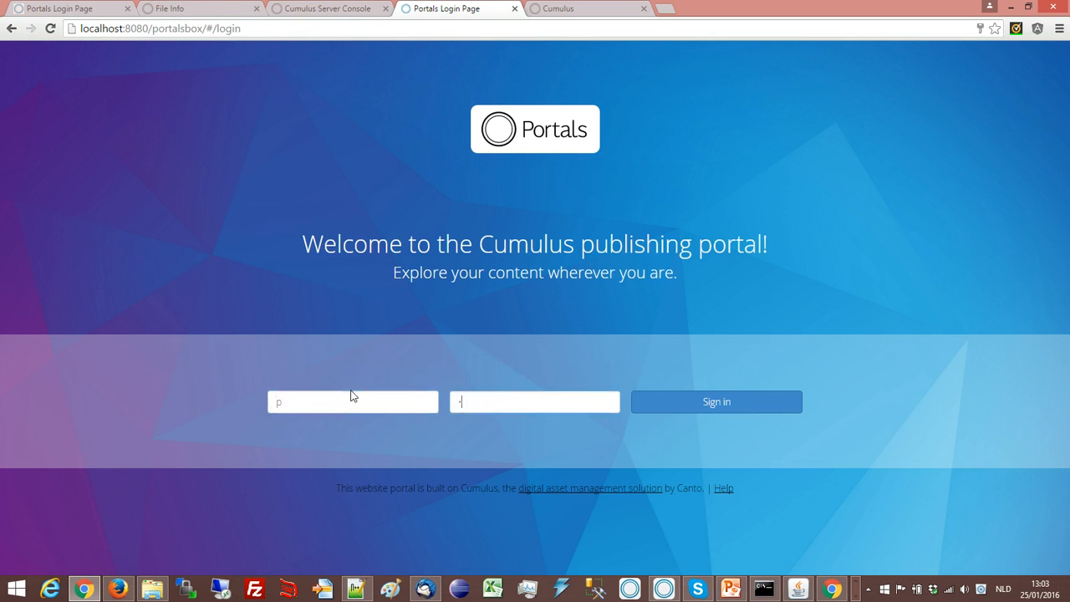
Step: Sign in to the publishing portal, dismiss the save-password offer and open the Video assets
{"action": "left_click", "coordinate": [716, 401]}
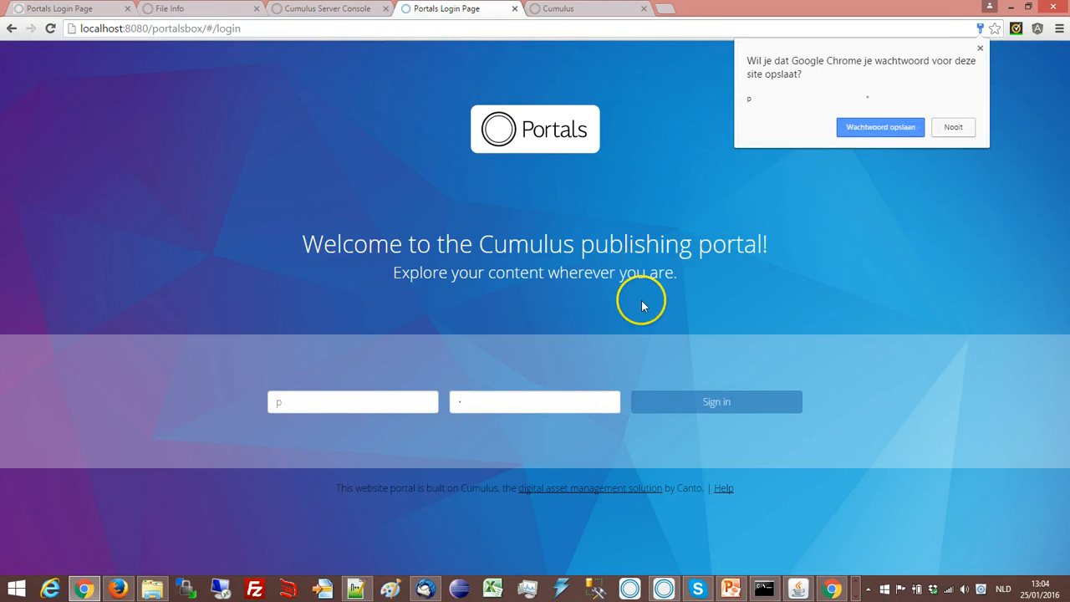
{"action": "left_click", "coordinate": [715, 401]}
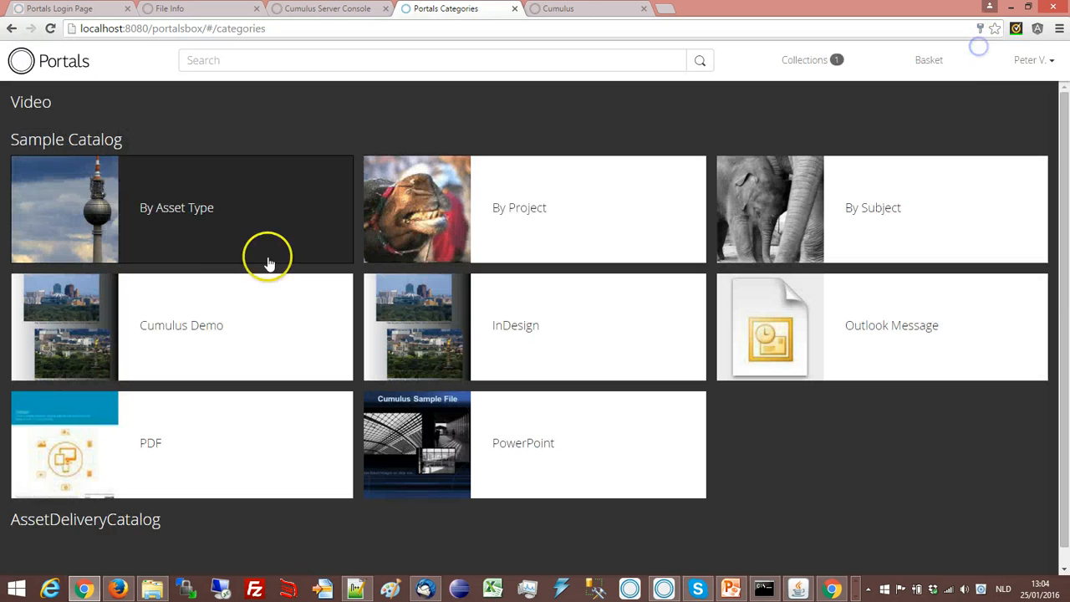
{"action": "left_click", "coordinate": [181, 207]}
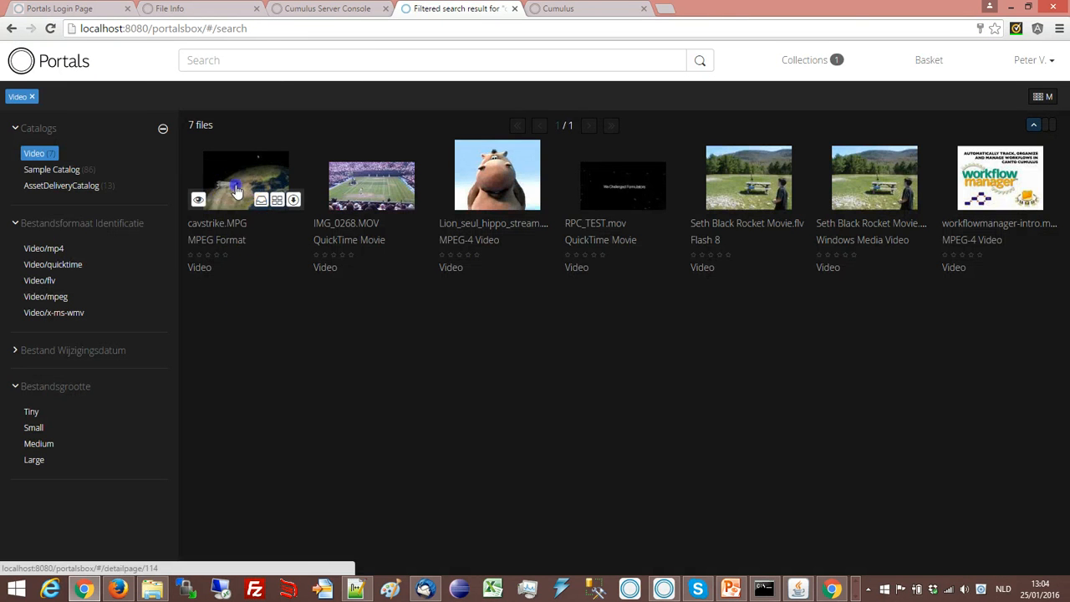
Step: Open cavstrike.MPG details, then play and pause the IMG_0268.MOV tennis video before closing it
{"action": "left_click", "coordinate": [237, 191]}
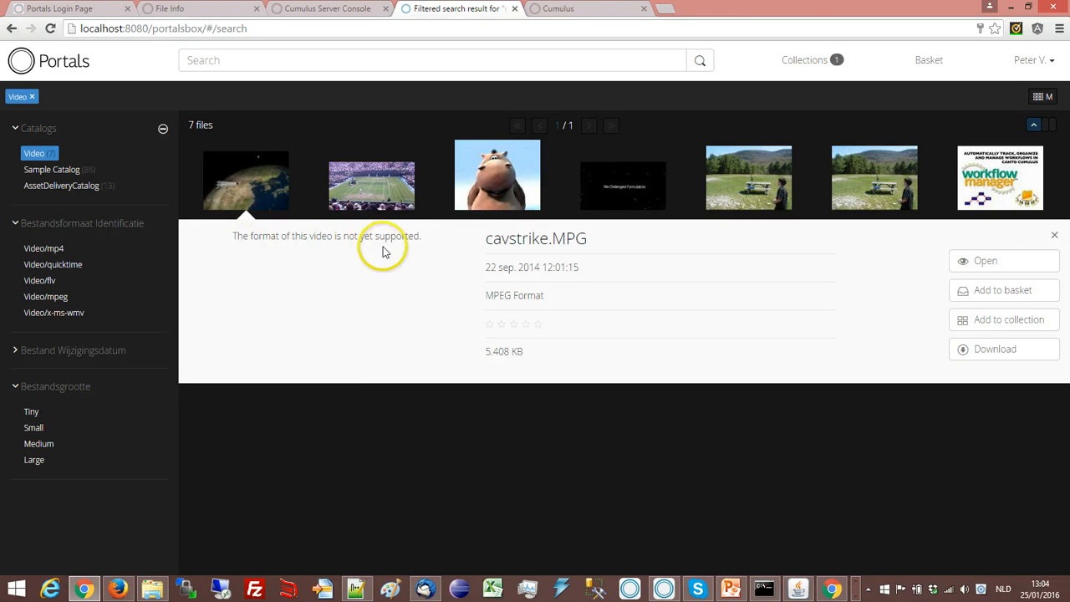
{"action": "left_click", "coordinate": [1053, 234]}
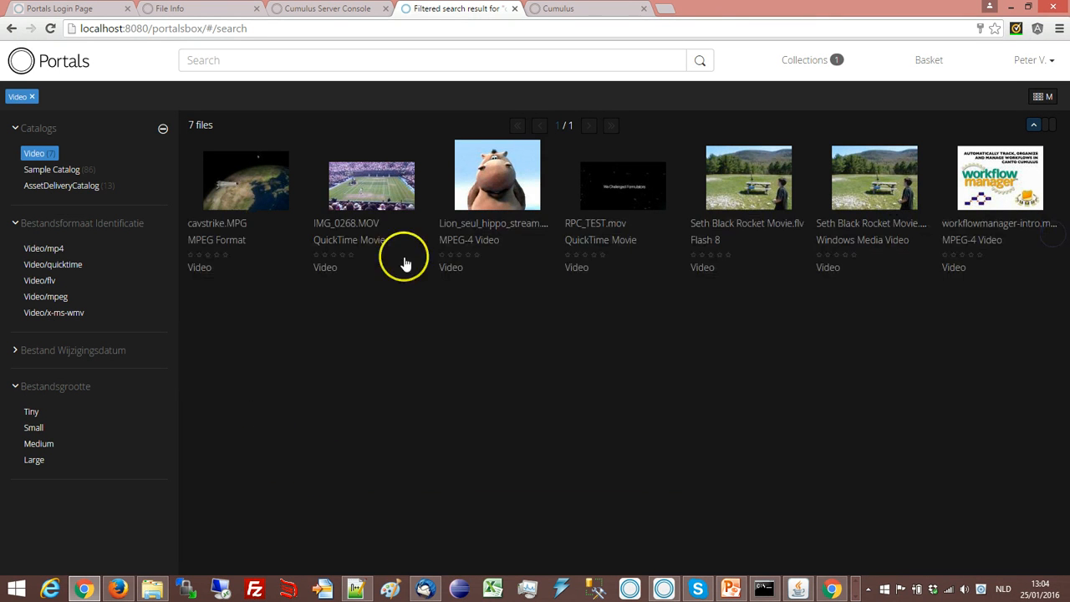
{"action": "left_click", "coordinate": [371, 180]}
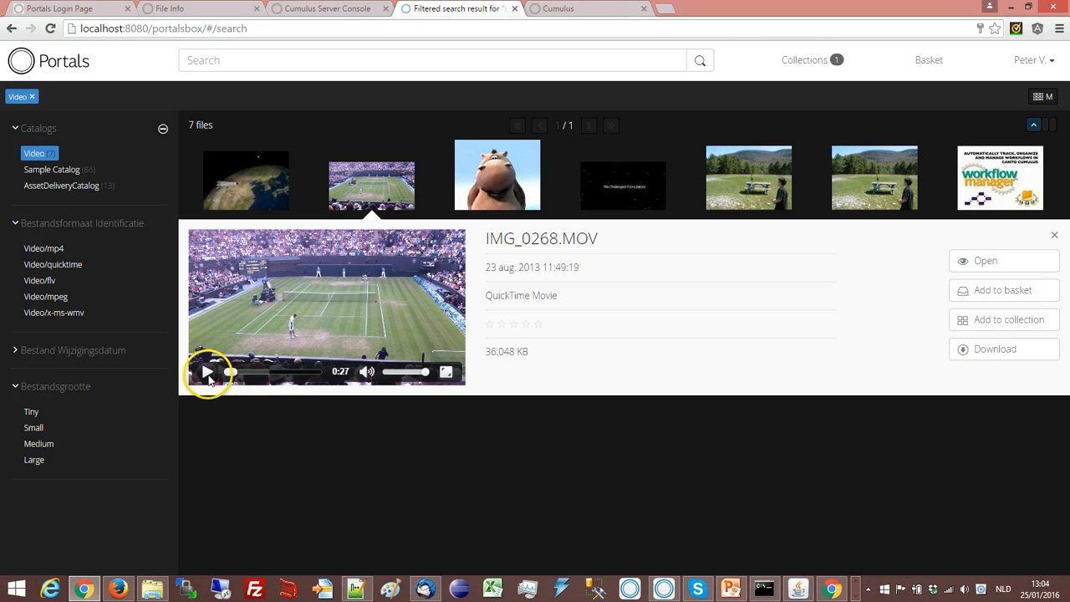
{"action": "left_click", "coordinate": [207, 371]}
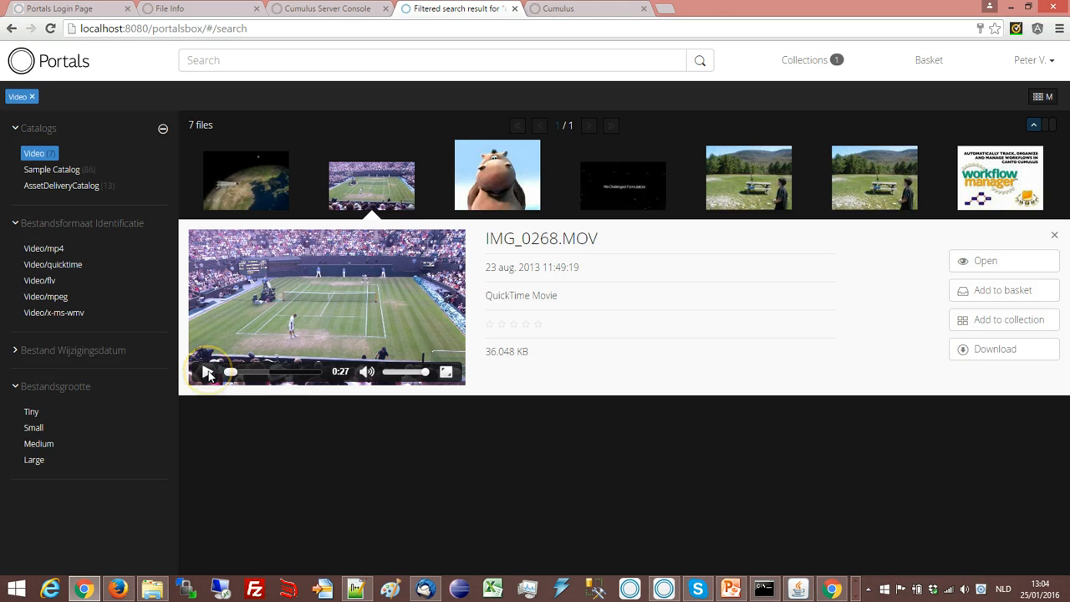
{"action": "left_click", "coordinate": [209, 371]}
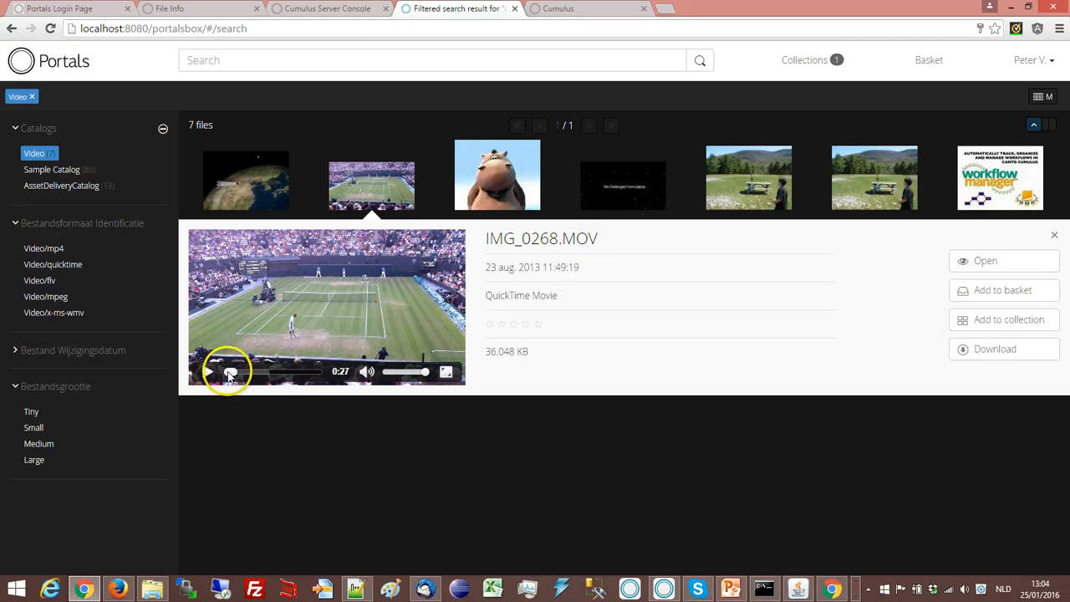
{"action": "left_click", "coordinate": [207, 371]}
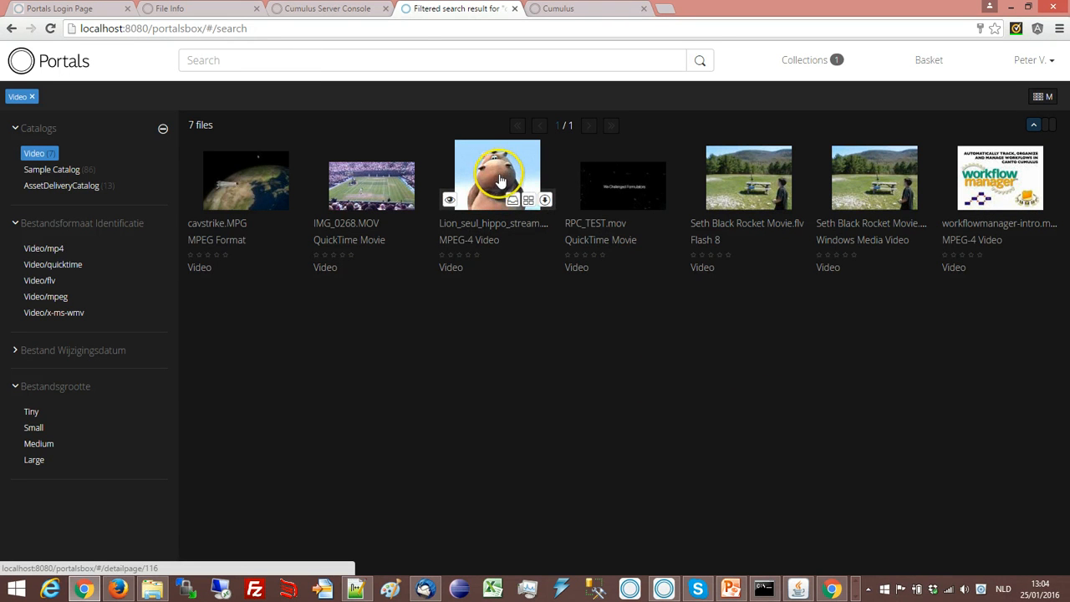
Step: Preview RPC_TEST.mov, Seth Black Rocket Movie.flv and workflowmanager-intro.mp4, returning to the grid
{"action": "left_click", "coordinate": [498, 175]}
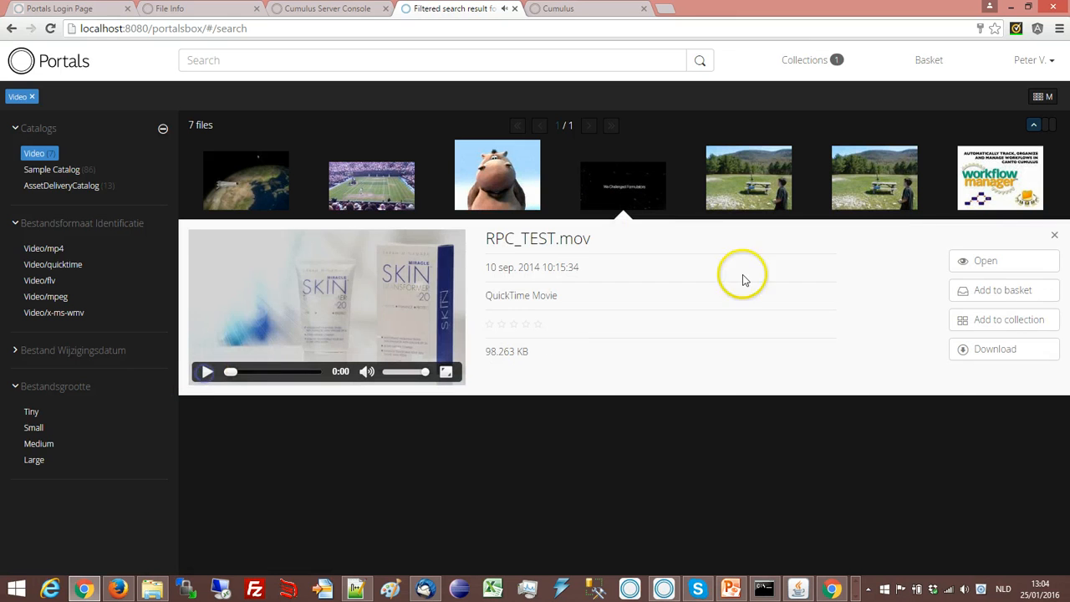
{"action": "left_click", "coordinate": [1053, 234]}
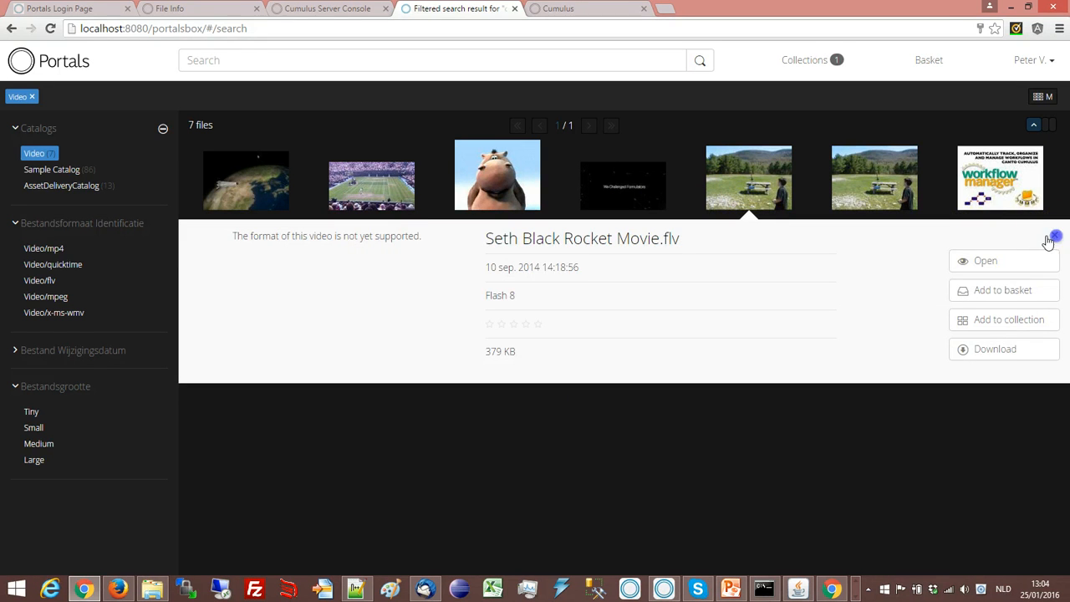
{"action": "left_click", "coordinate": [874, 177]}
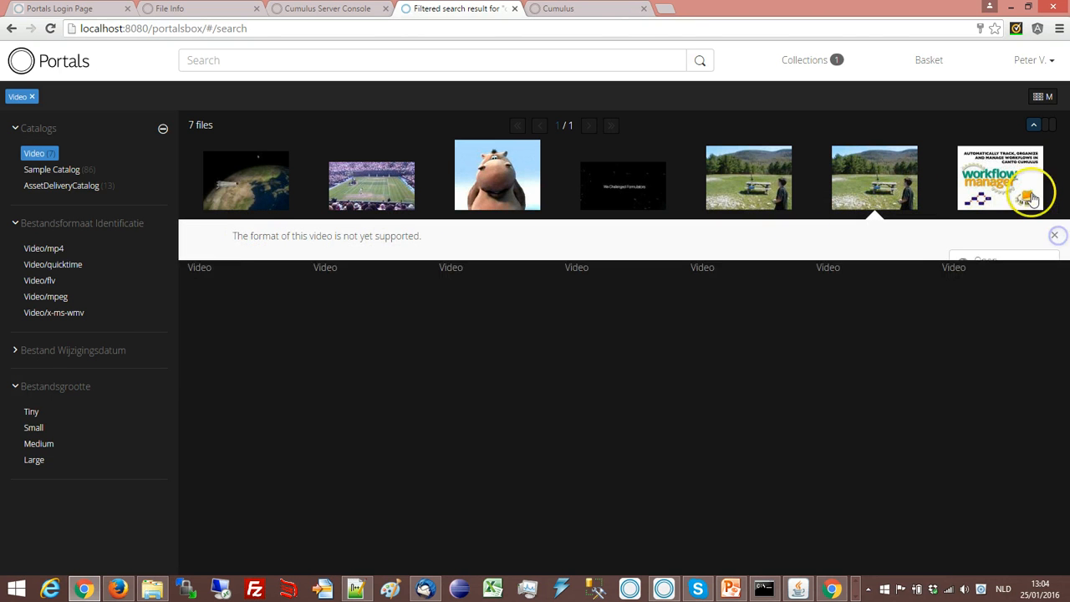
{"action": "left_click", "coordinate": [999, 177]}
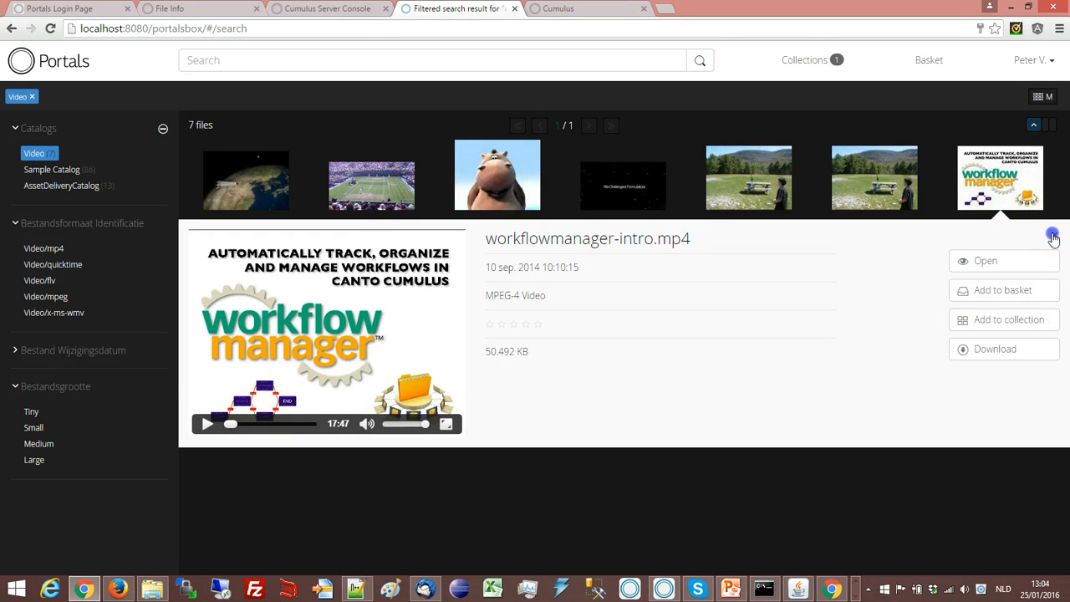
{"action": "left_click", "coordinate": [497, 174]}
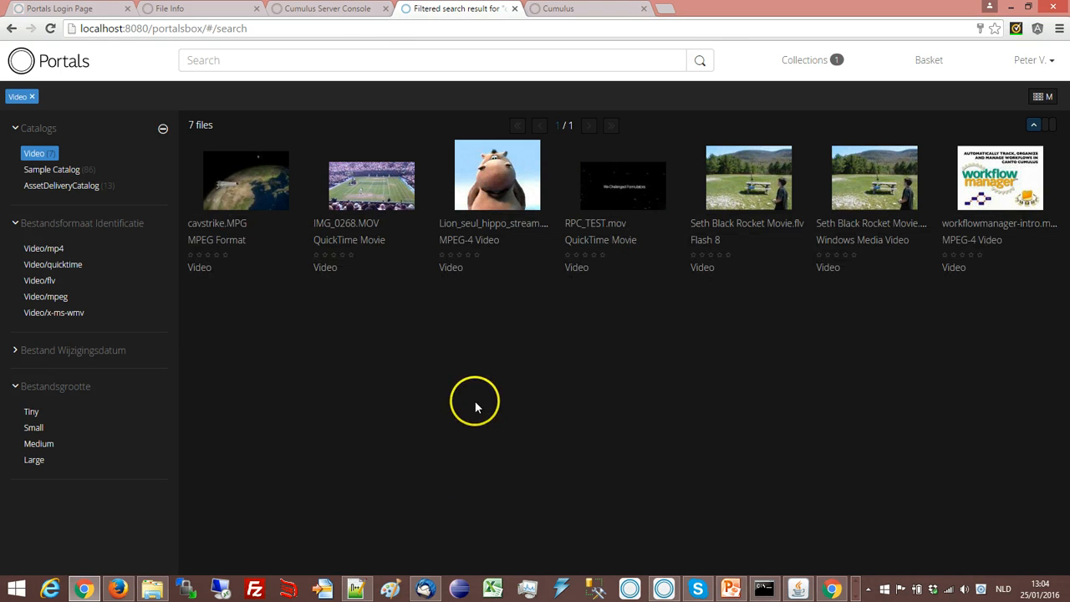
{"action": "mouse_move", "coordinate": [476, 407]}
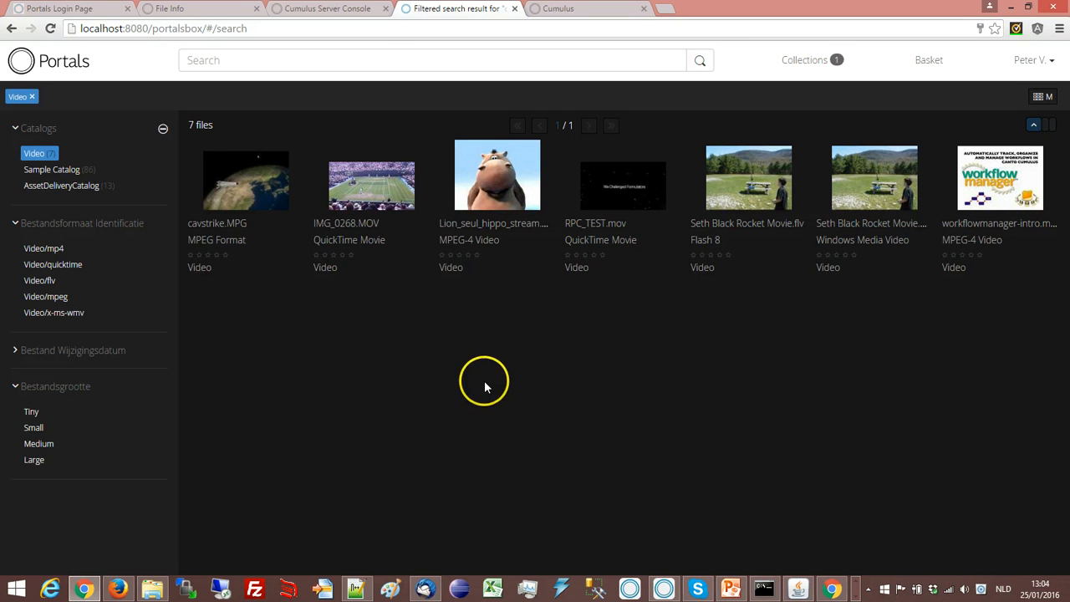
{"action": "mouse_move", "coordinate": [485, 386]}
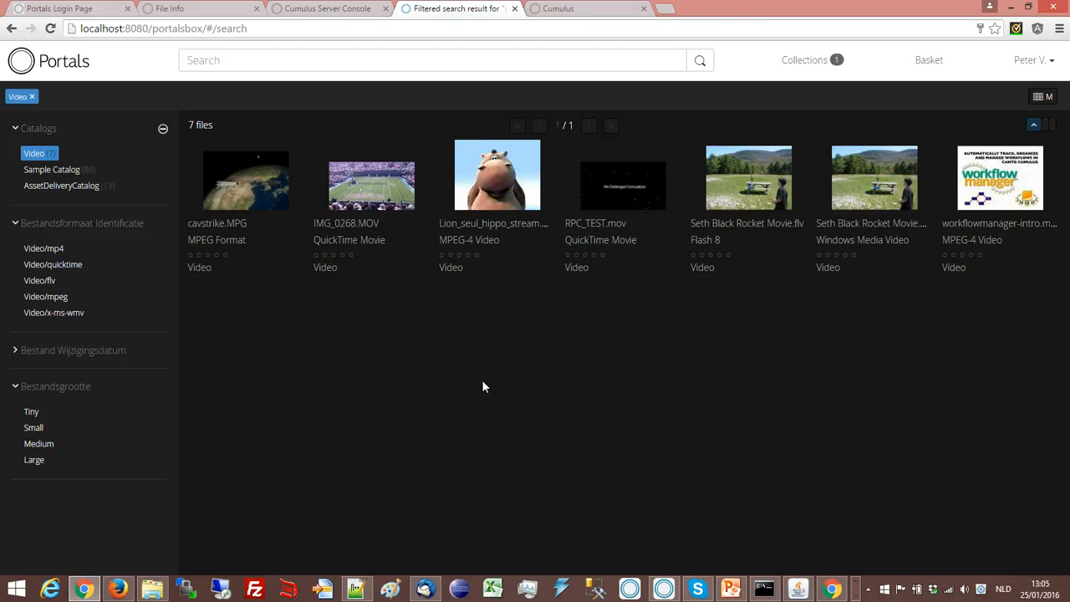
Step: Sign out of the portal and sign back in with user name and password to the video results
{"action": "left_click", "coordinate": [1033, 60]}
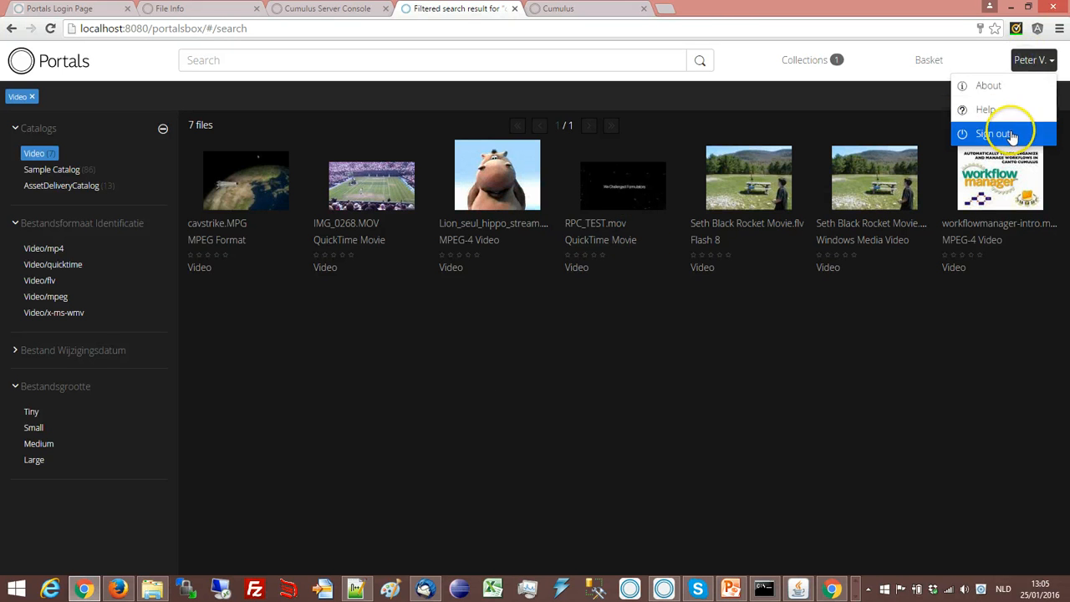
{"action": "left_click", "coordinate": [996, 134]}
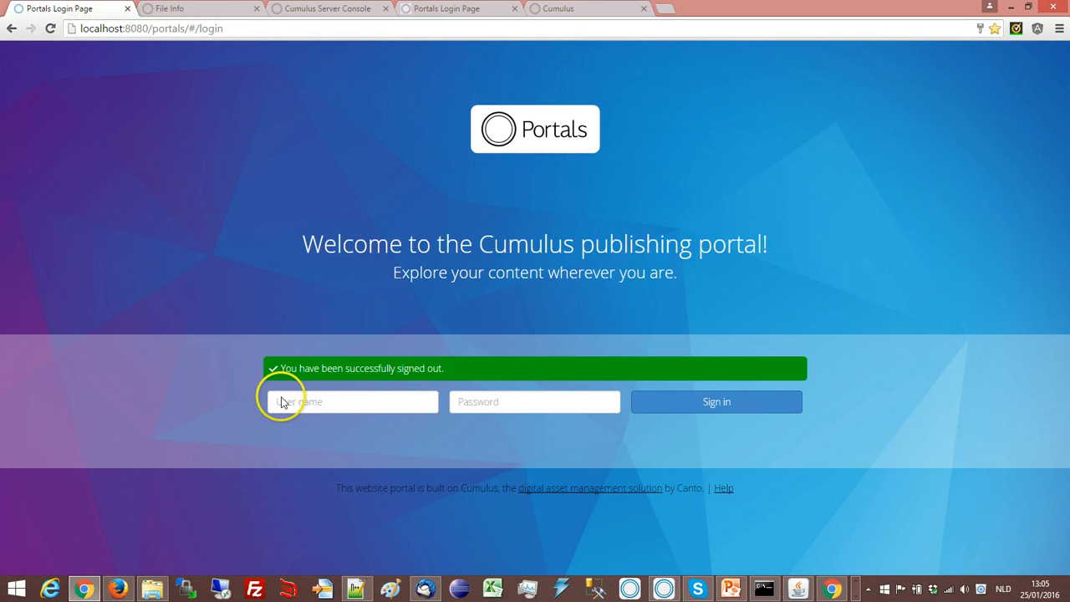
{"action": "left_click", "coordinate": [351, 401]}
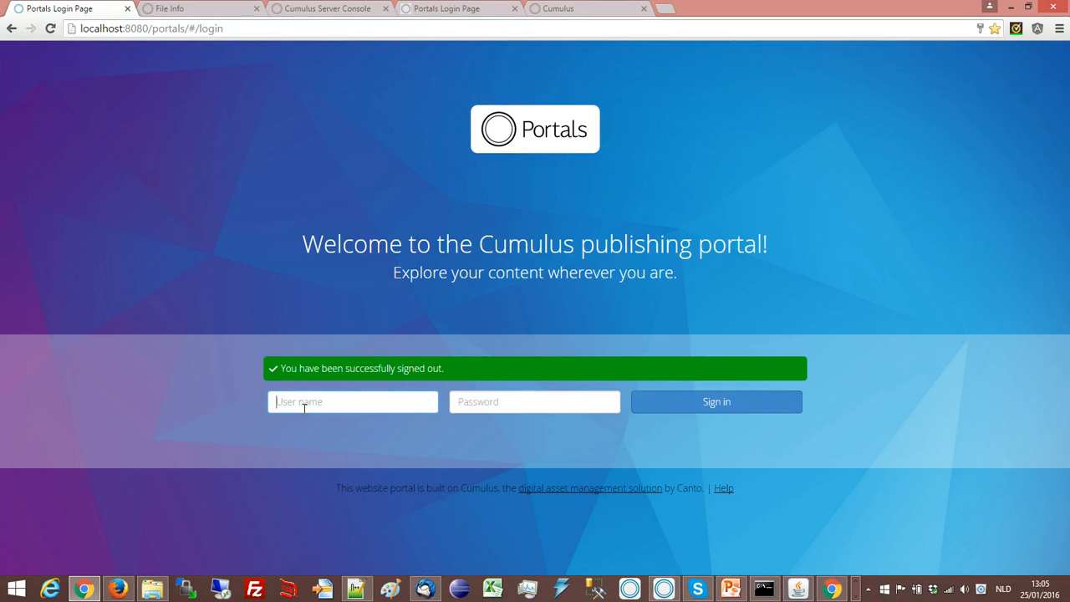
{"action": "type", "text": "p"}
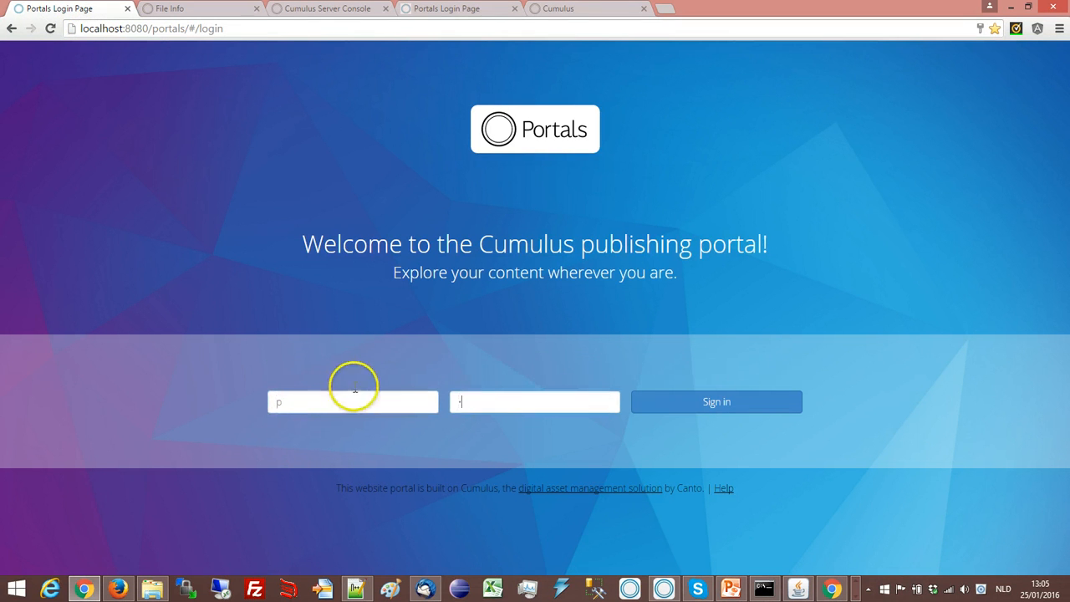
{"action": "left_click", "coordinate": [715, 401]}
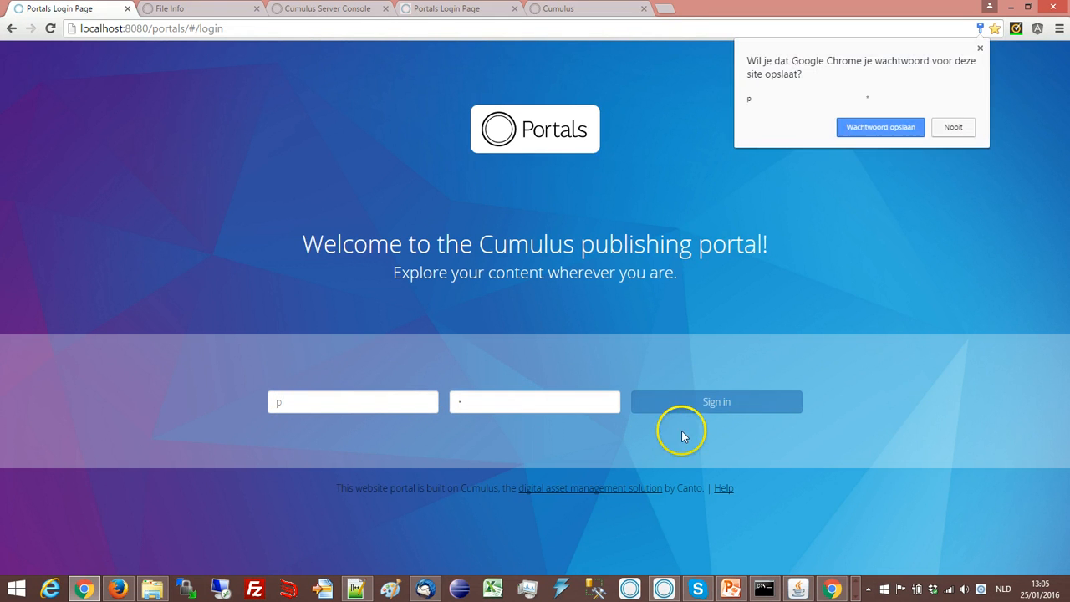
{"action": "left_click", "coordinate": [716, 401]}
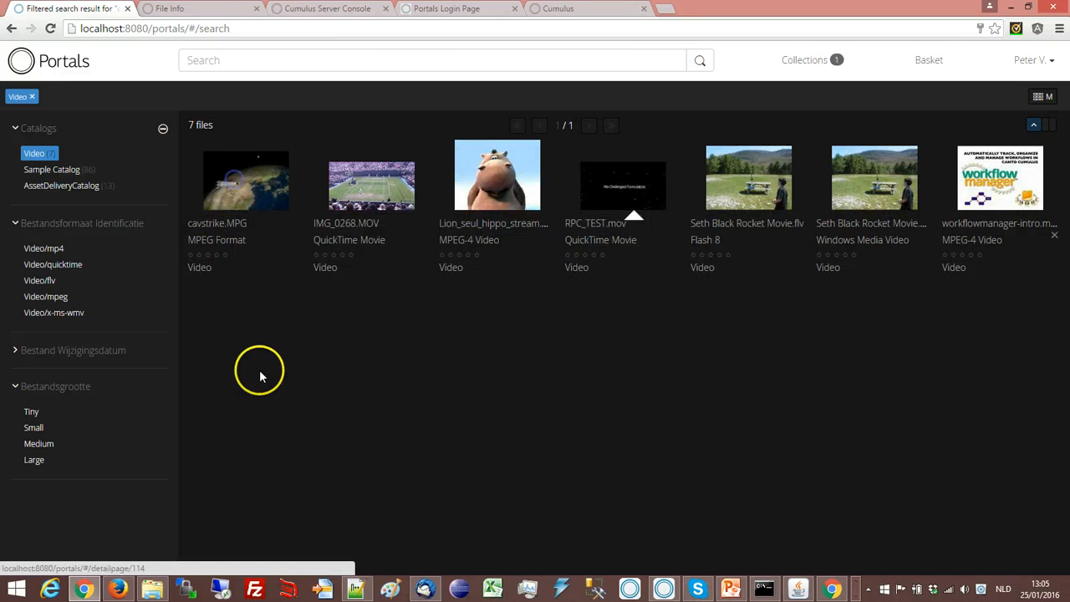
Step: Play and pause the cavstrike.MPG preview, then close it
{"action": "left_click", "coordinate": [245, 180]}
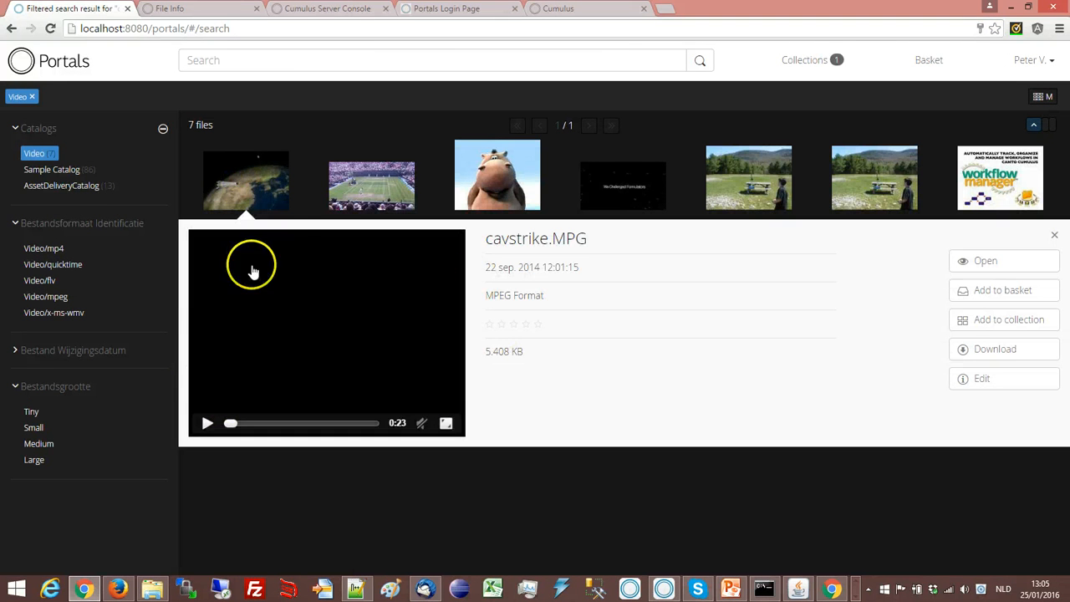
{"action": "left_click", "coordinate": [207, 421]}
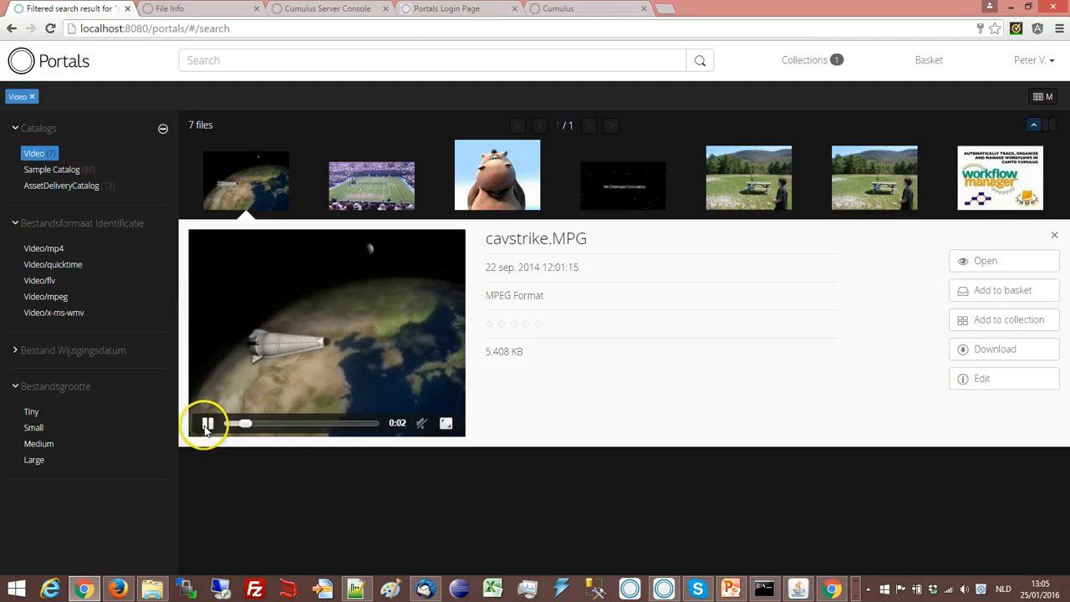
{"action": "left_click", "coordinate": [208, 422]}
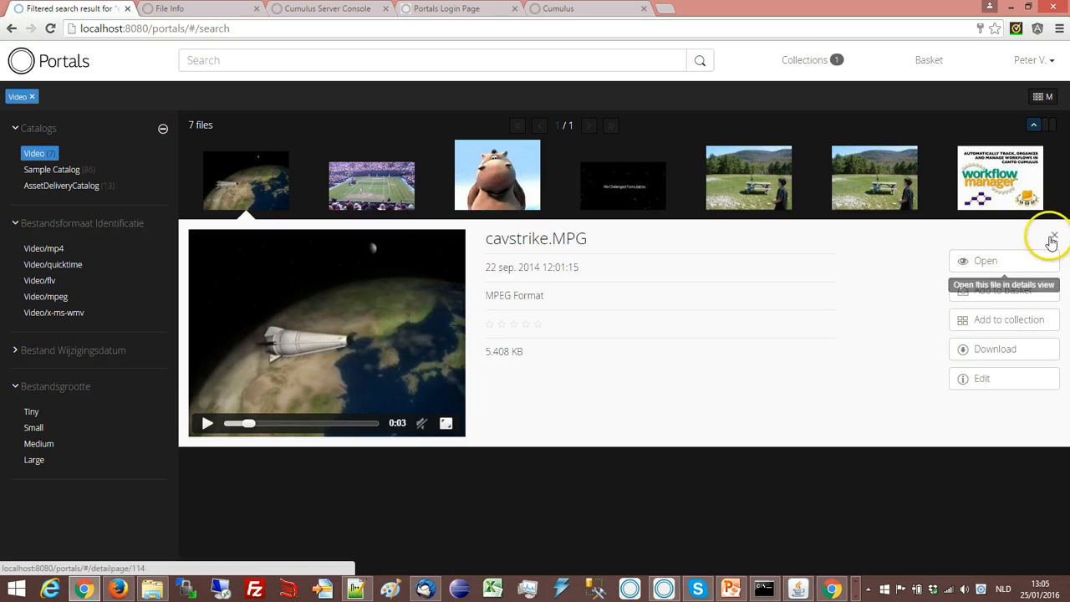
{"action": "left_click", "coordinate": [1053, 234]}
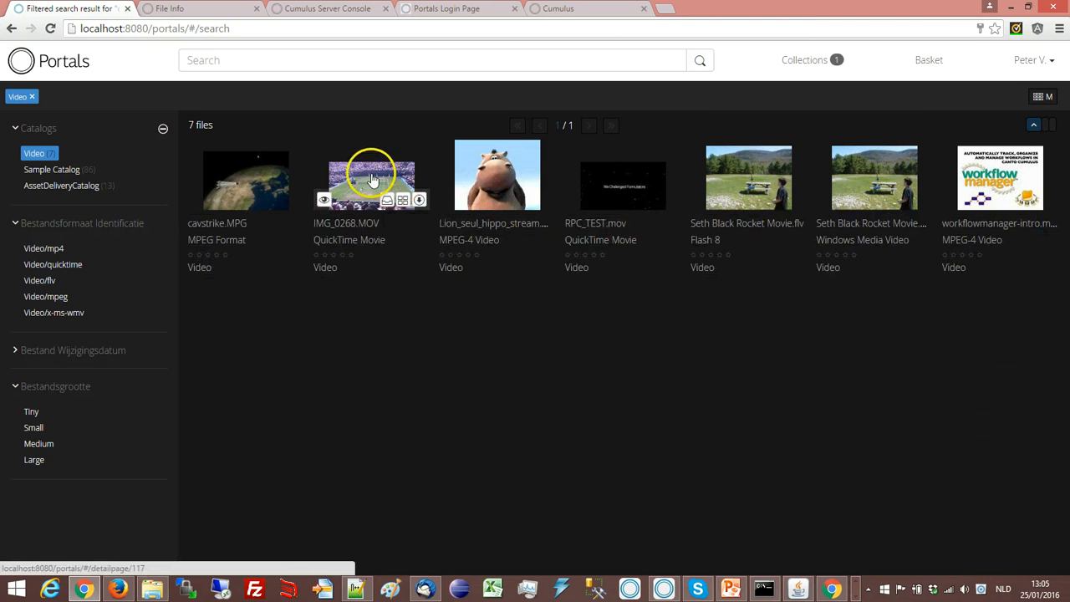
Step: View IMG_0268.MOV's detail page, return to results and play the hippo stream preview
{"action": "left_click", "coordinate": [371, 181]}
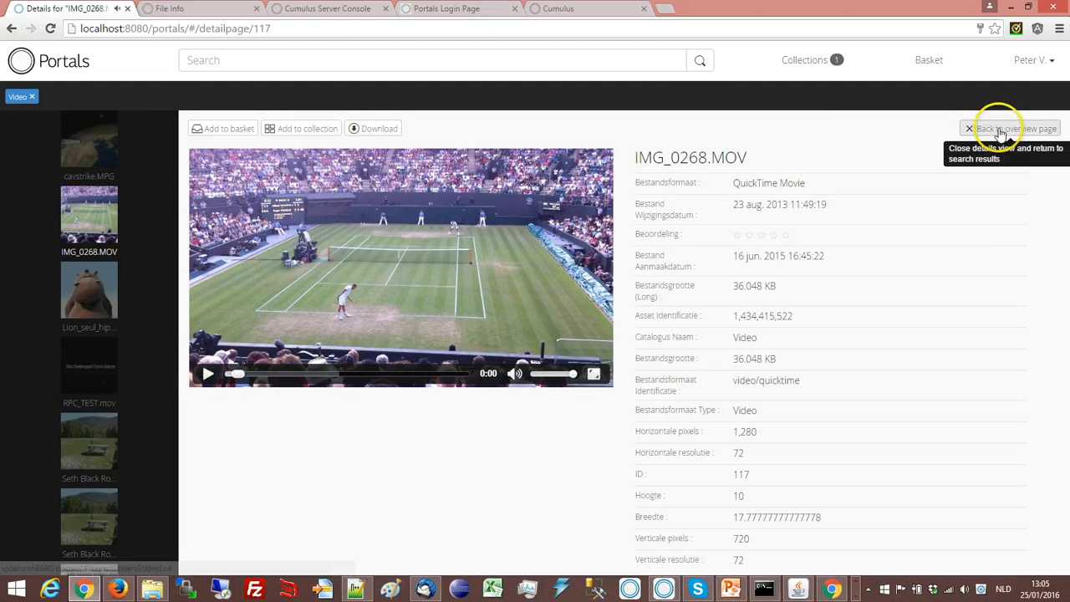
{"action": "left_click", "coordinate": [970, 127]}
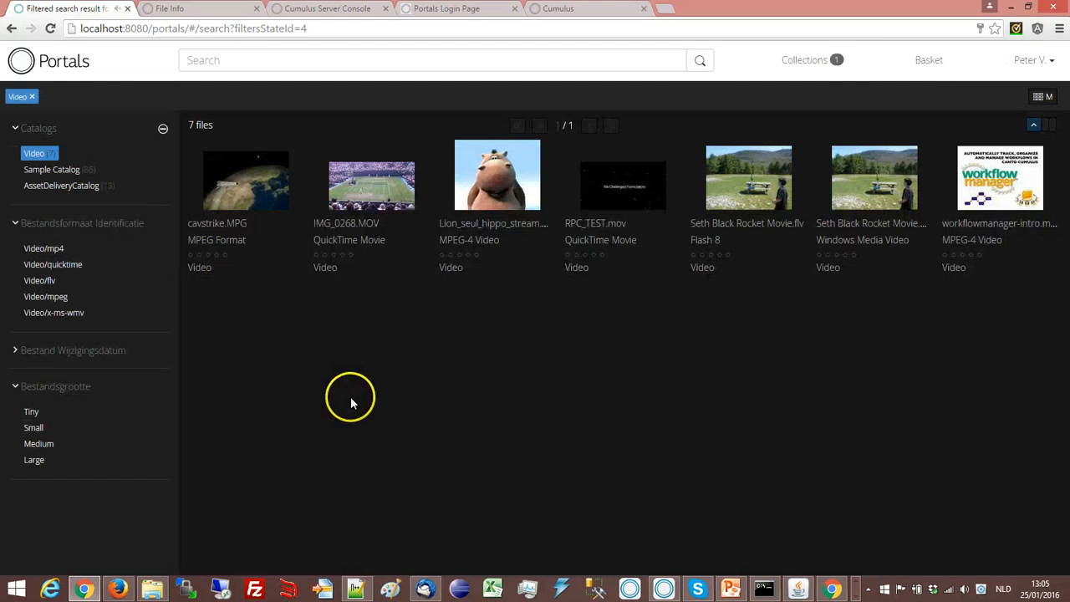
{"action": "mouse_move", "coordinate": [622, 184]}
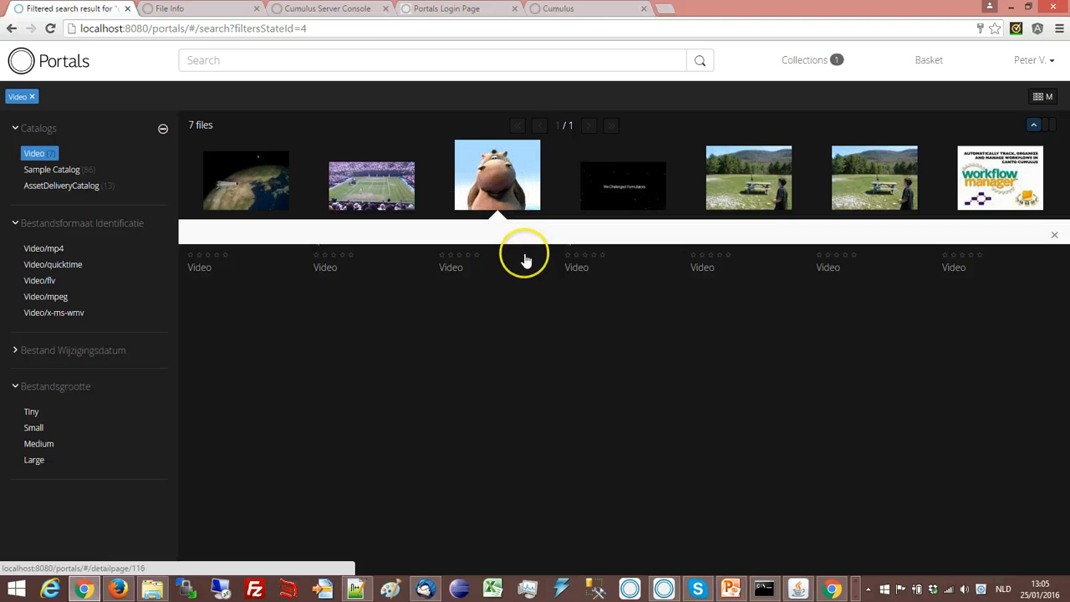
{"action": "left_click", "coordinate": [498, 176]}
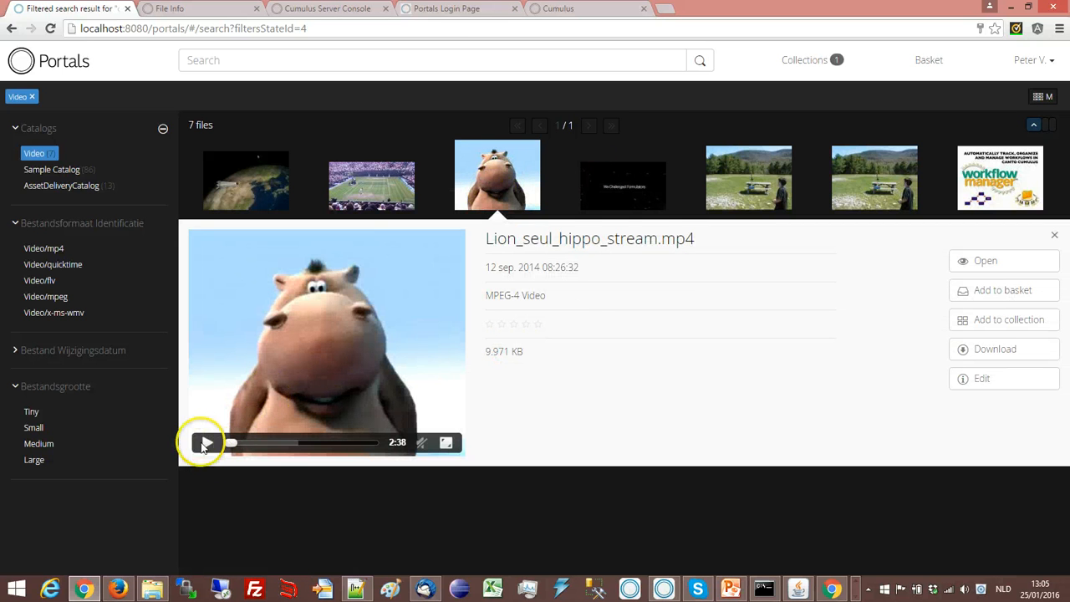
{"action": "left_click", "coordinate": [207, 441]}
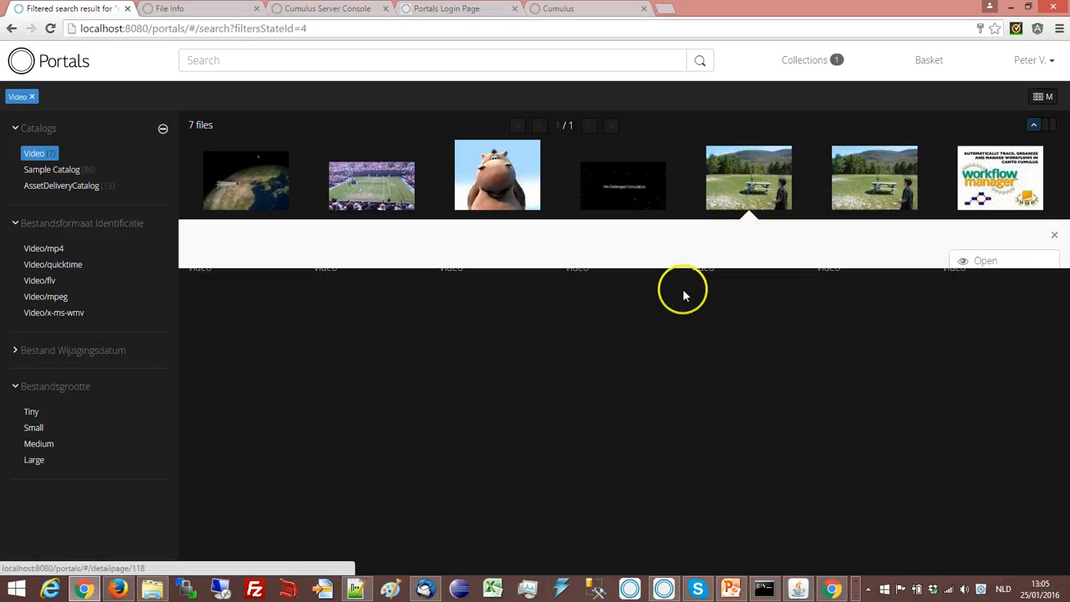
Step: Dismiss the Flash rocket preview, preview Seth Black Rocket Movie.wmv and return to the seven-file grid
{"action": "left_click", "coordinate": [749, 177]}
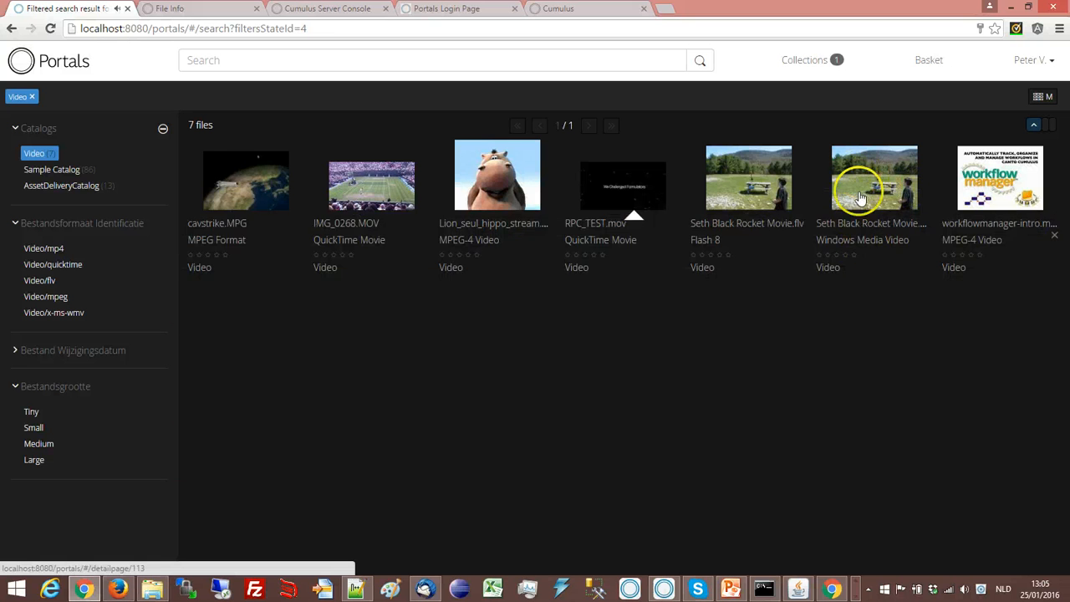
{"action": "left_click", "coordinate": [874, 177]}
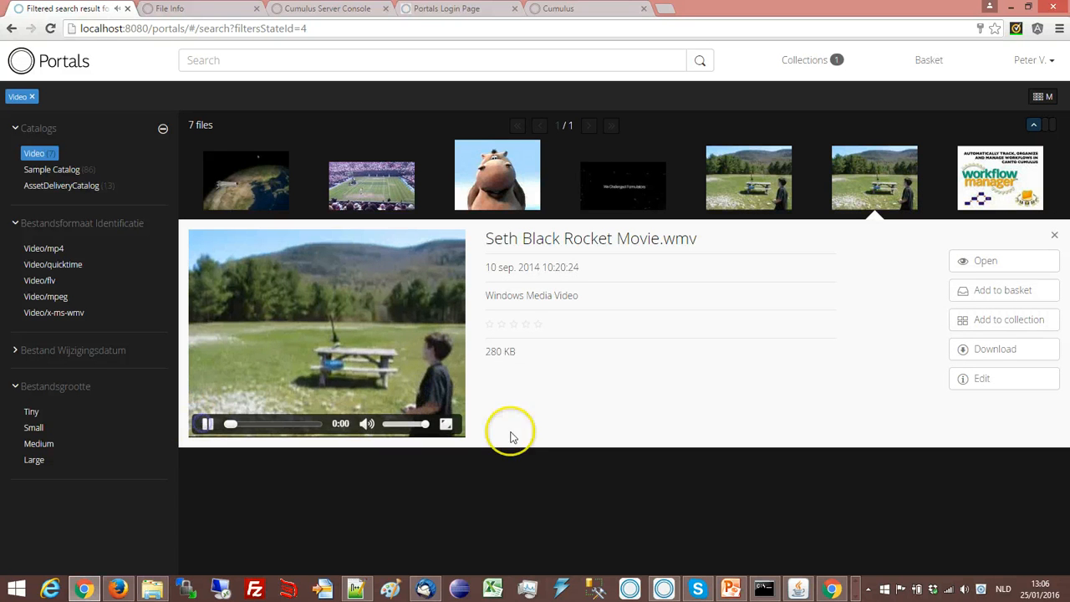
{"action": "left_click", "coordinate": [1053, 234]}
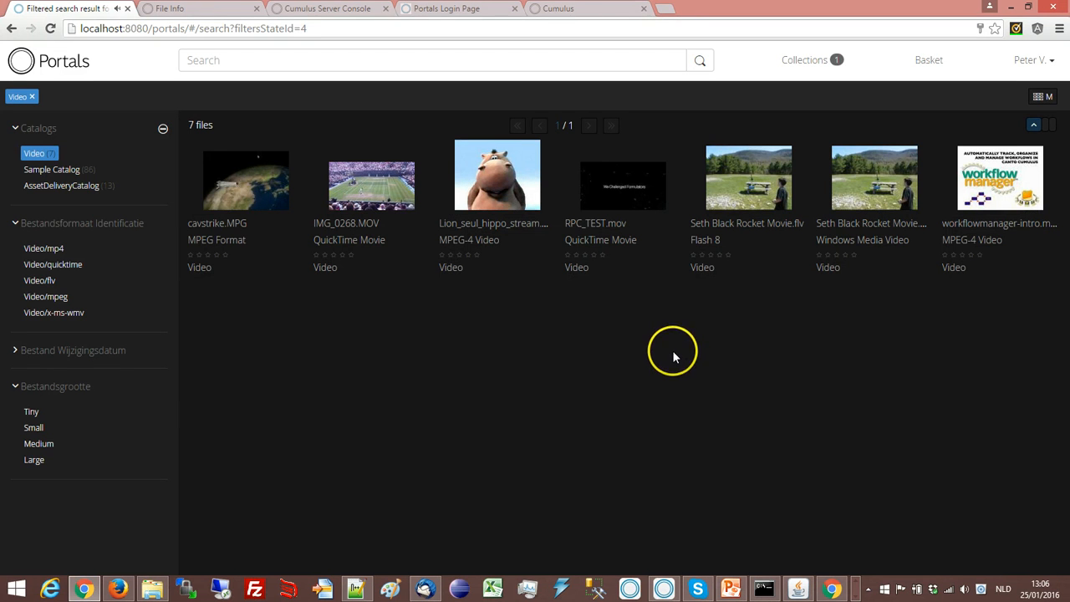
{"action": "mouse_move", "coordinate": [839, 342]}
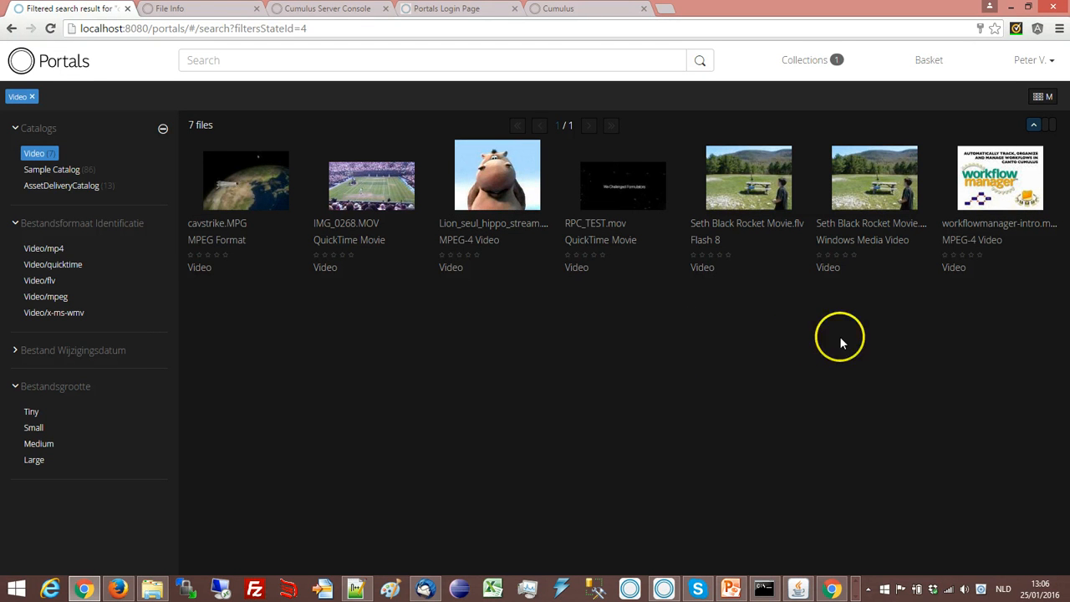
{"action": "mouse_move", "coordinate": [842, 343]}
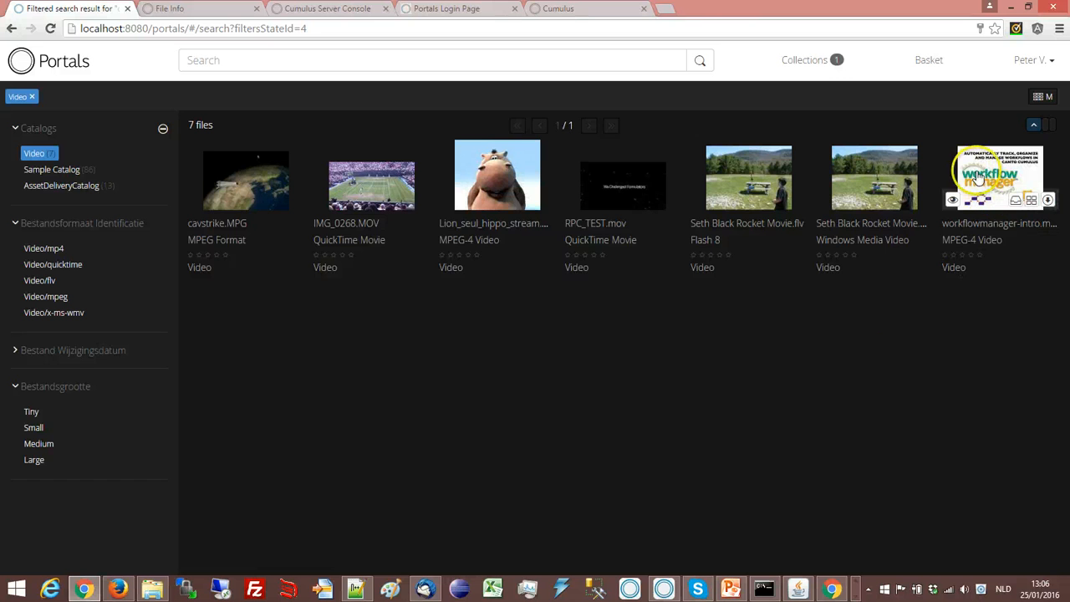
{"action": "left_click", "coordinate": [1000, 177]}
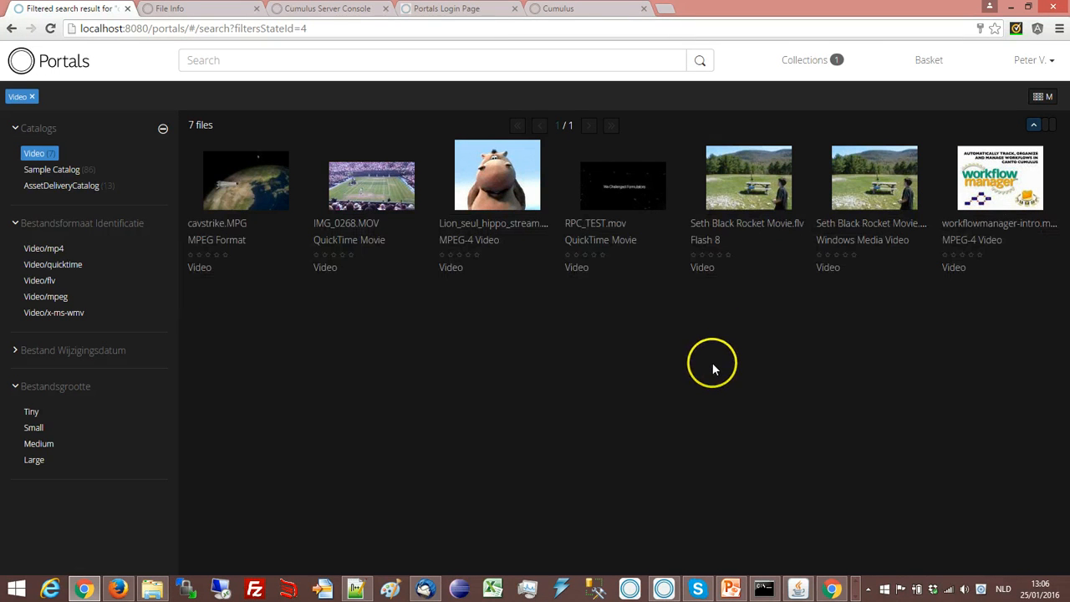
{"action": "mouse_move", "coordinate": [715, 358]}
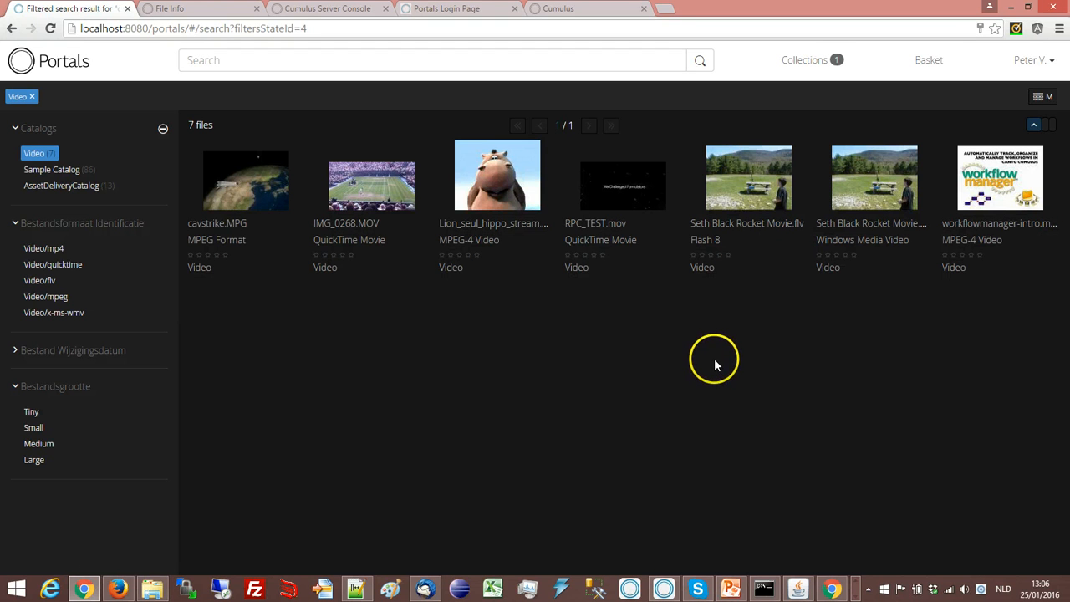
{"action": "mouse_move", "coordinate": [715, 351]}
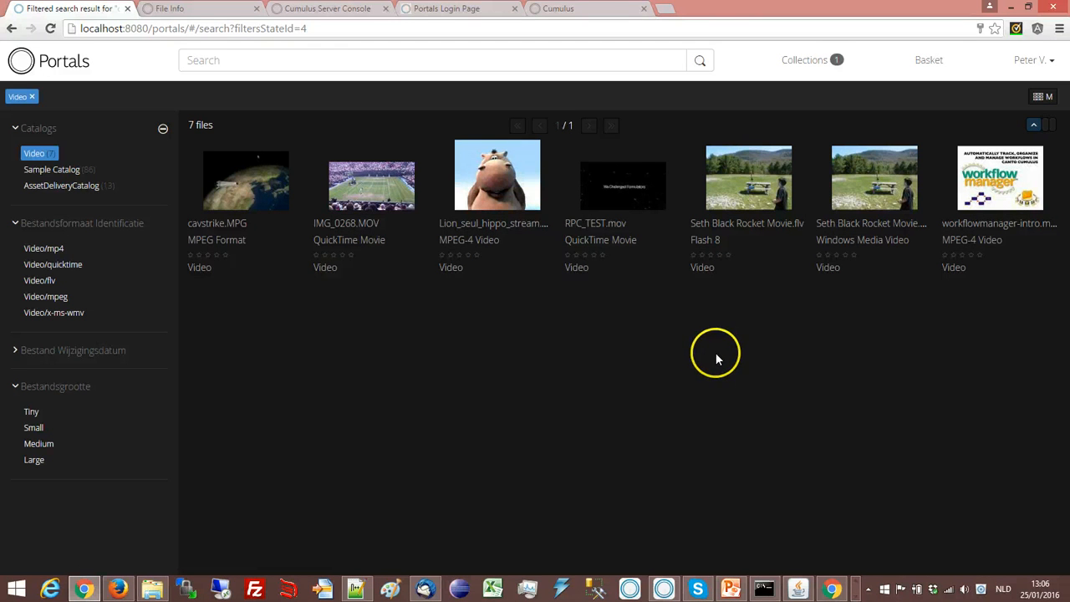
{"action": "mouse_move", "coordinate": [725, 354]}
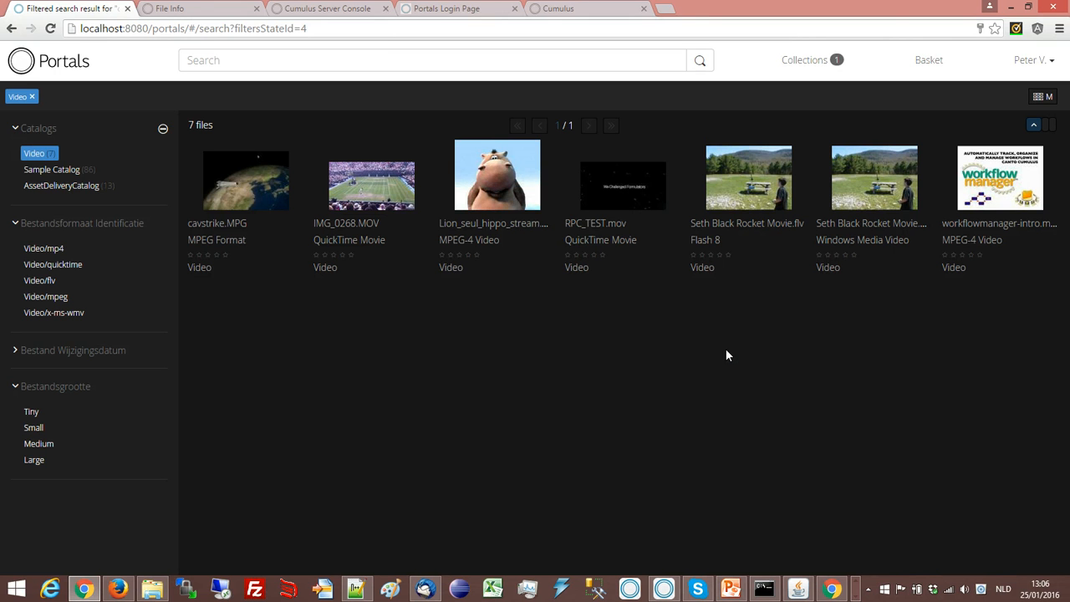
{"action": "mouse_move", "coordinate": [736, 354]}
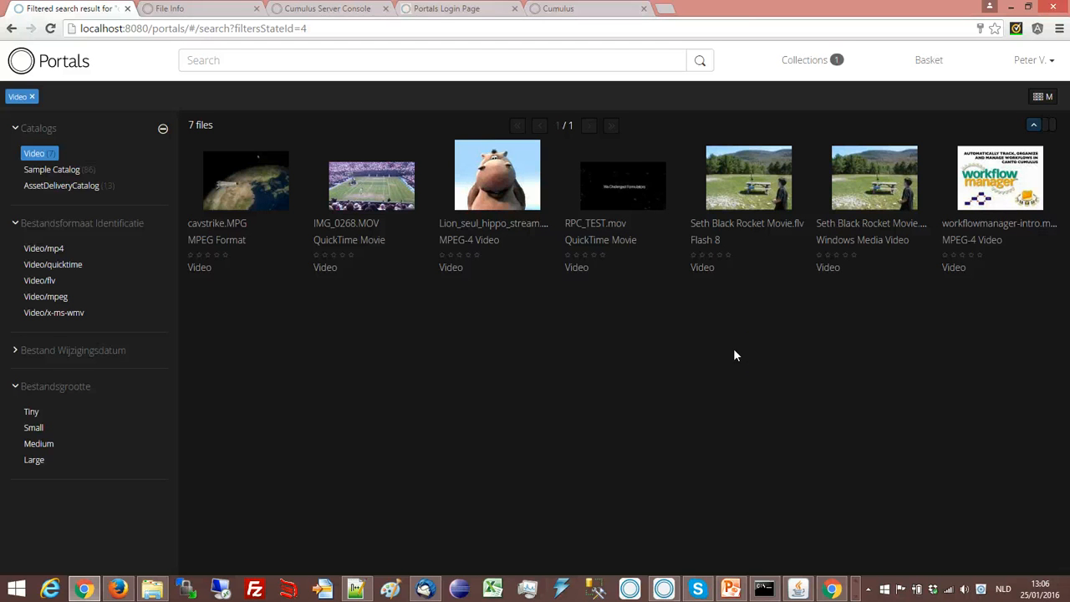
{"action": "mouse_move", "coordinate": [350, 371]}
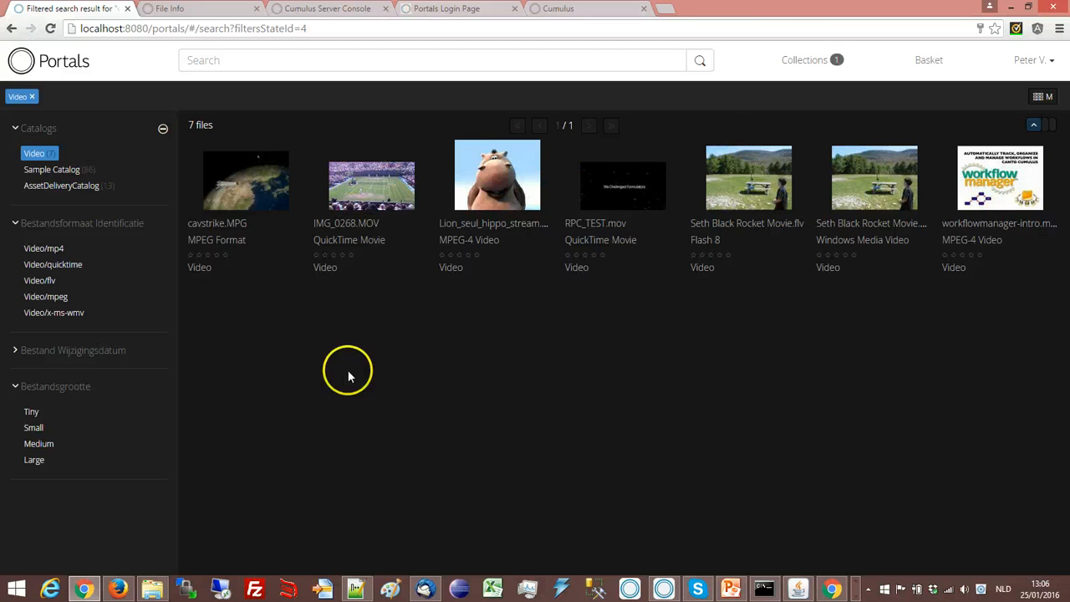
{"action": "mouse_move", "coordinate": [758, 428]}
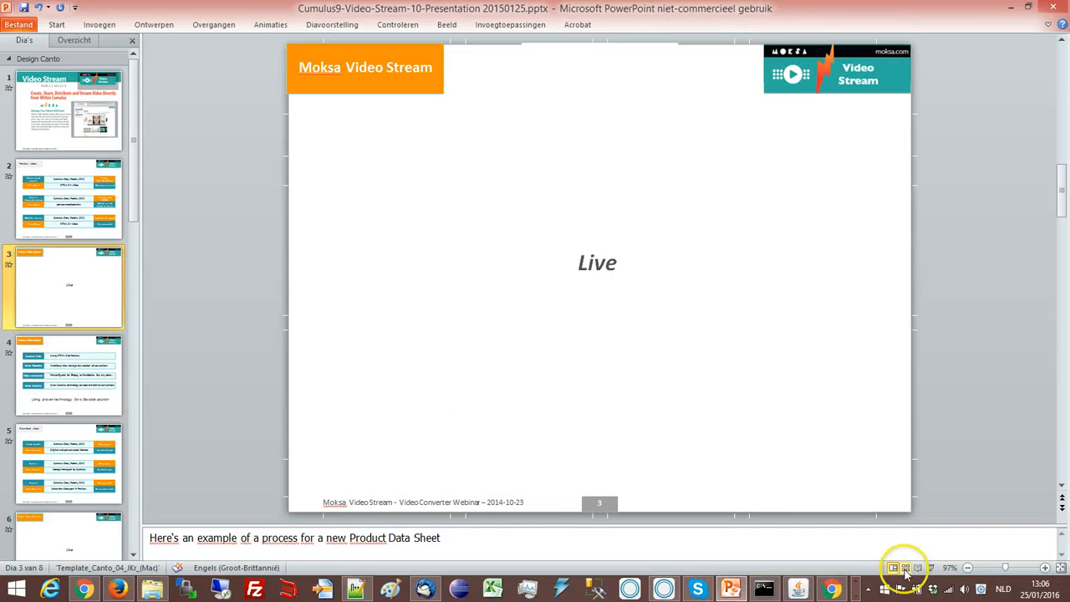
Step: Start the slideshow from slide 3 and advance to slide 4 on proven technology
{"action": "left_click", "coordinate": [906, 569]}
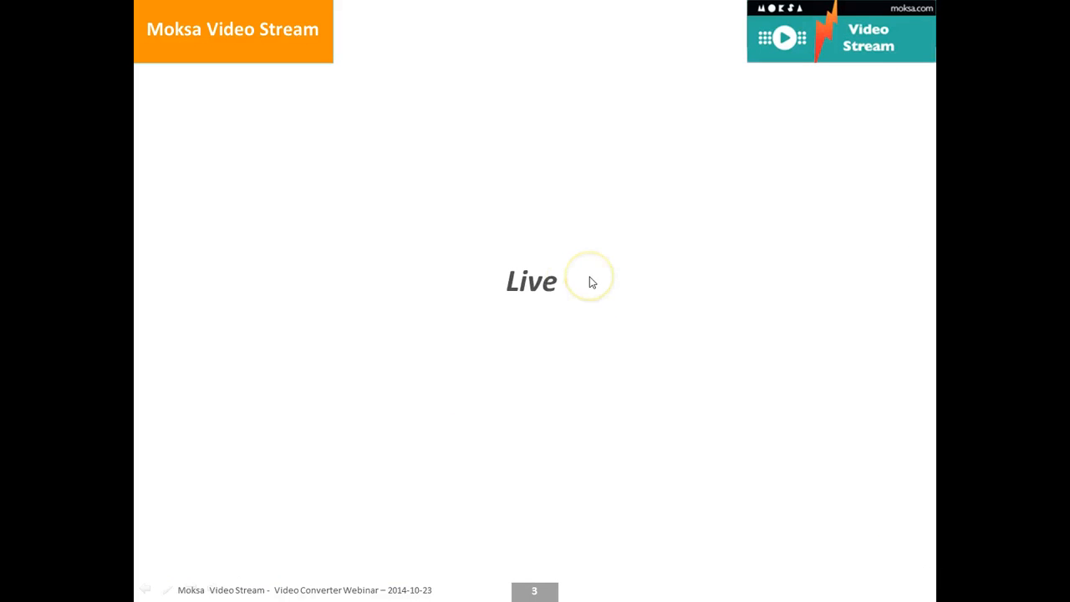
{"action": "left_click", "coordinate": [589, 276]}
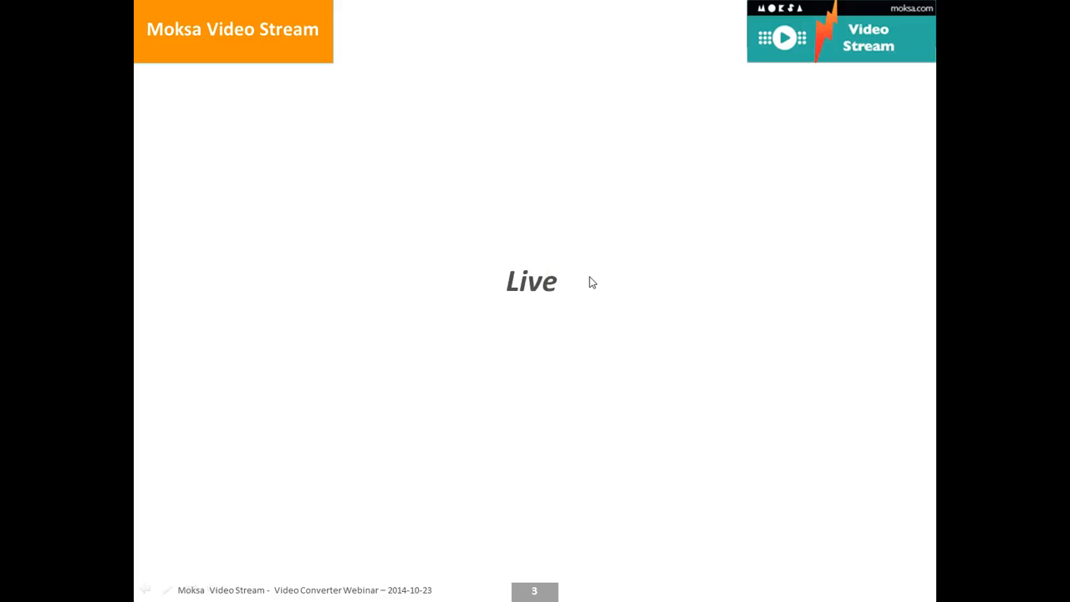
{"action": "key", "text": "Right"}
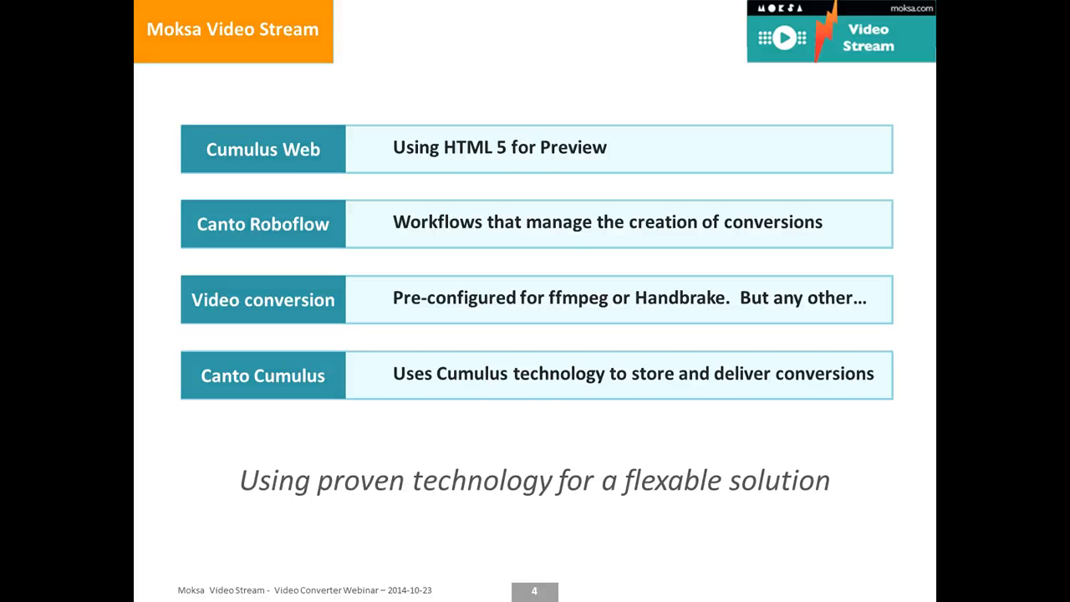
Step: Advance through the 'Download video' comparison slide to the Moksa Video Converter 'Live' slide 6
{"action": "key", "text": "Right"}
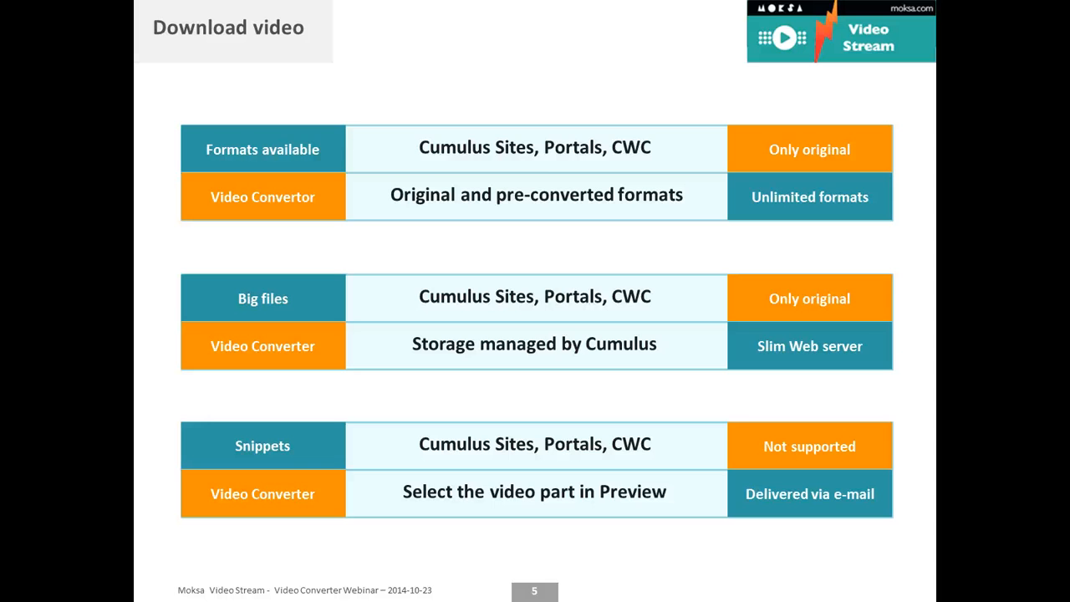
{"action": "key", "text": "right"}
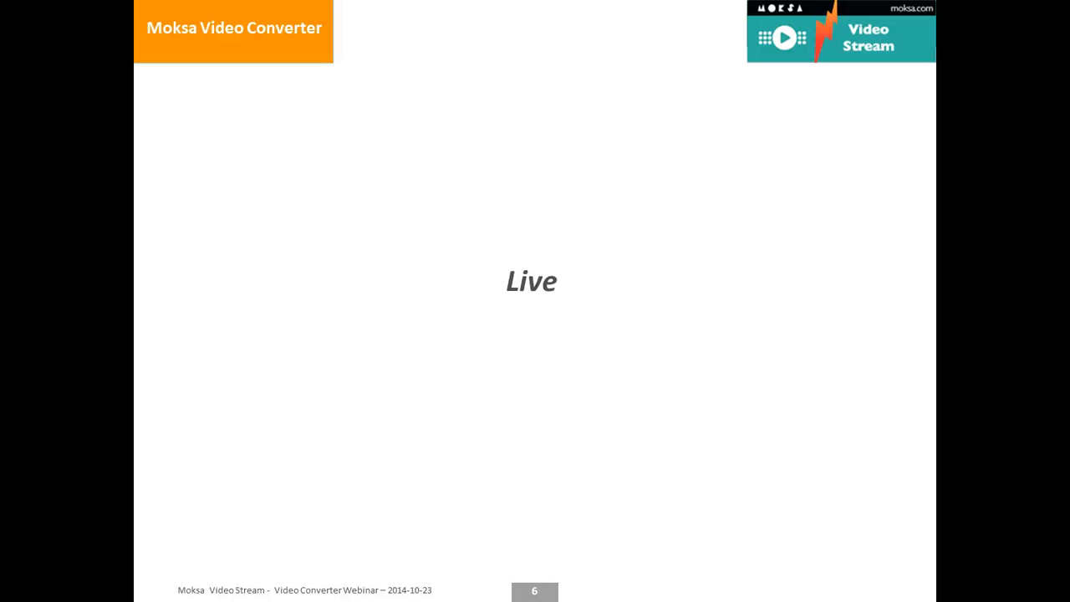
Step: Leave the slideshow and open Lion_seul_hippo_stream.mp4 from the video library's Content listing
{"action": "key", "text": "Escape"}
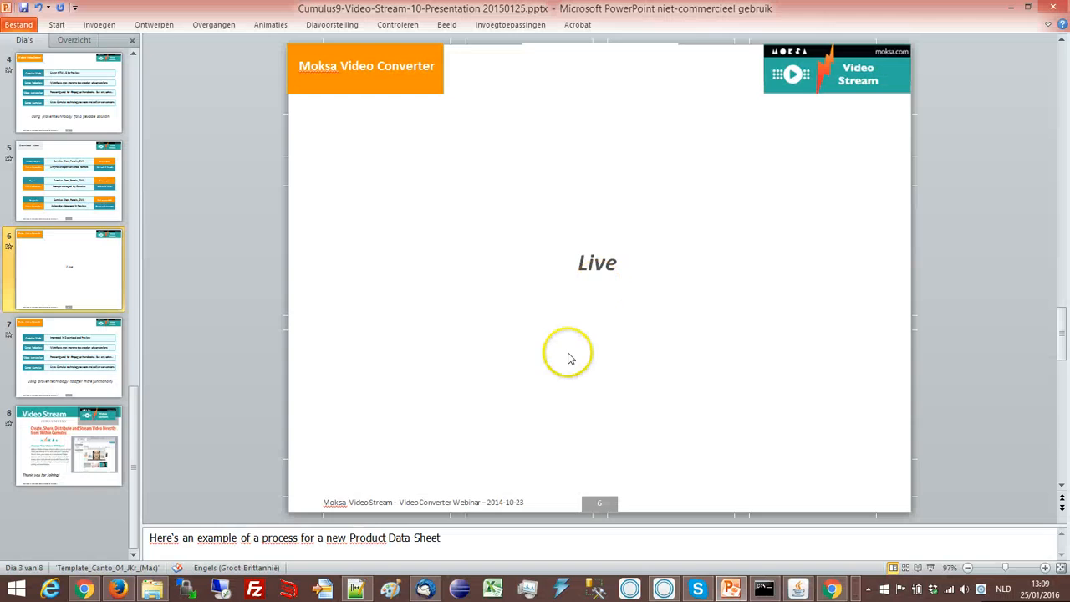
{"action": "mouse_move", "coordinate": [560, 426]}
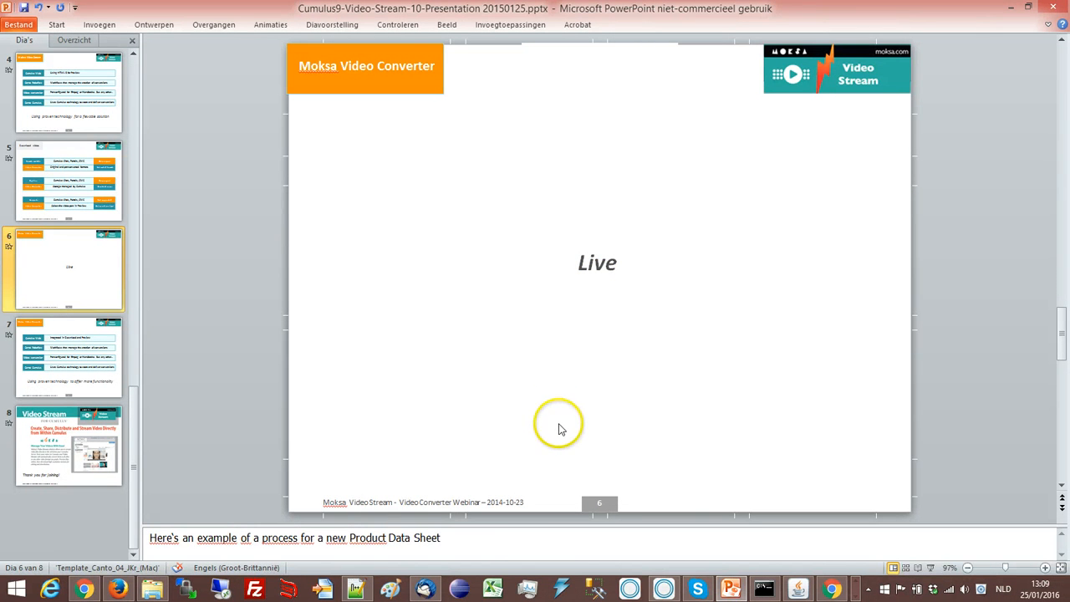
{"action": "mouse_move", "coordinate": [117, 588]}
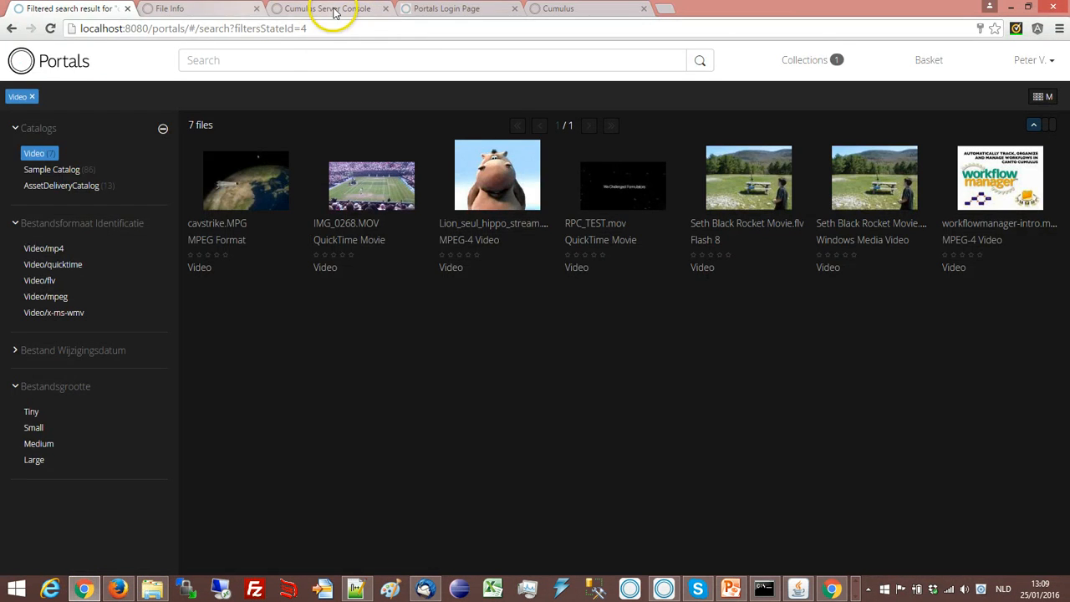
{"action": "left_click", "coordinate": [167, 9]}
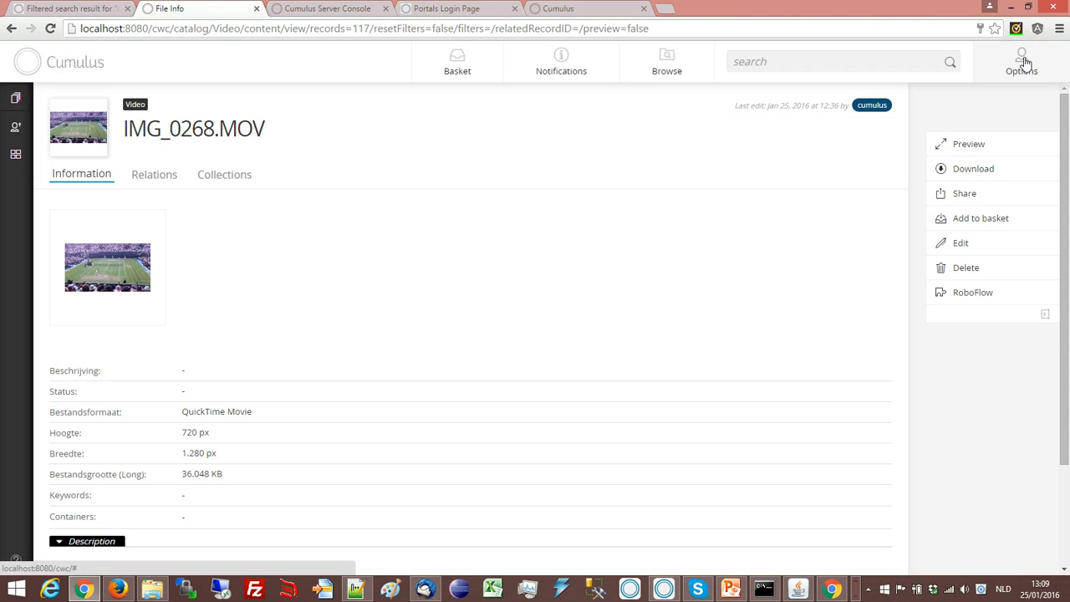
{"action": "mouse_move", "coordinate": [17, 97]}
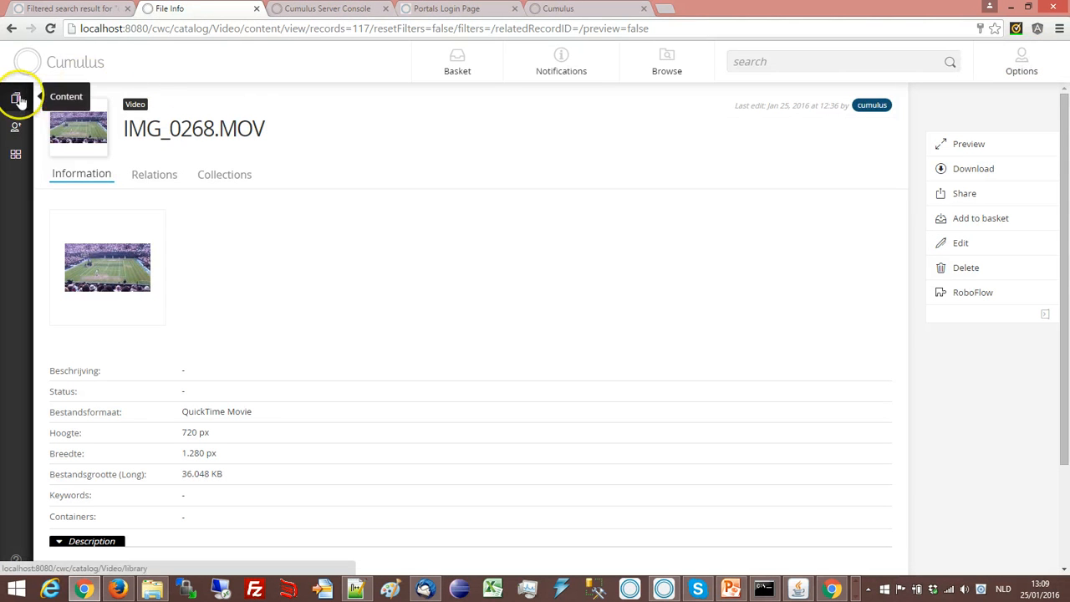
{"action": "left_click", "coordinate": [16, 99]}
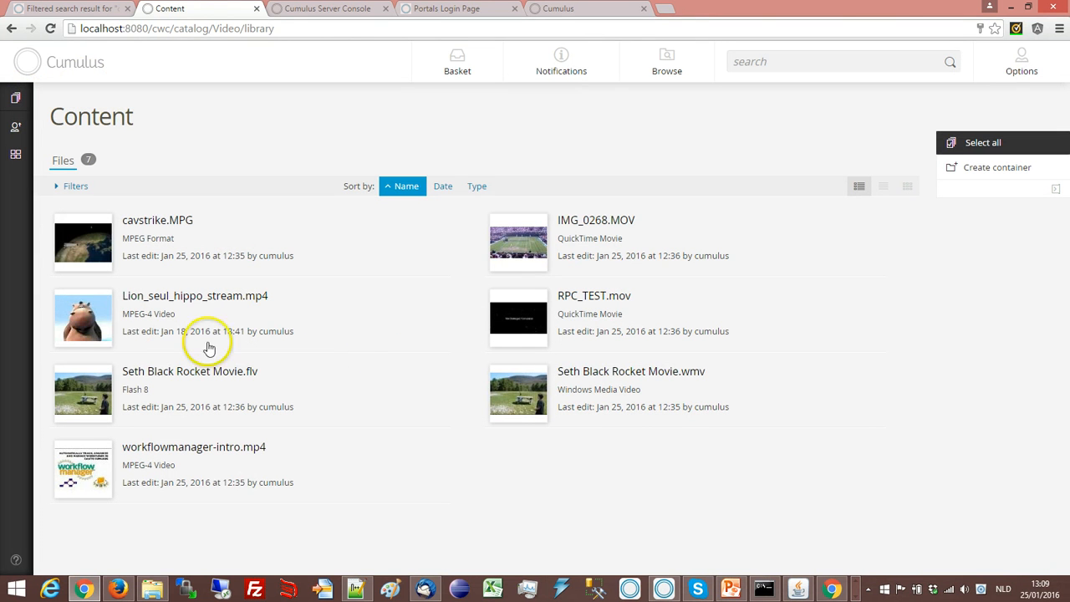
{"action": "mouse_move", "coordinate": [83, 326]}
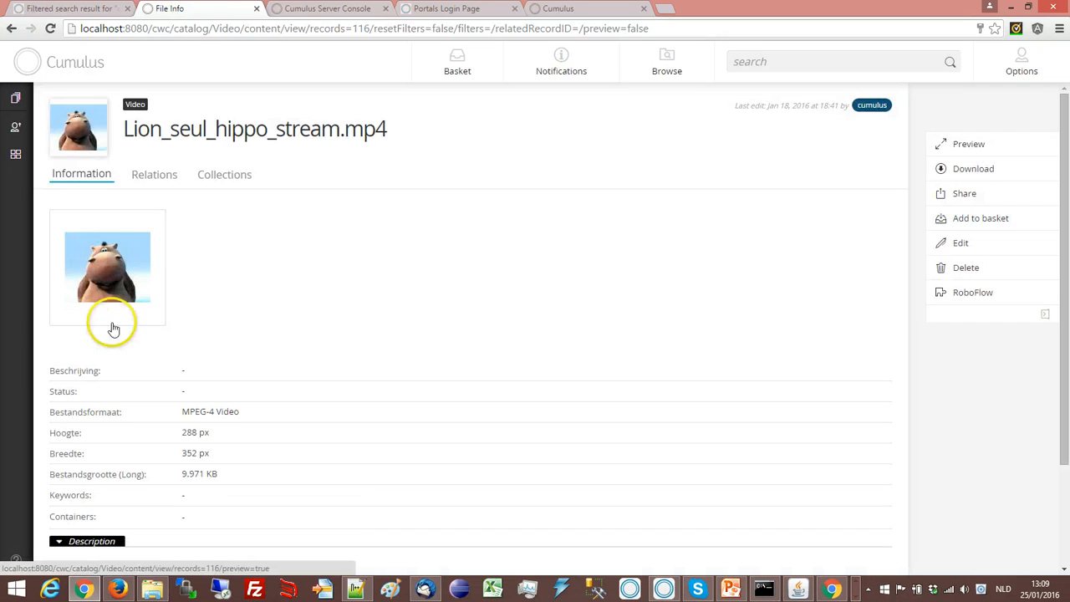
{"action": "left_click", "coordinate": [973, 167]}
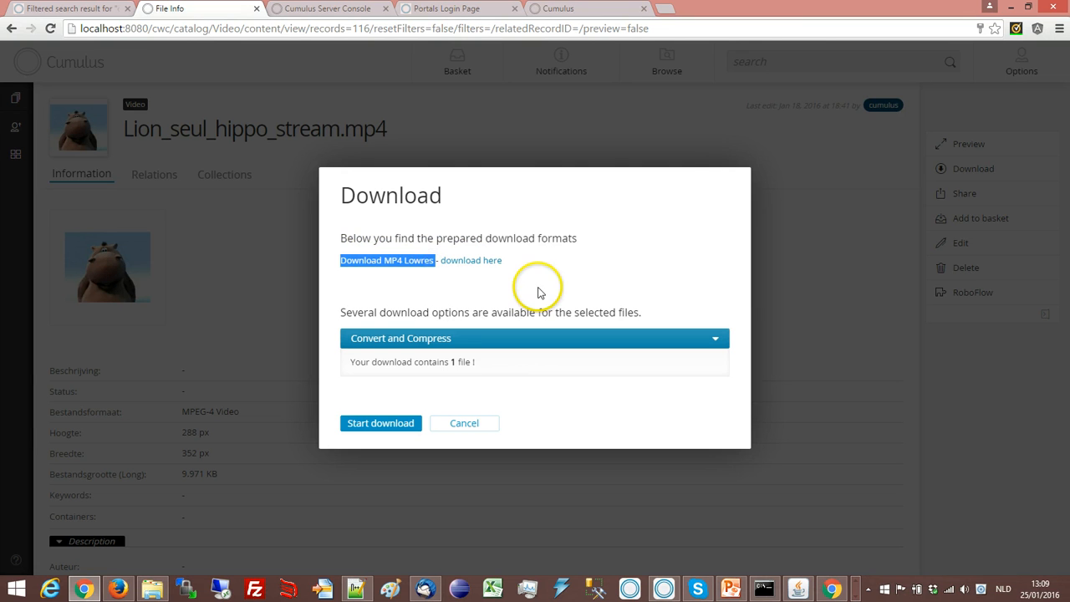
{"action": "mouse_move", "coordinate": [639, 301]}
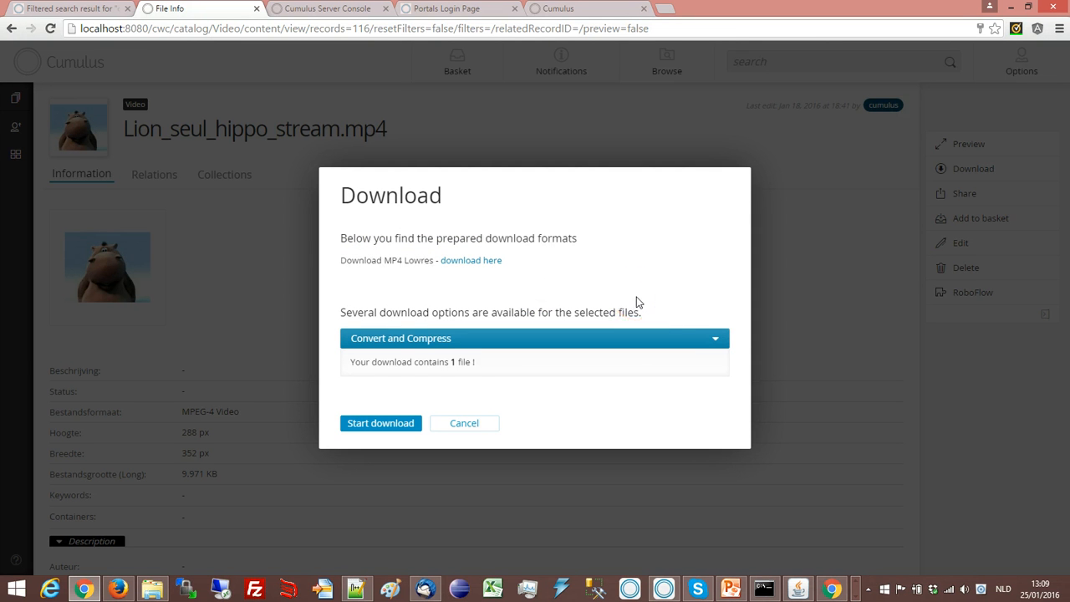
Step: Browse the download options (MP4 Lowres, Copy Original Asset), then cancel the Download dialog without downloading
{"action": "left_click", "coordinate": [712, 338]}
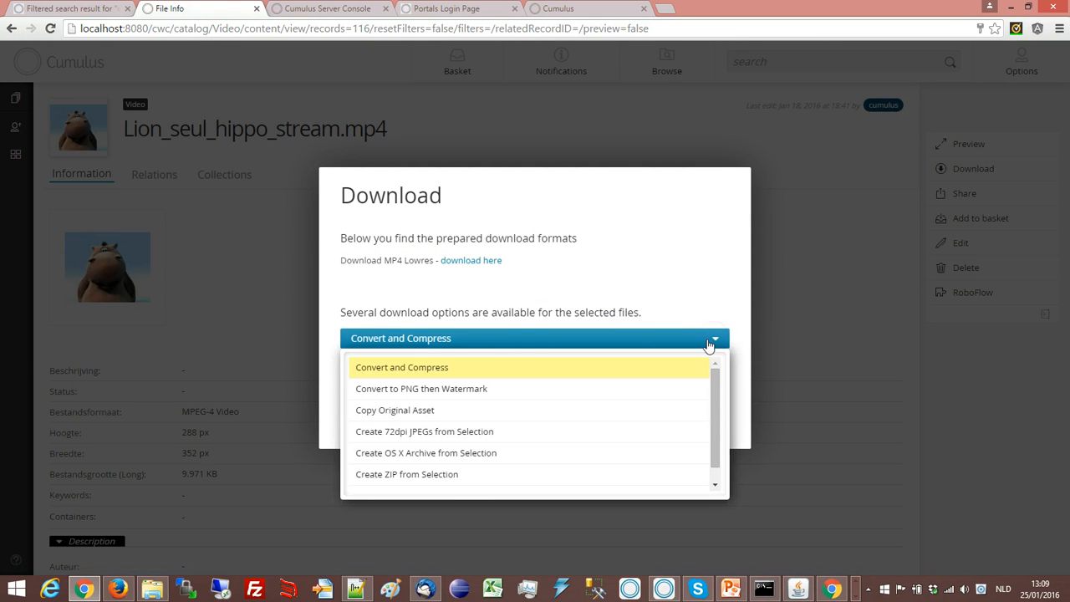
{"action": "mouse_move", "coordinate": [659, 298]}
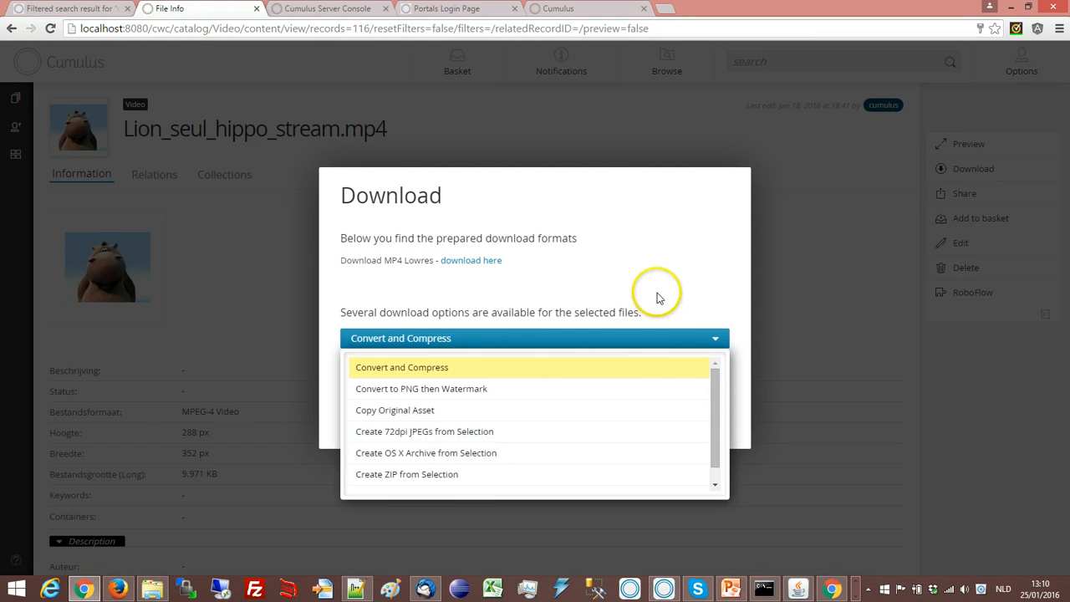
{"action": "left_click", "coordinate": [401, 367]}
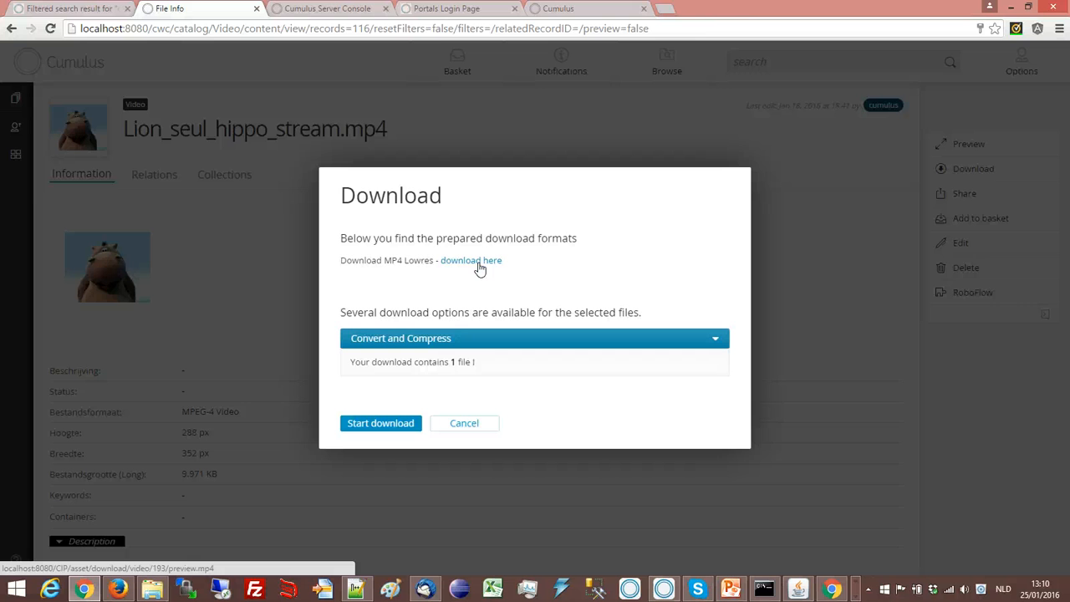
{"action": "left_click", "coordinate": [471, 260]}
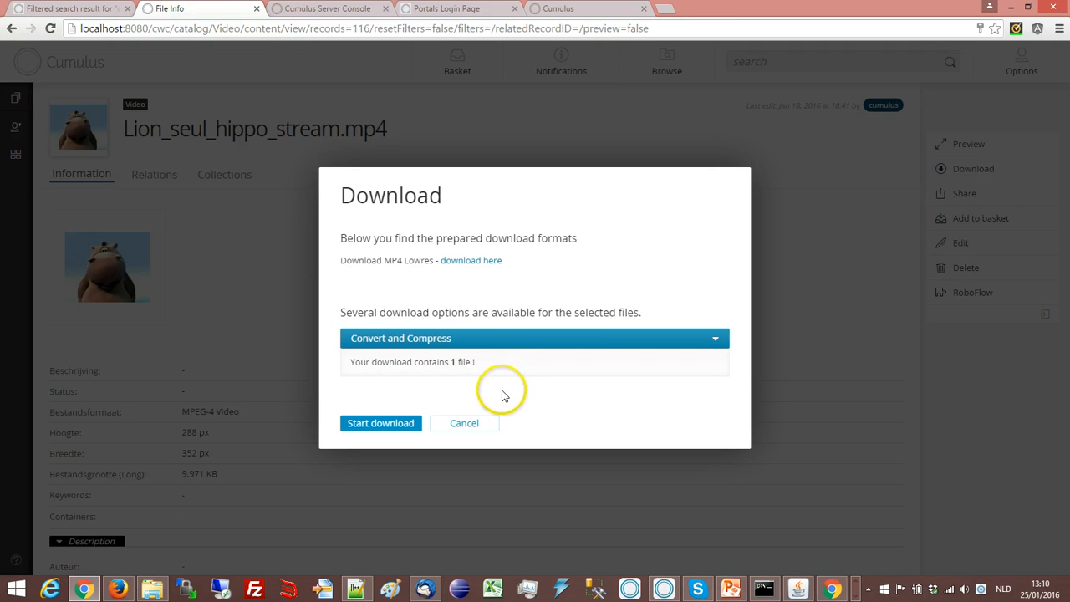
{"action": "mouse_move", "coordinate": [715, 338]}
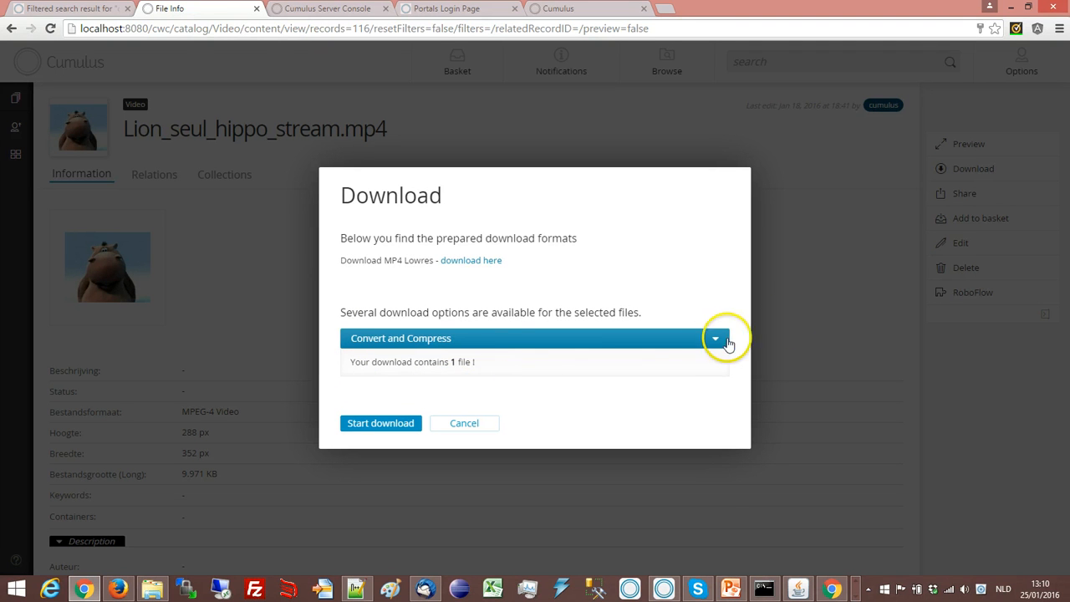
{"action": "left_click", "coordinate": [715, 338]}
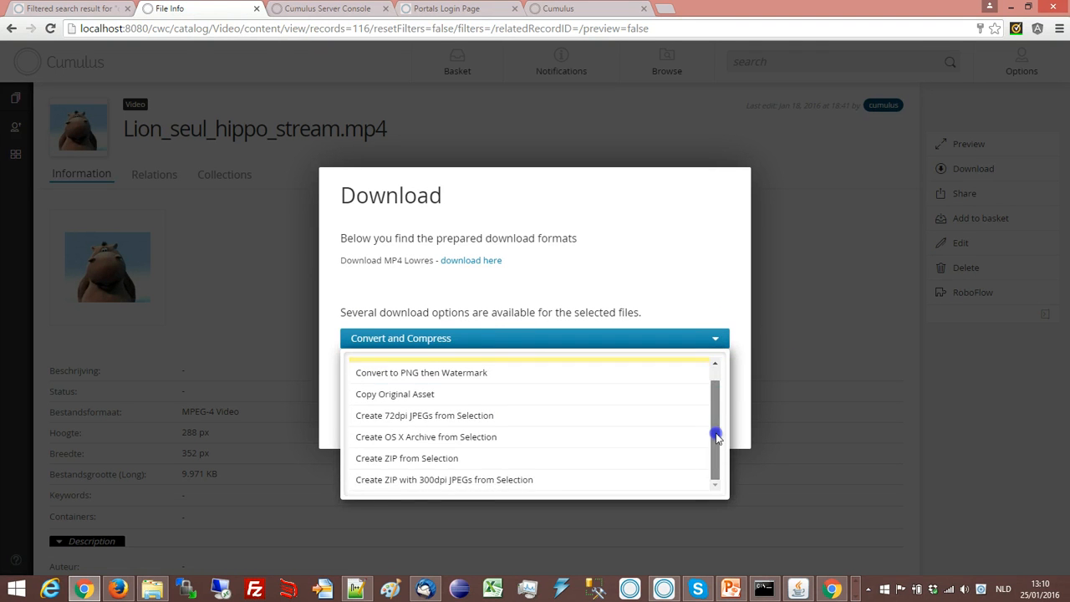
{"action": "mouse_move", "coordinate": [428, 414]}
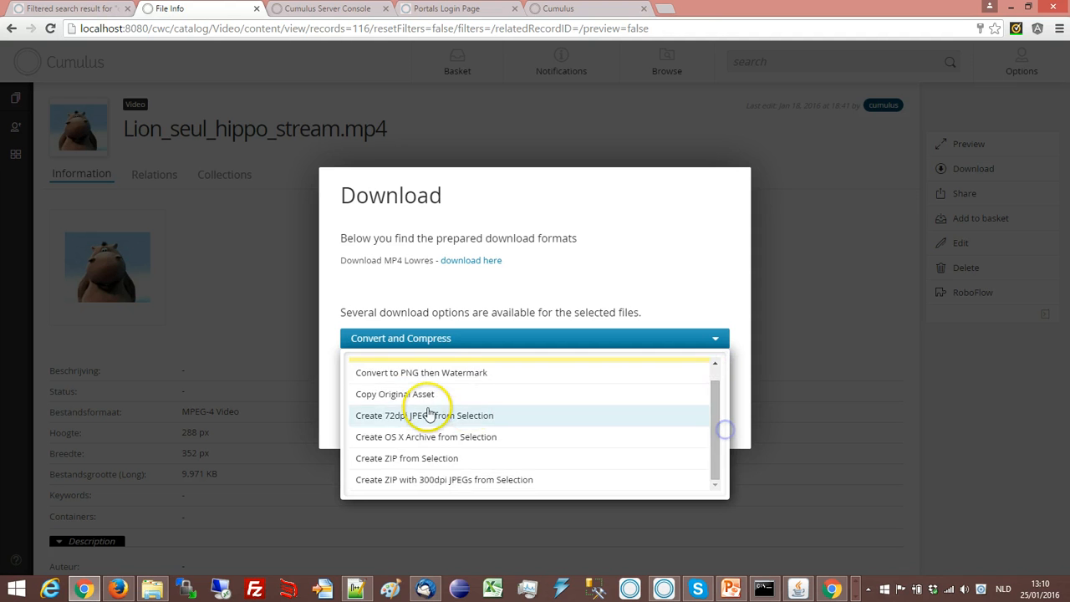
{"action": "left_click", "coordinate": [395, 394]}
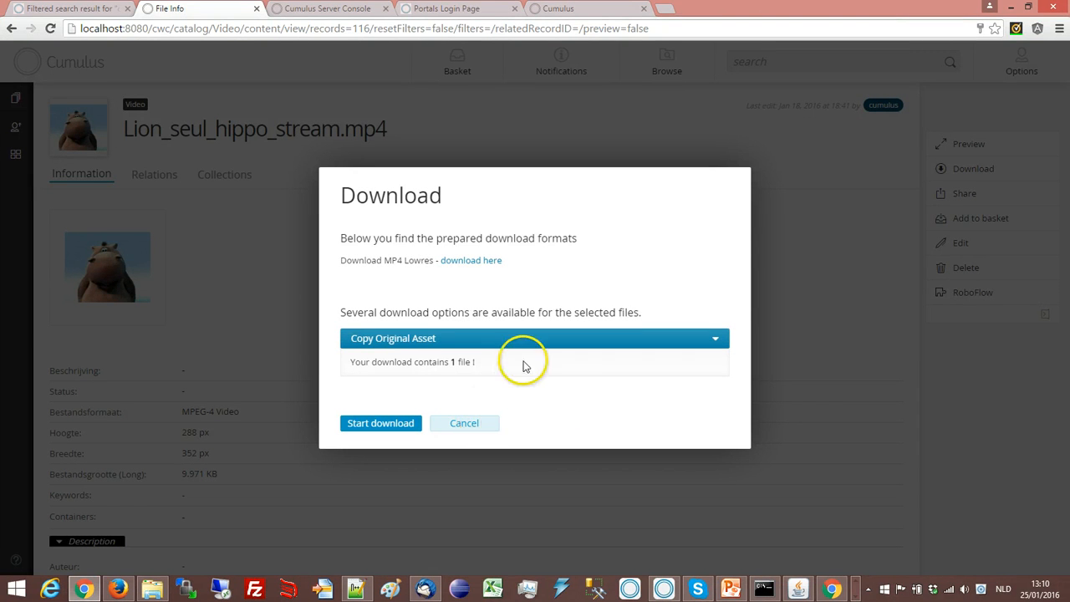
{"action": "mouse_move", "coordinate": [472, 428]}
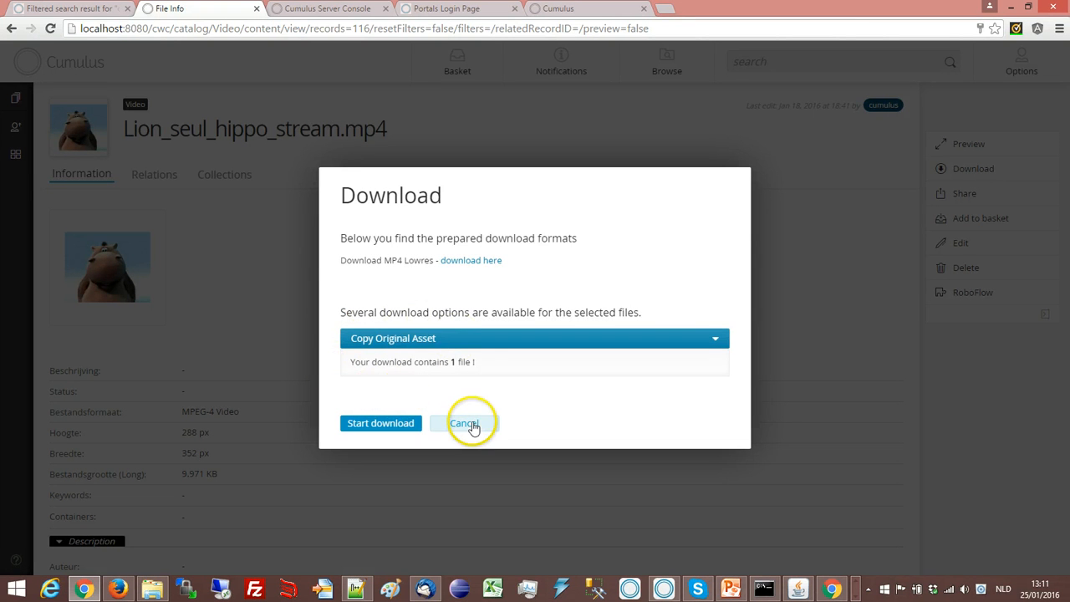
{"action": "left_click", "coordinate": [464, 421]}
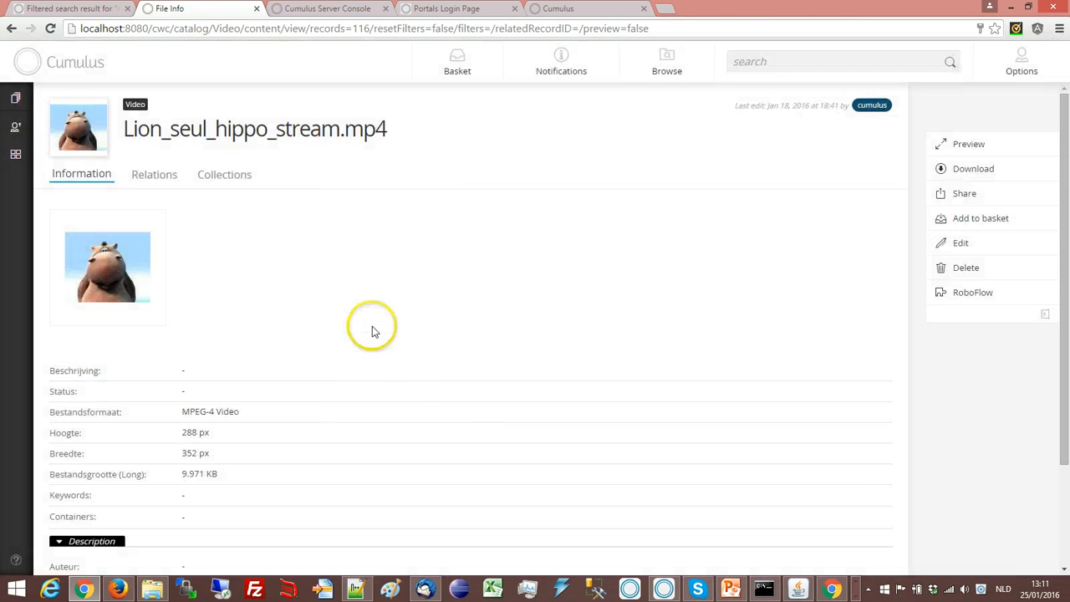
{"action": "mouse_move", "coordinate": [398, 327]}
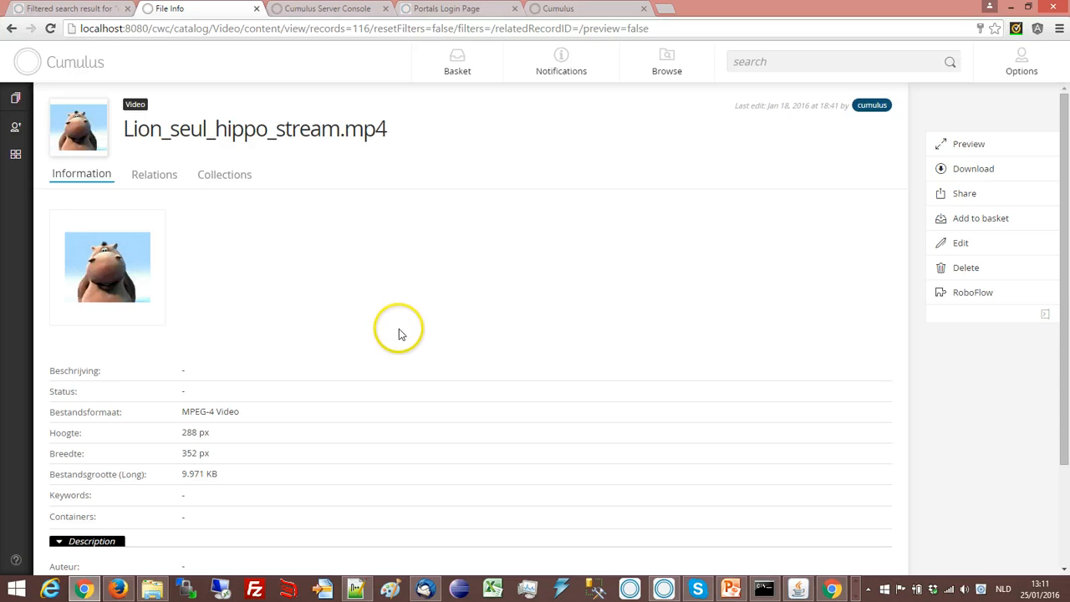
{"action": "mouse_move", "coordinate": [468, 270]}
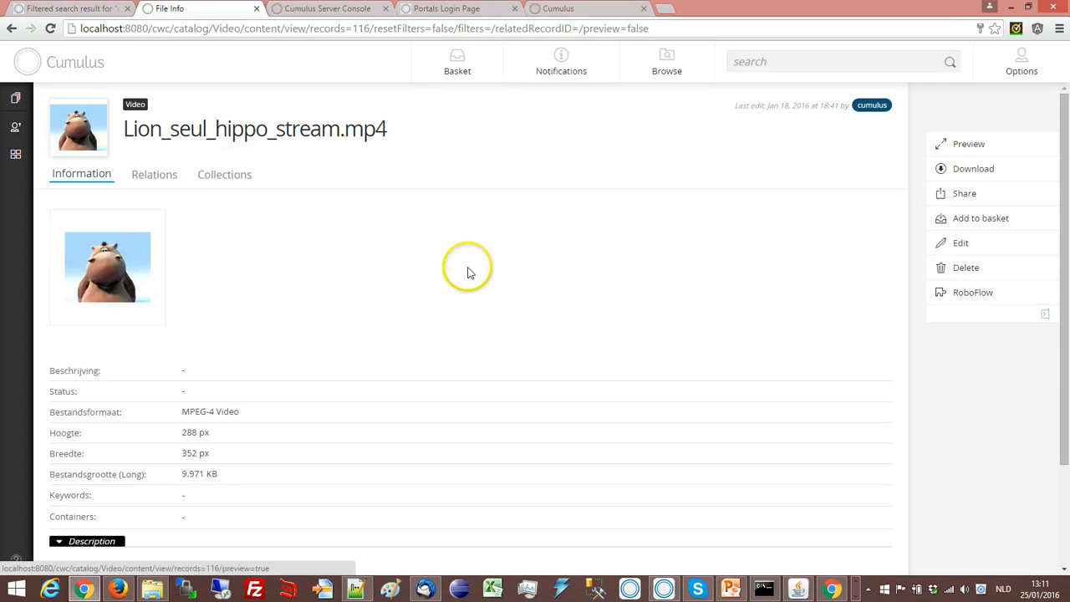
{"action": "mouse_move", "coordinate": [969, 143]}
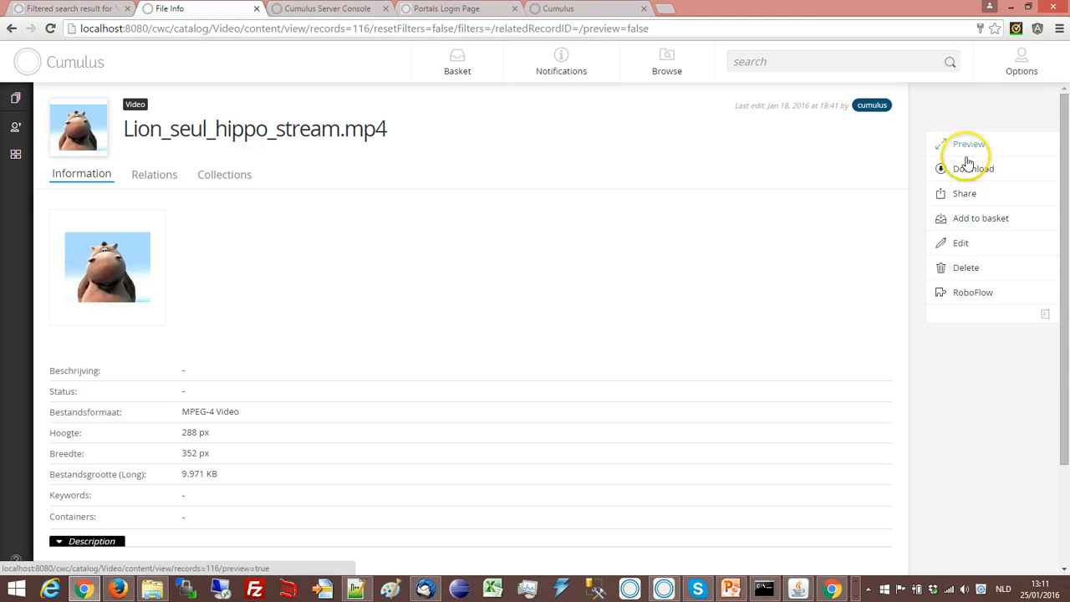
Step: Preview the hippo video, mark From 00:02:08.112 and To 00:02:12.793, and request the clip by mail
{"action": "left_click", "coordinate": [966, 144]}
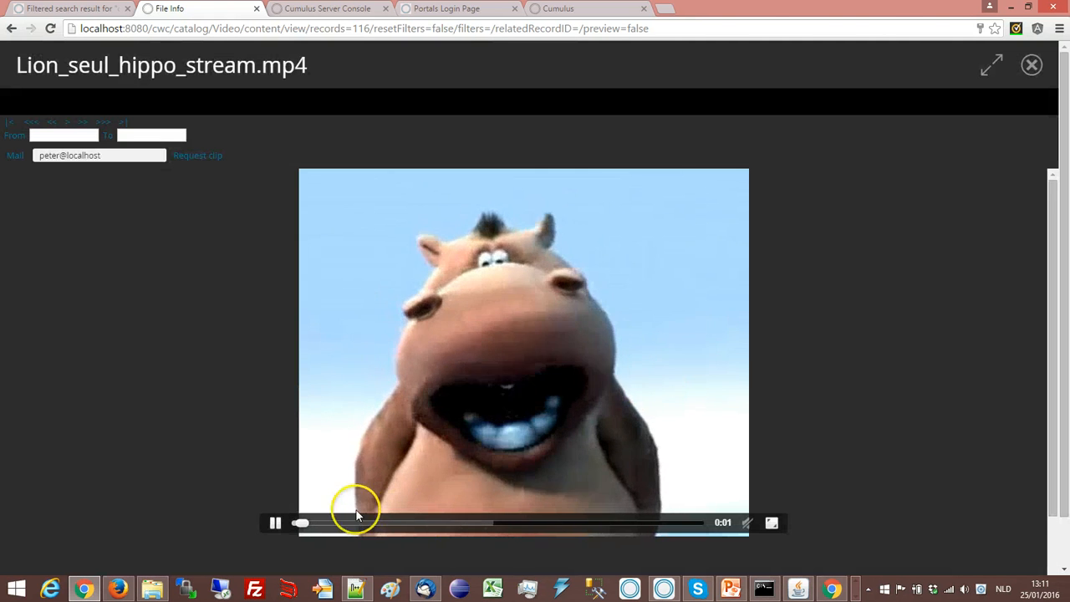
{"action": "mouse_move", "coordinate": [498, 325]}
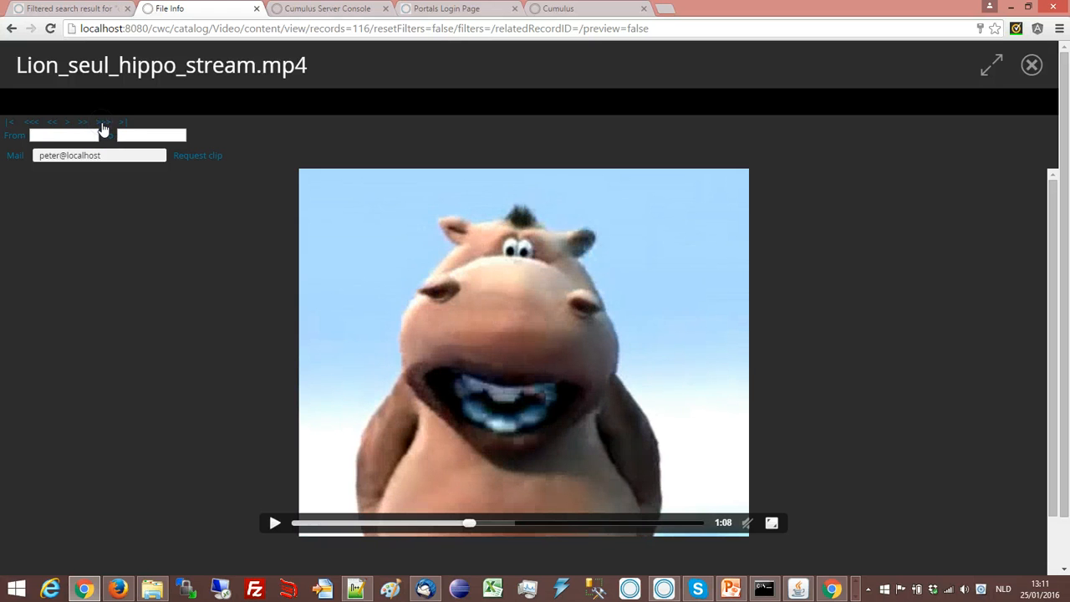
{"action": "left_click", "coordinate": [100, 122]}
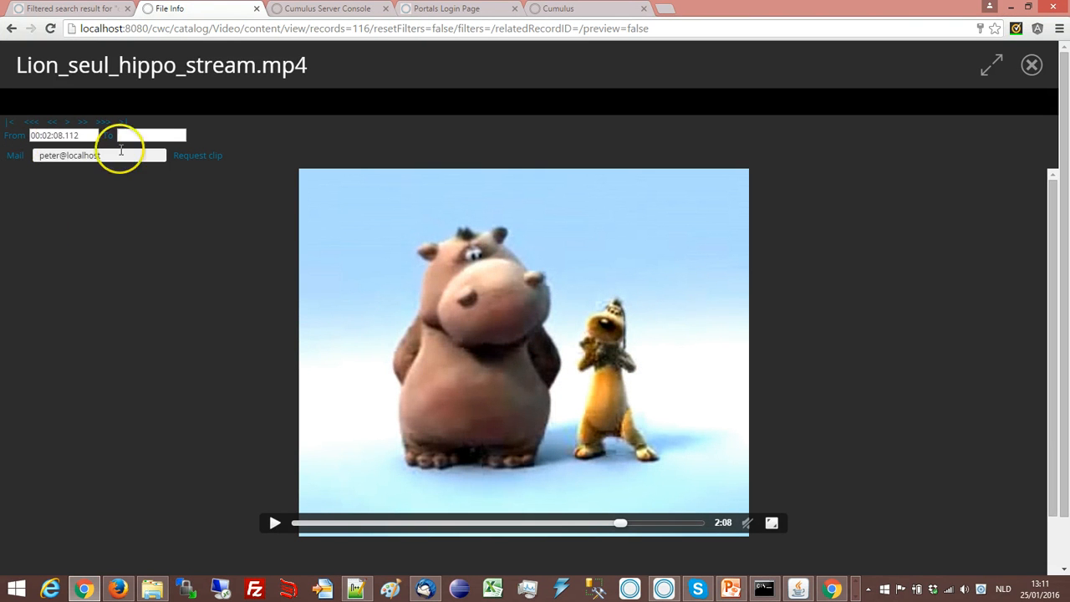
{"action": "left_click", "coordinate": [274, 521]}
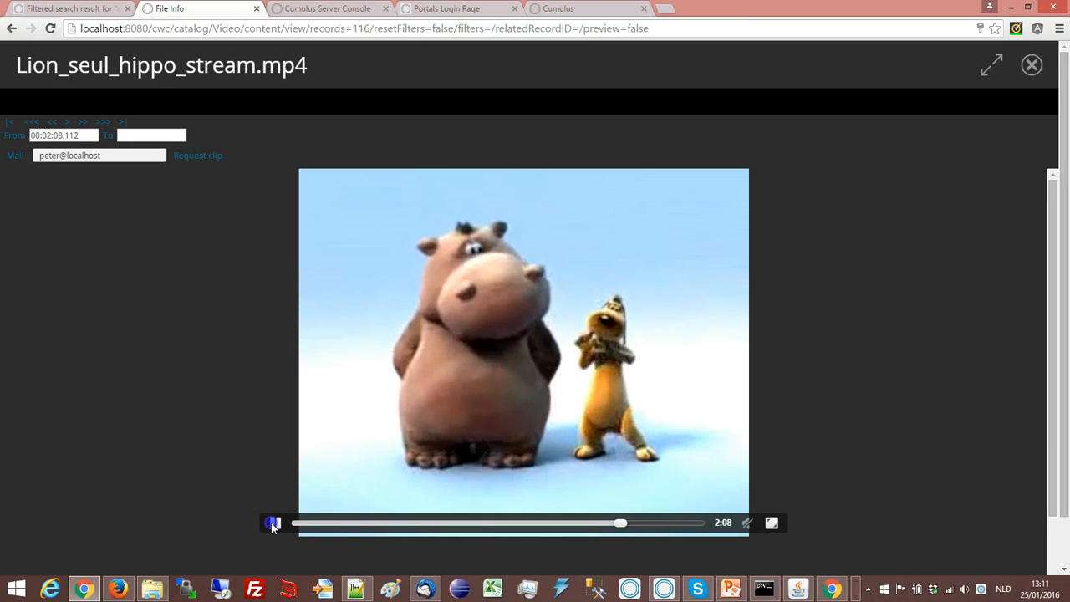
{"action": "left_click", "coordinate": [274, 522]}
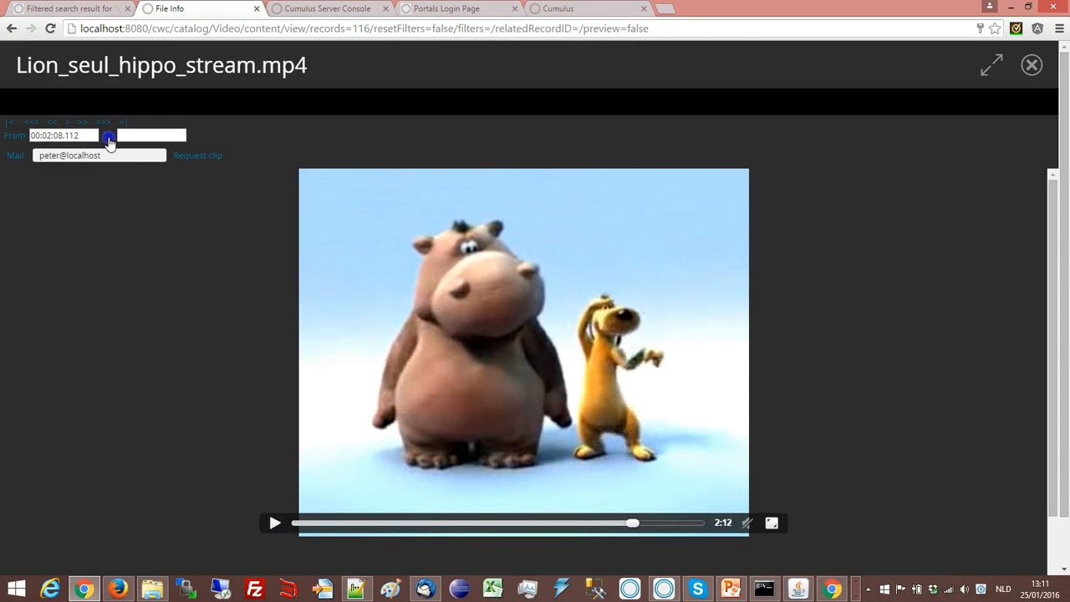
{"action": "left_click", "coordinate": [111, 135]}
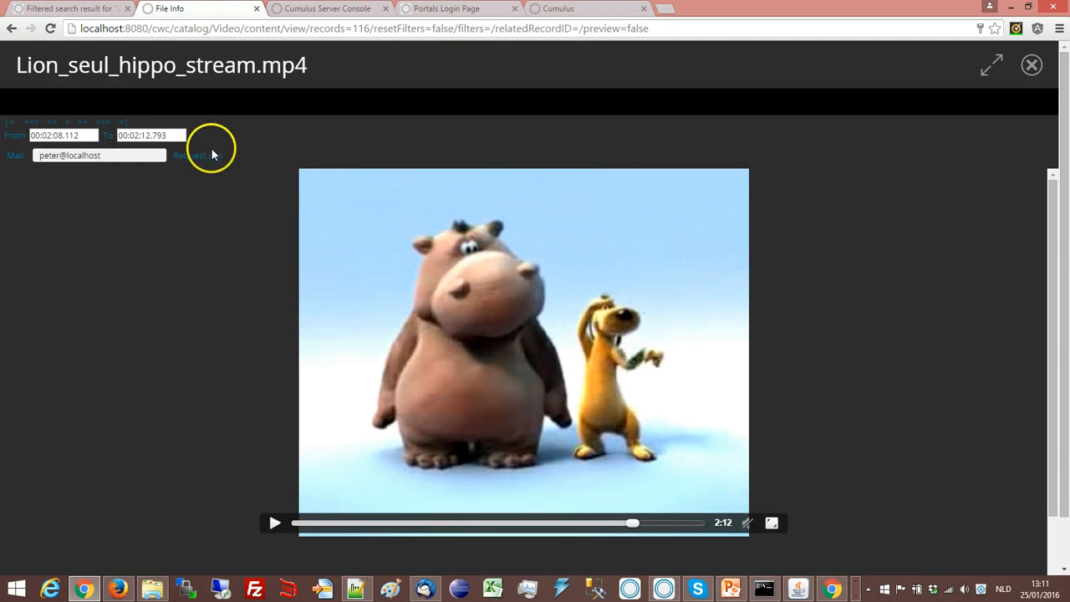
{"action": "left_click", "coordinate": [191, 154]}
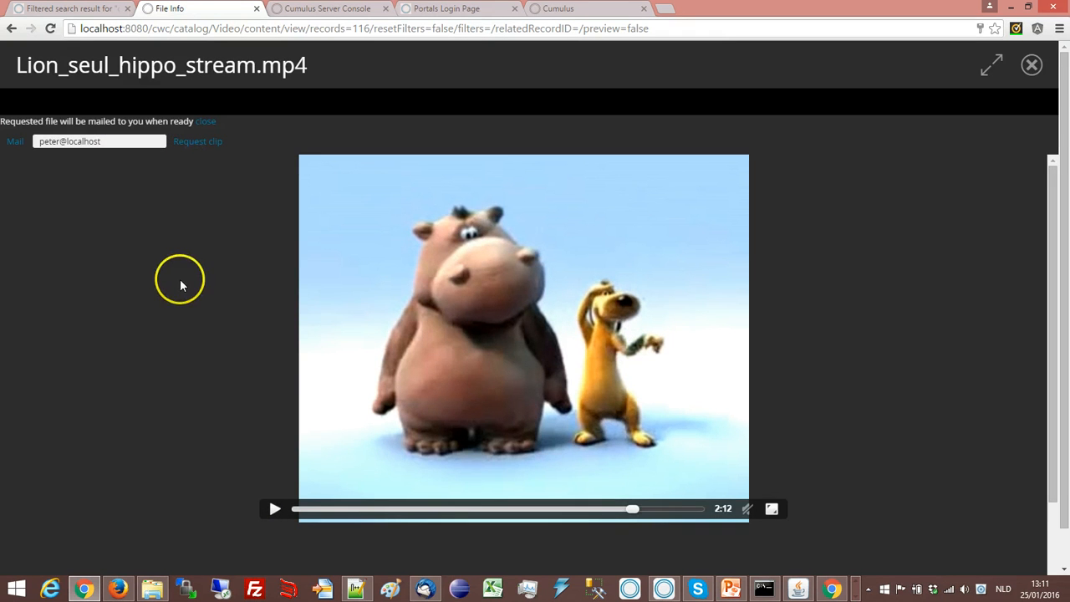
{"action": "mouse_move", "coordinate": [180, 284]}
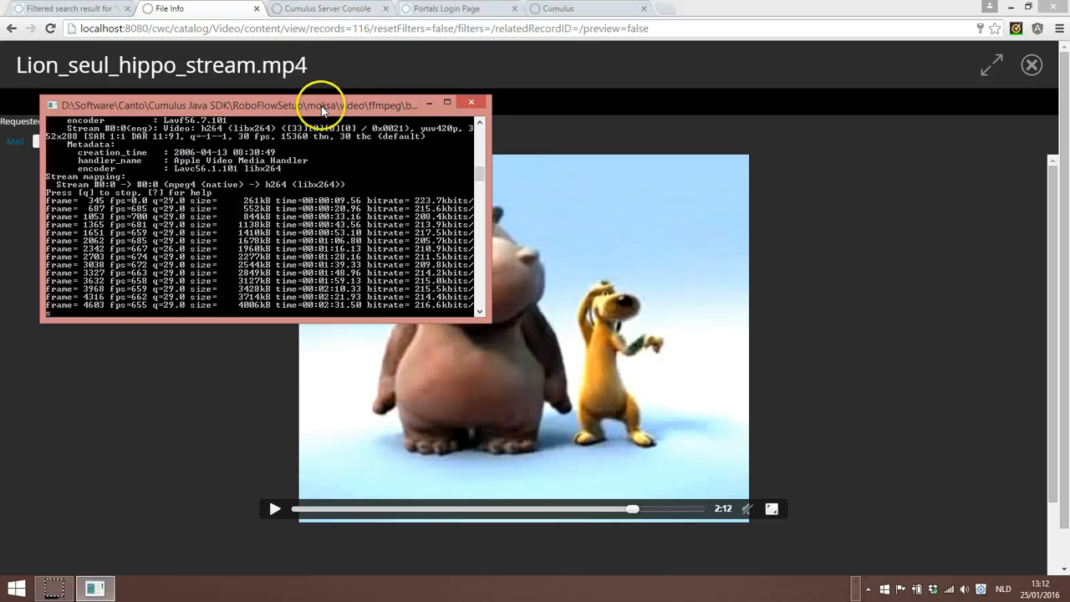
Step: Wait for the ffmpeg clip encoding to finish and switch over to Thunderbird
{"action": "left_click", "coordinate": [471, 103]}
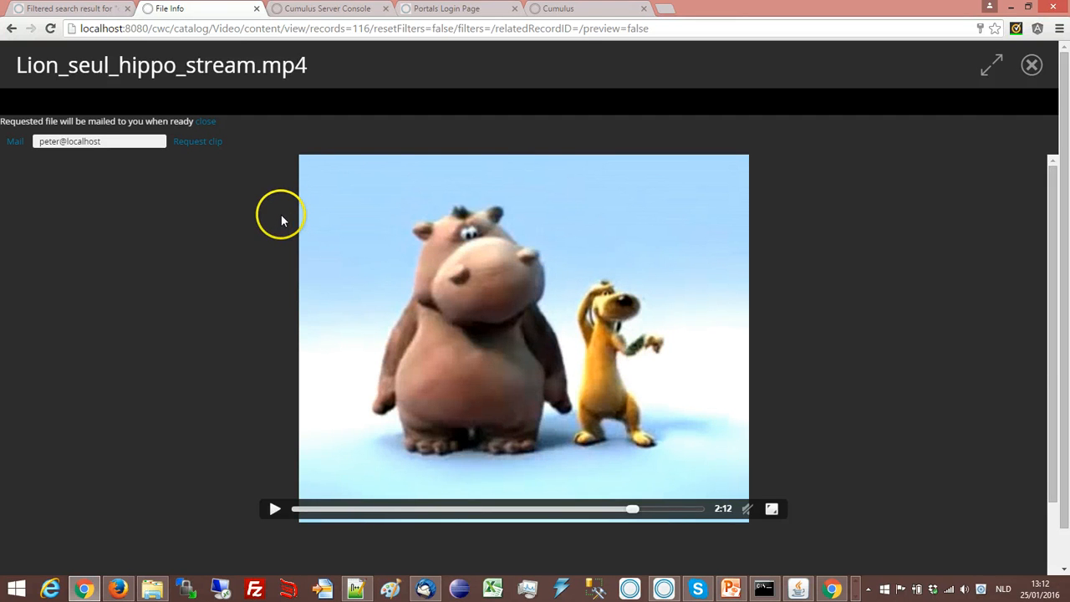
{"action": "mouse_move", "coordinate": [178, 321]}
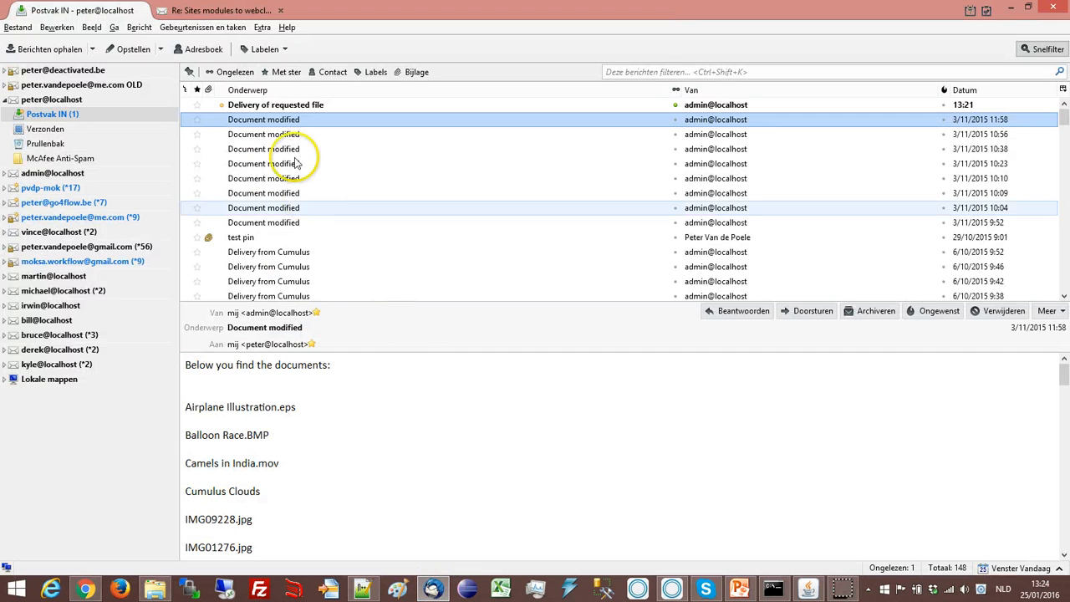
Step: Open the 'Delivery of requested file' email and follow its clip link, choosing Open with in Firefox
{"action": "left_click", "coordinate": [276, 104]}
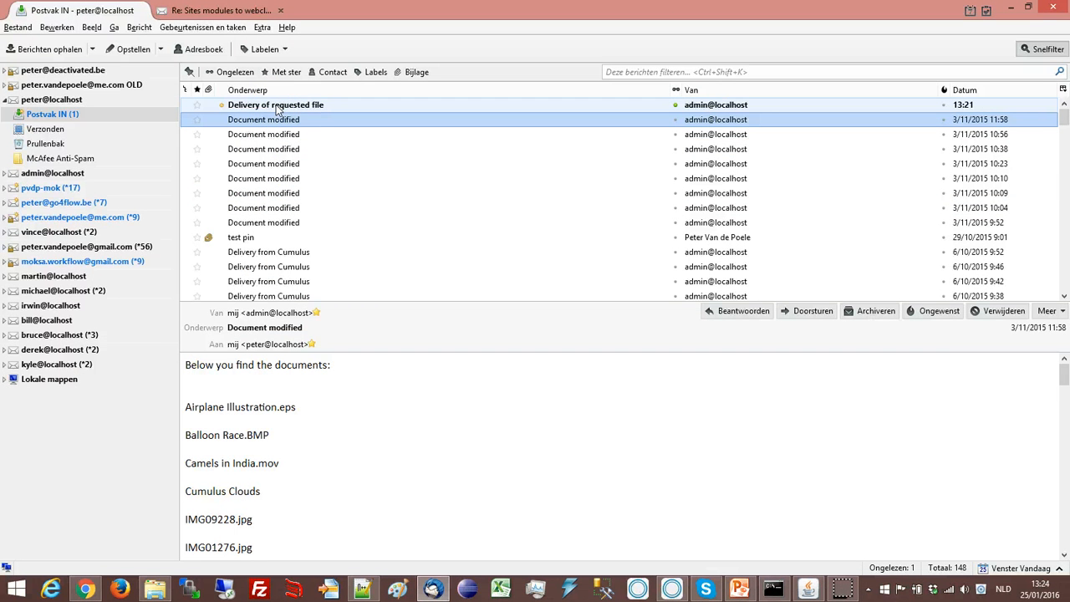
{"action": "left_click", "coordinate": [275, 104]}
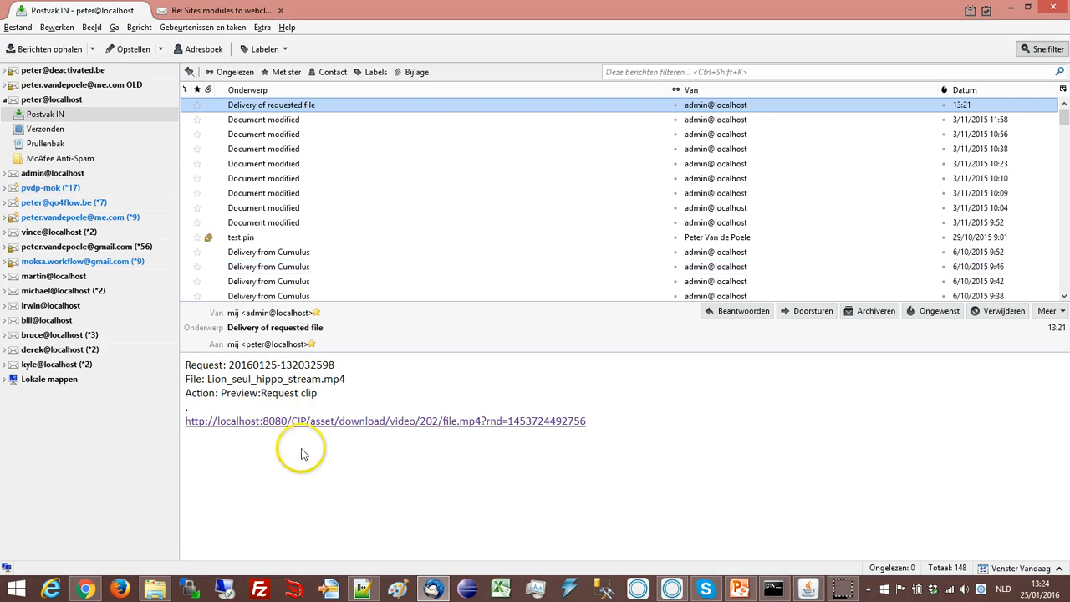
{"action": "mouse_move", "coordinate": [251, 421]}
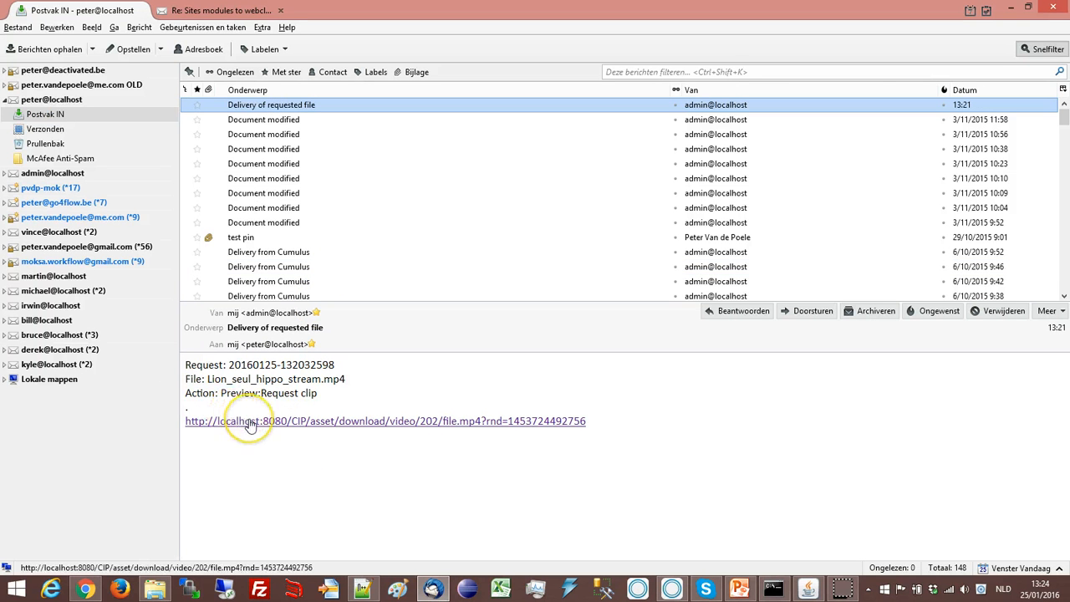
{"action": "mouse_move", "coordinate": [281, 433]}
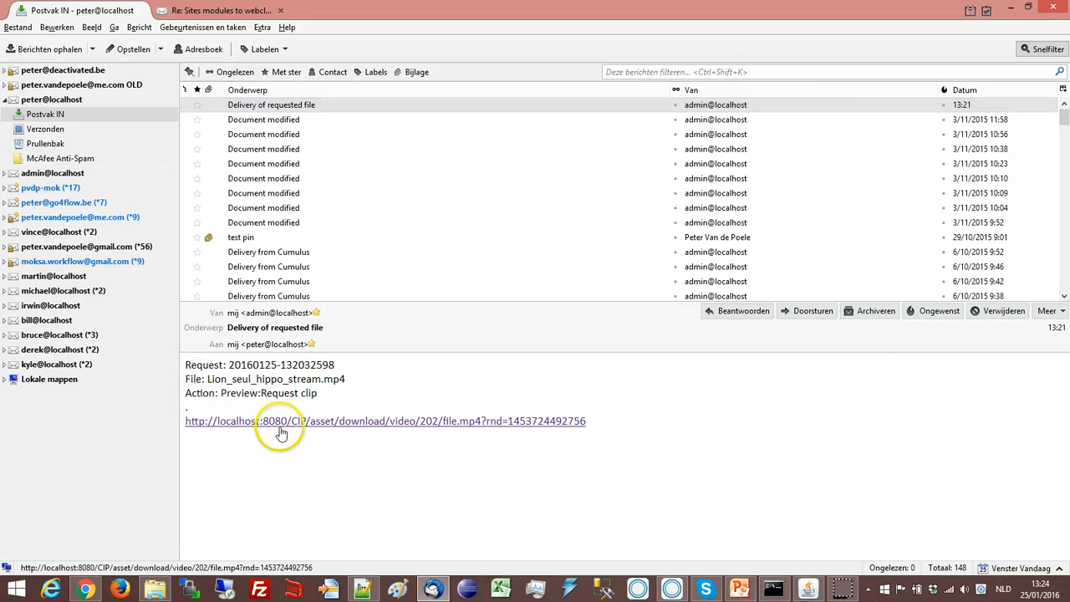
{"action": "left_click", "coordinate": [281, 421]}
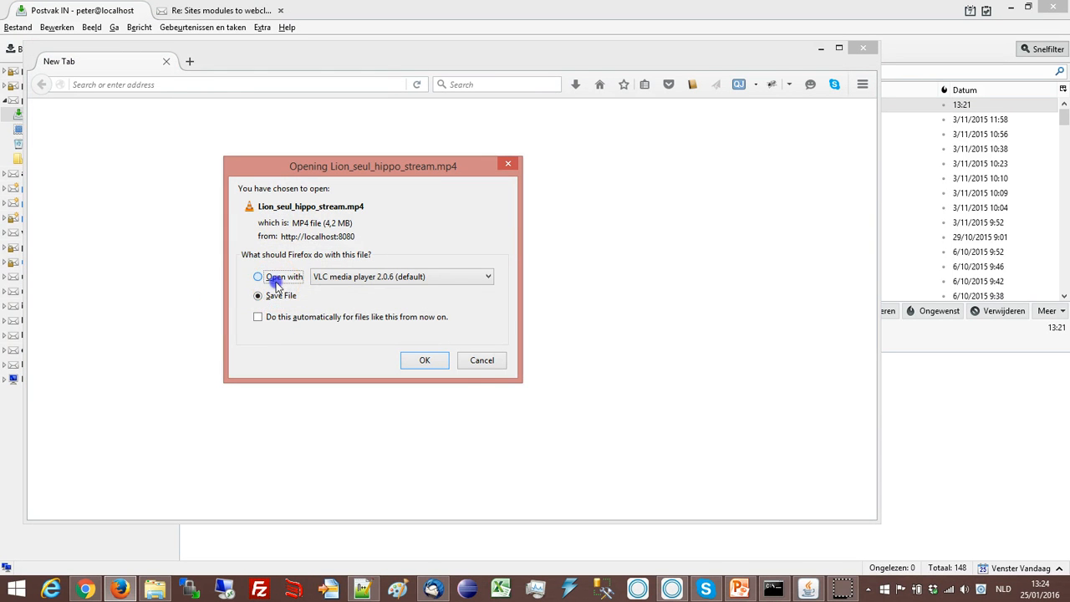
{"action": "left_click", "coordinate": [424, 360]}
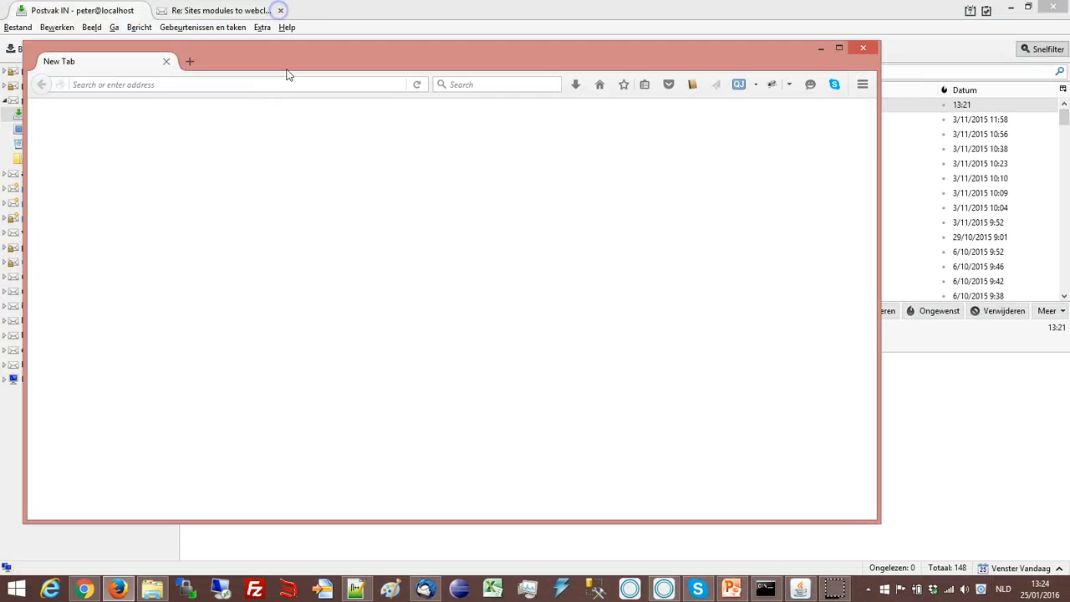
{"action": "mouse_move", "coordinate": [862, 47]}
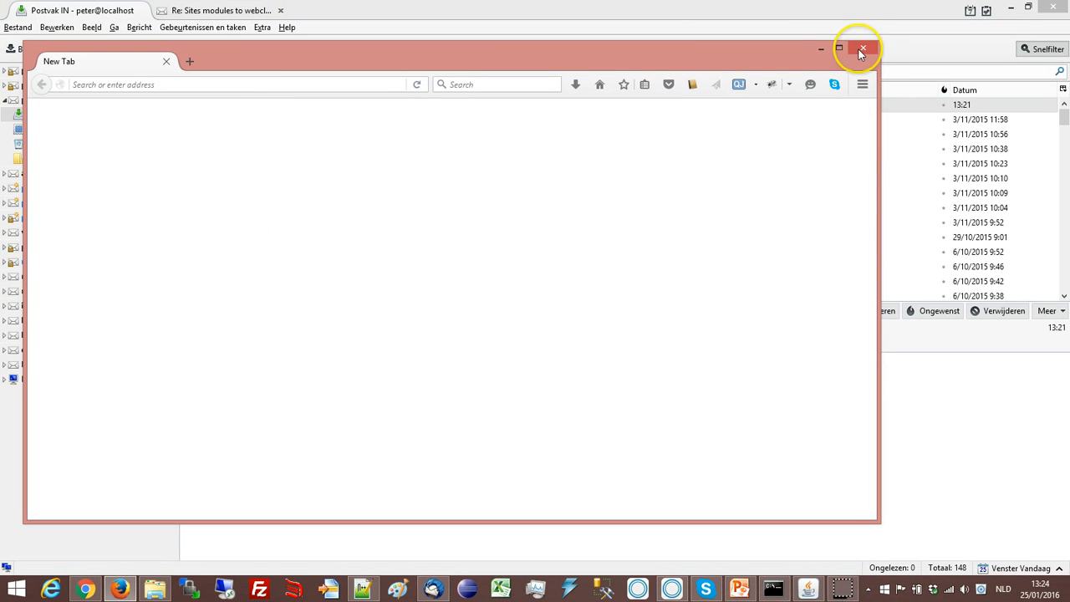
Step: Close the blank Firefox New Tab window, returning to the delivery email
{"action": "left_click", "coordinate": [862, 47]}
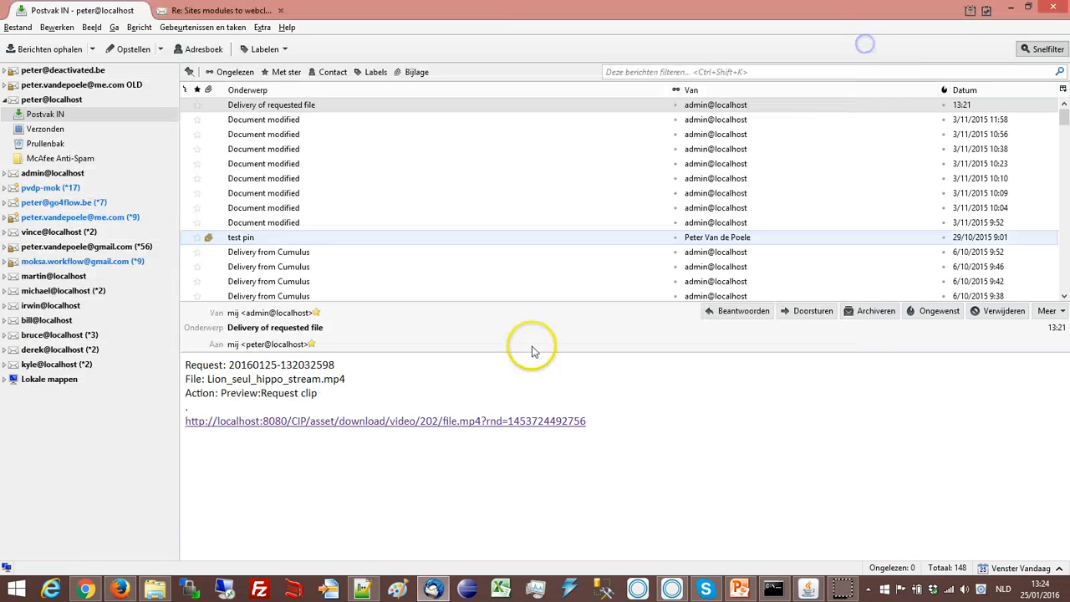